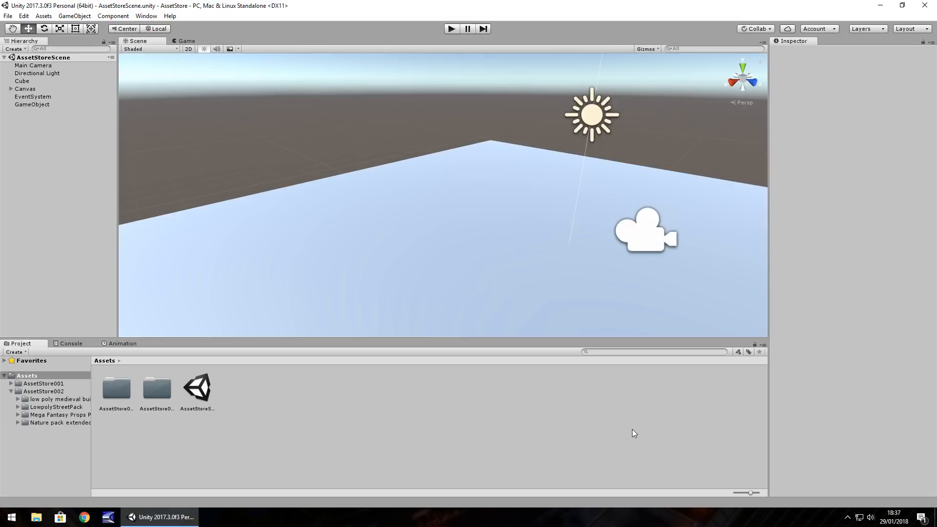
mouse_move(553, 491)
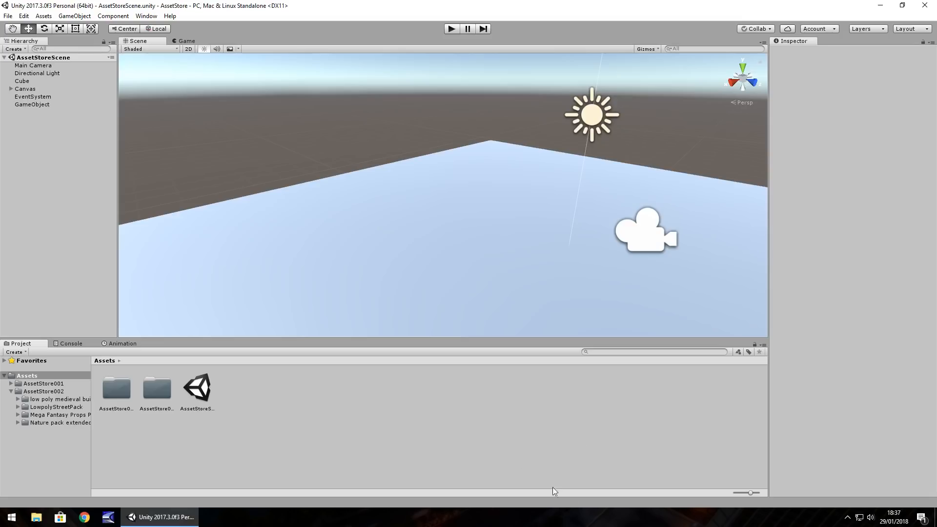
mouse_move(292, 434)
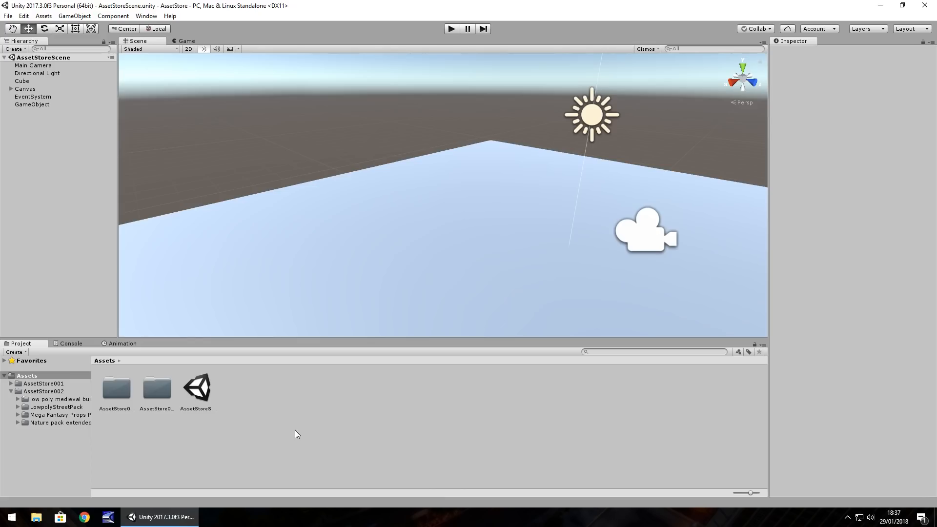
mouse_move(348, 240)
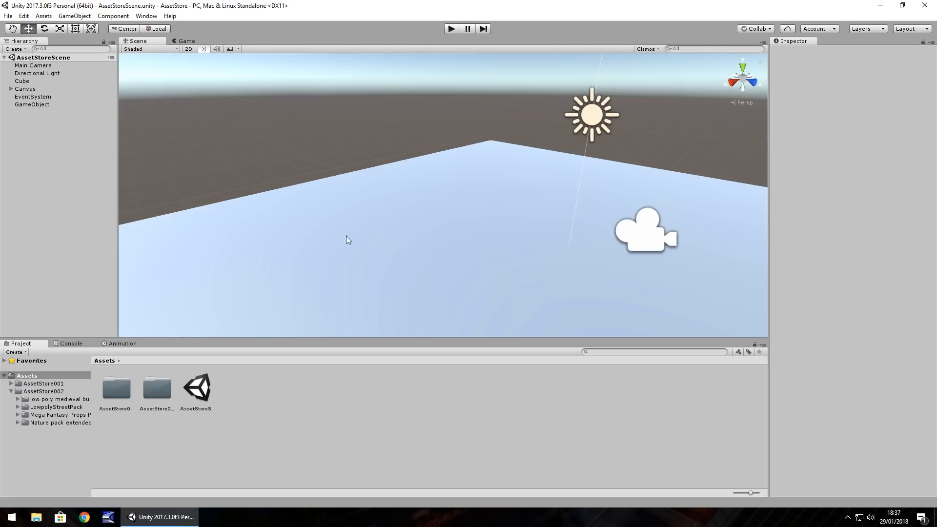
mouse_move(349, 147)
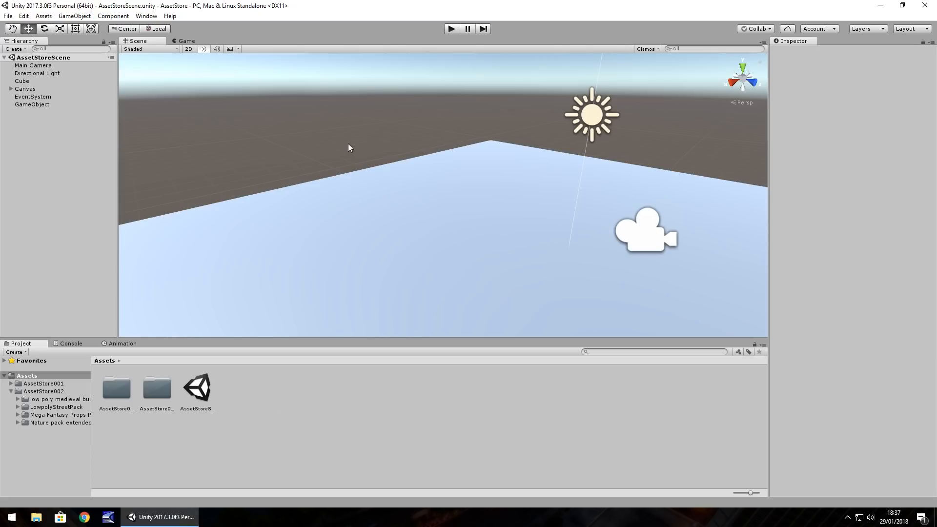
mouse_move(344, 147)
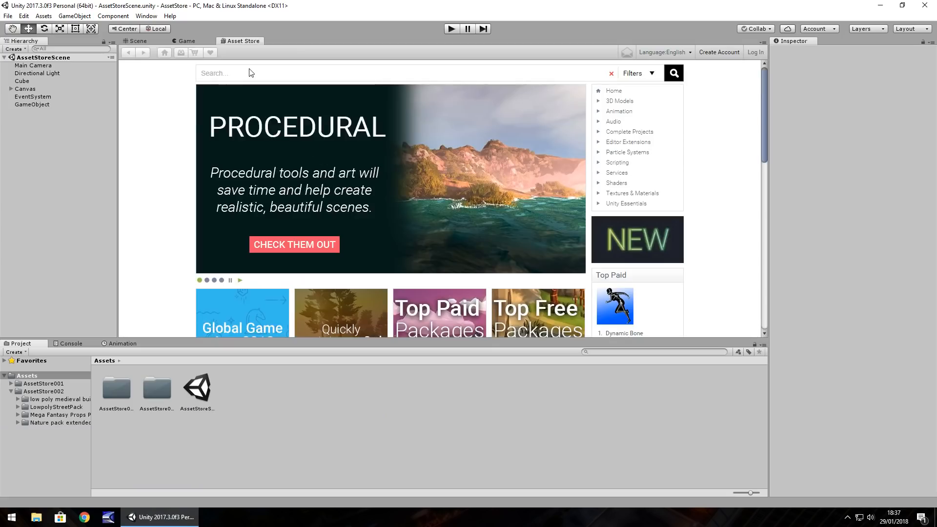
- Search the Asset Store for 'lowpoly medieval building' and select the lowpoly medieval buildings result
type("lowpoly")
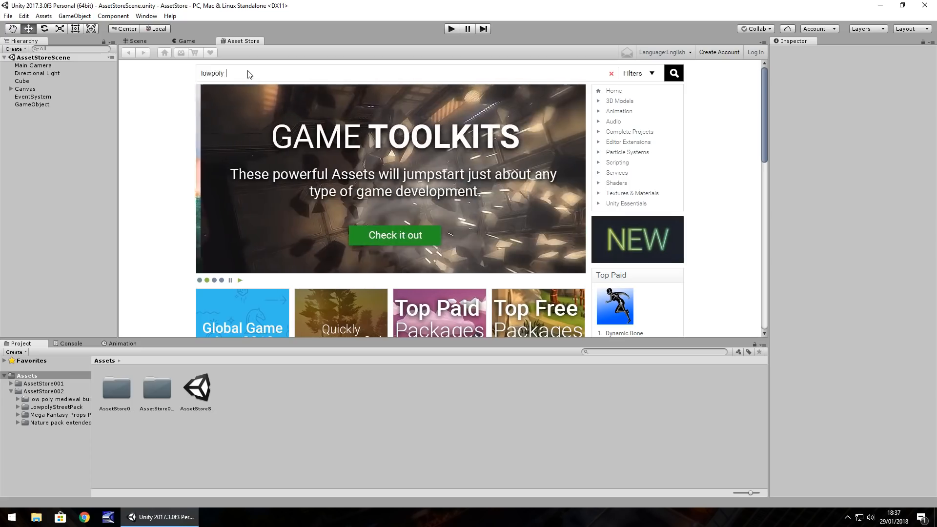
type("medieval building")
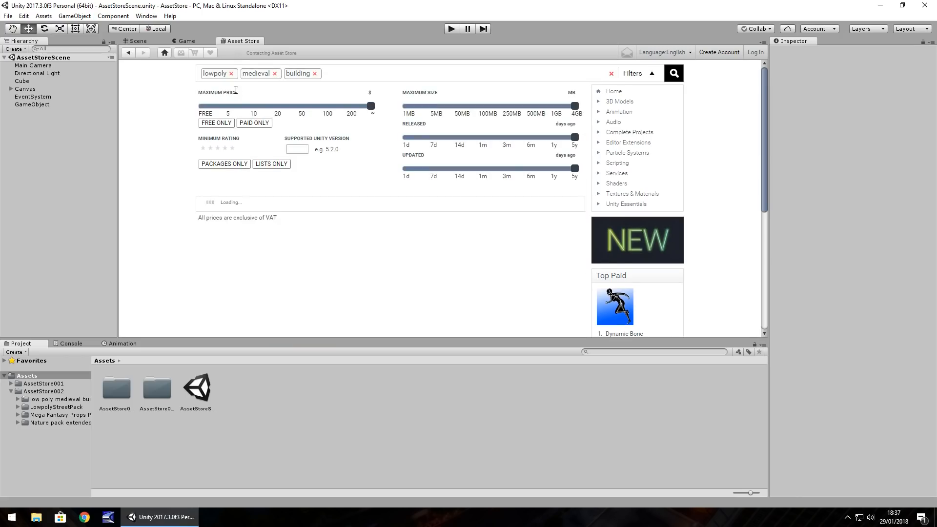
left_click(672, 73)
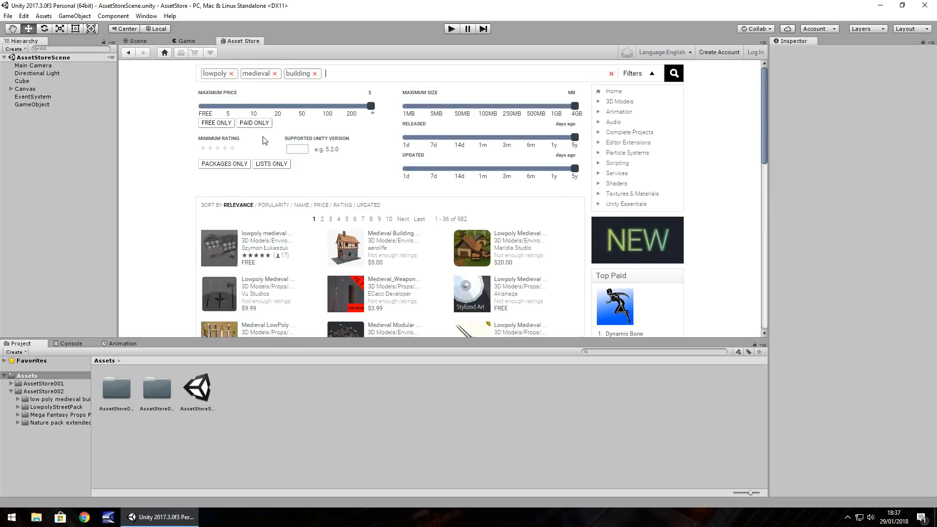
mouse_move(259, 196)
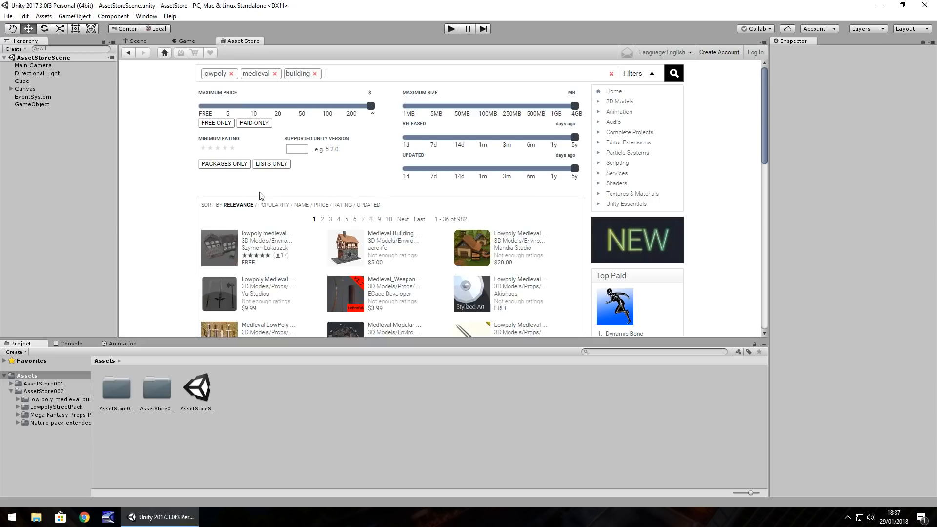
mouse_move(456, 220)
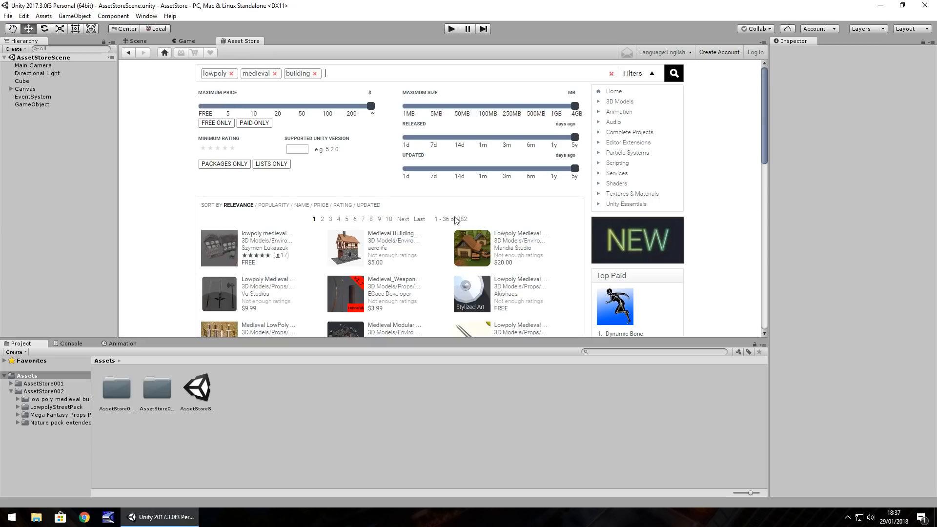
mouse_move(354, 273)
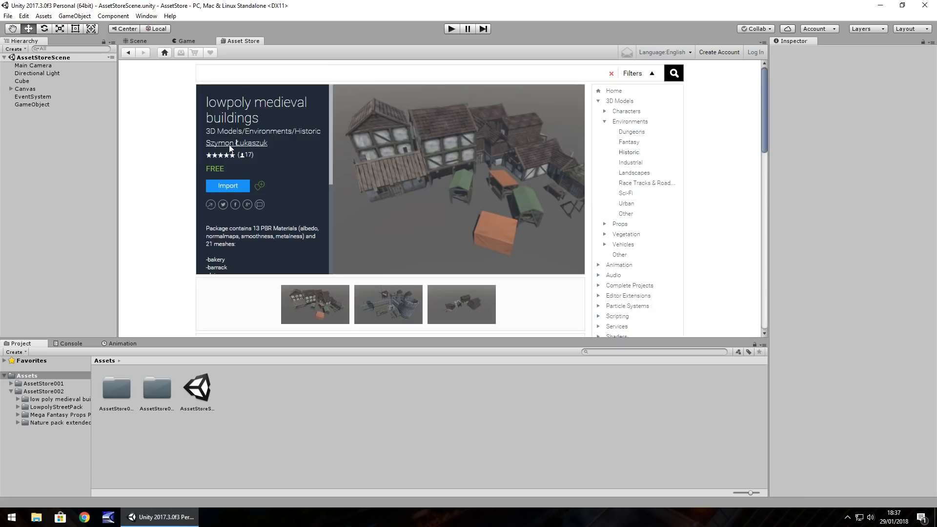
mouse_move(312, 162)
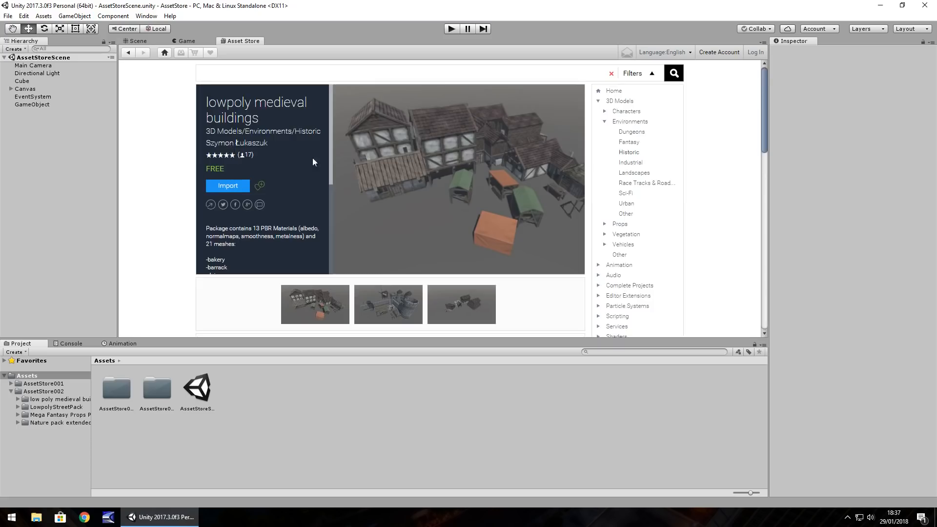
mouse_move(90, 408)
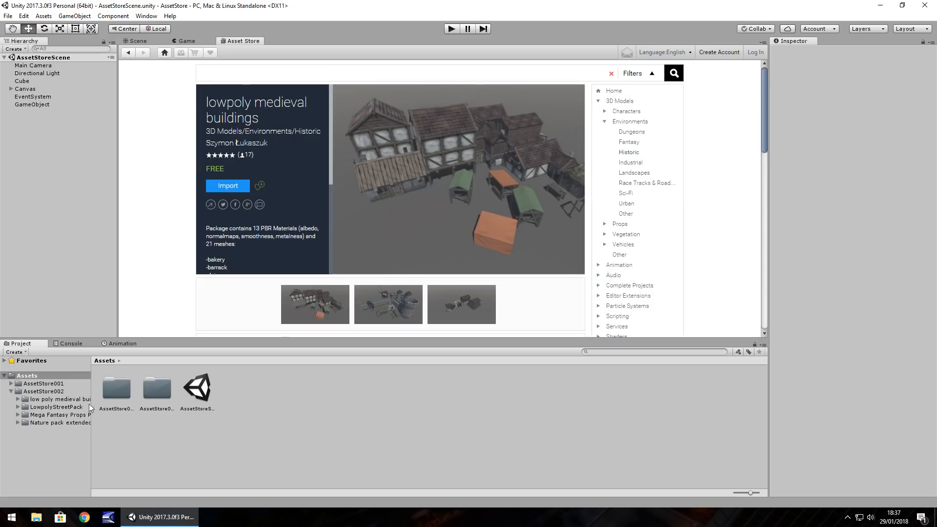
- Return to the Scene view and show the low poly medieval buildings prefab folder
left_click(138, 41)
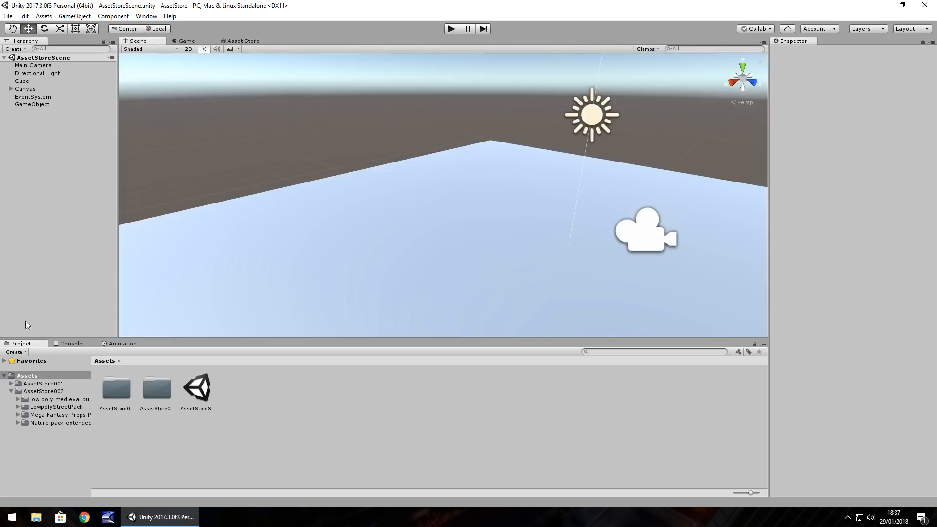
left_click(58, 398)
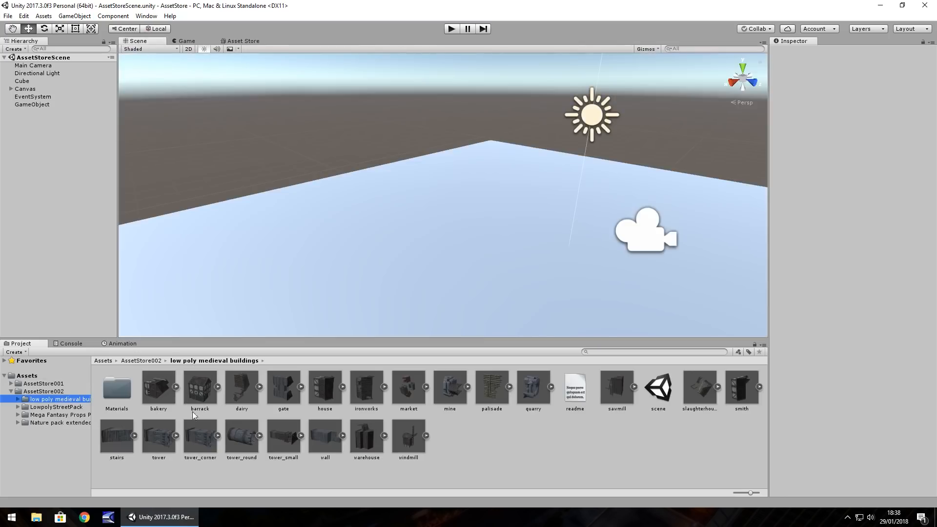
mouse_move(302, 447)
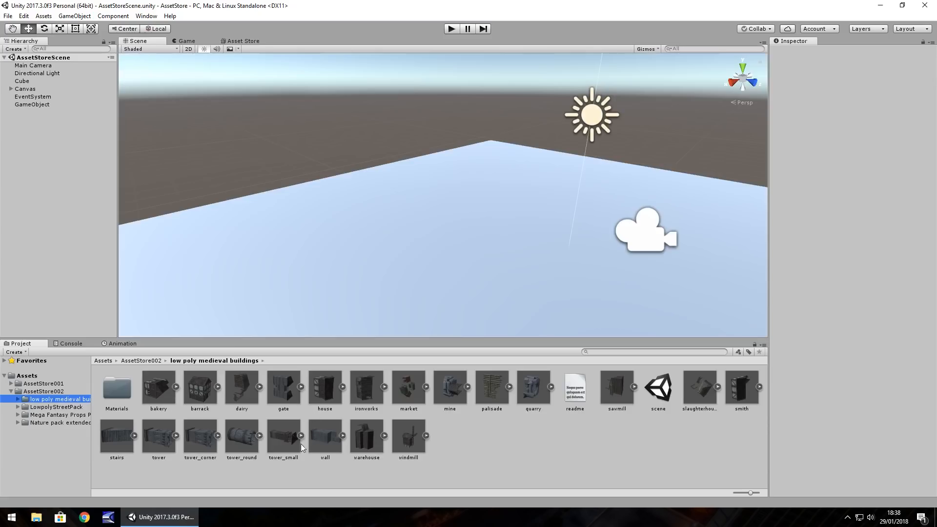
mouse_move(225, 408)
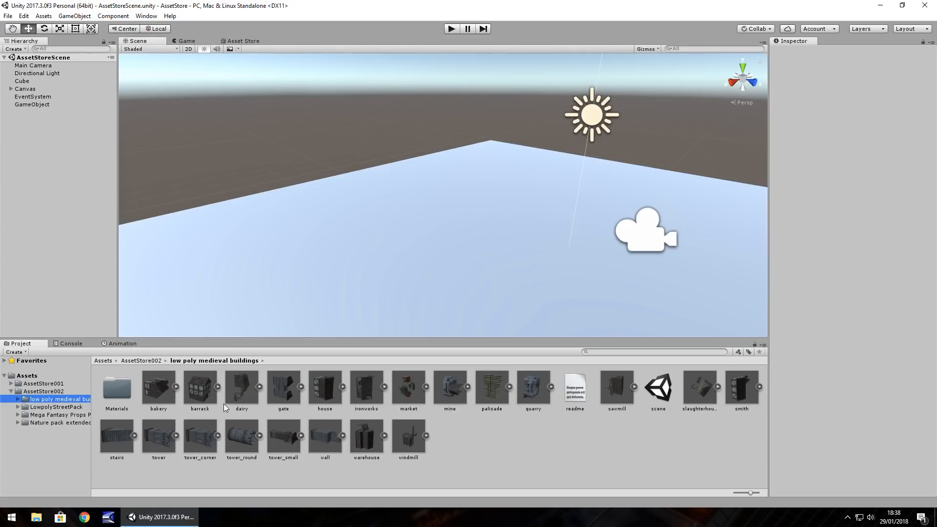
mouse_move(306, 400)
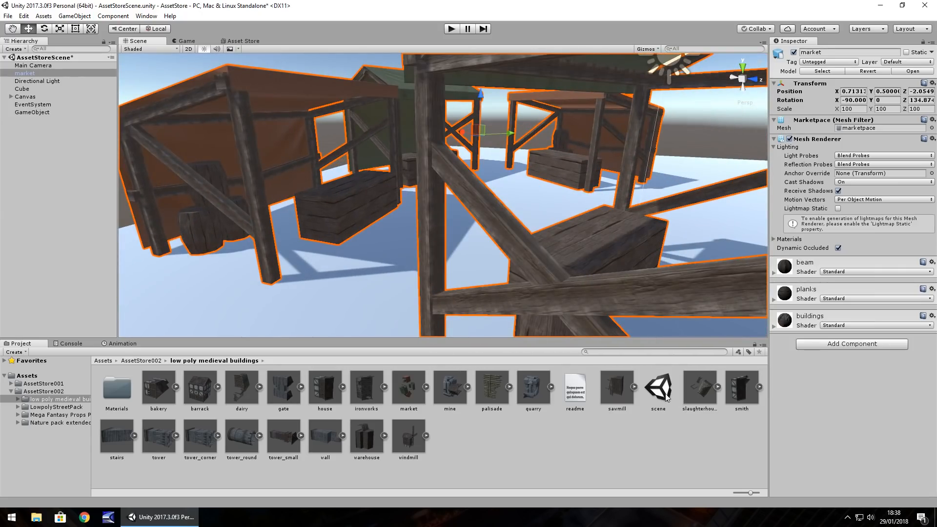
- Load the pack's demo scene without saving the market changes, then run and stop its village preview
double_click(656, 387)
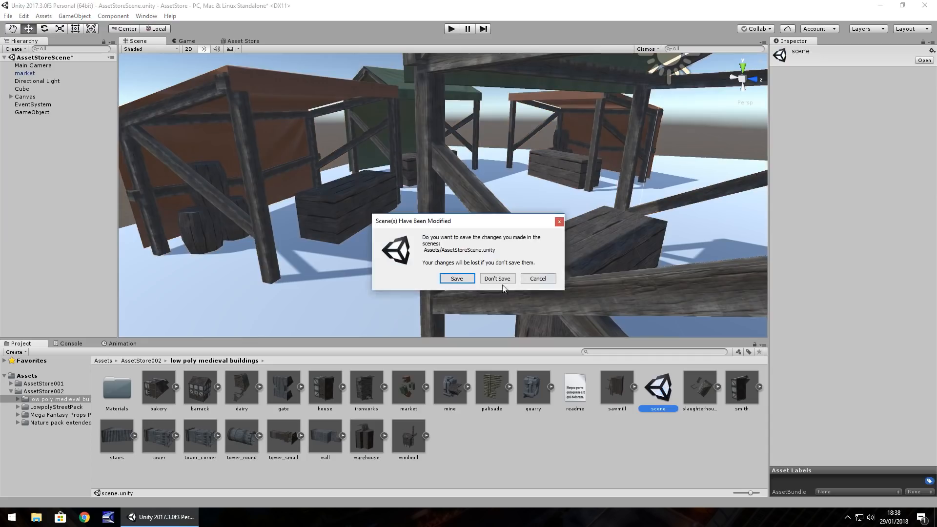
left_click(497, 278)
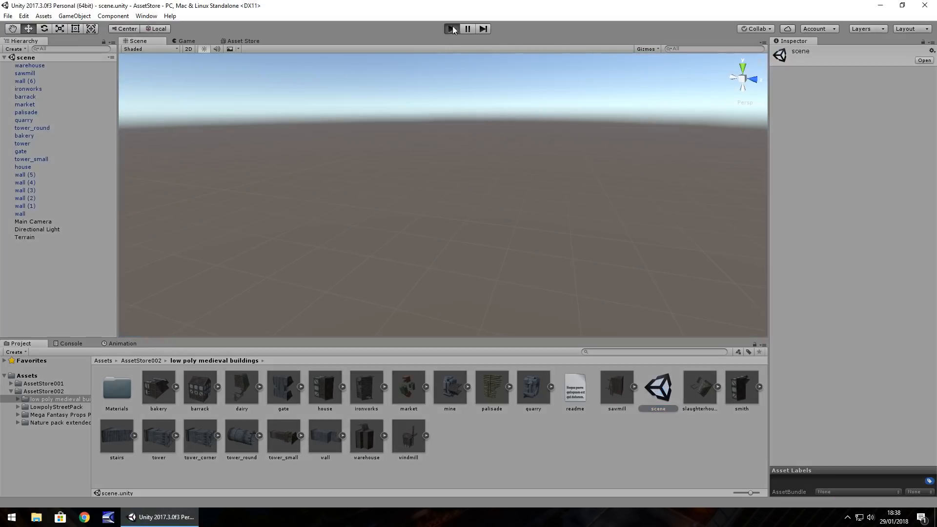
left_click(451, 28)
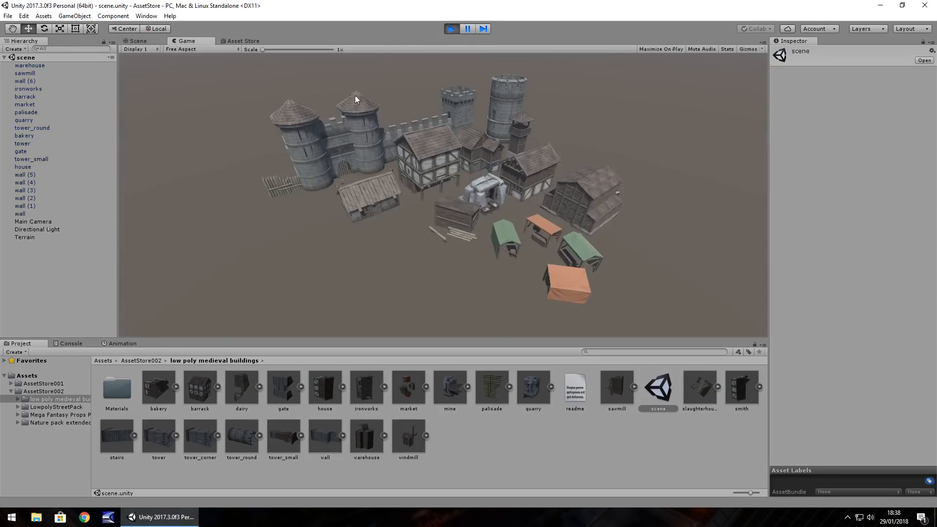
mouse_move(448, 78)
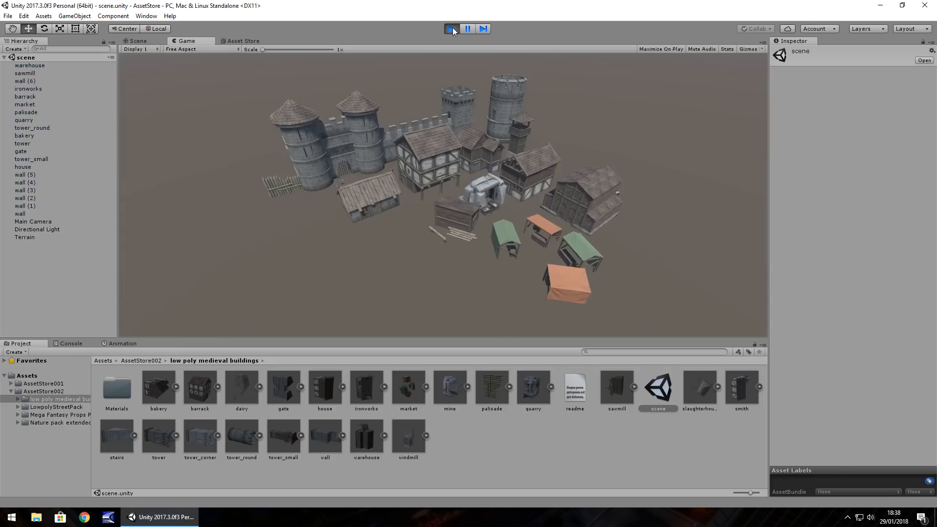
left_click(138, 41)
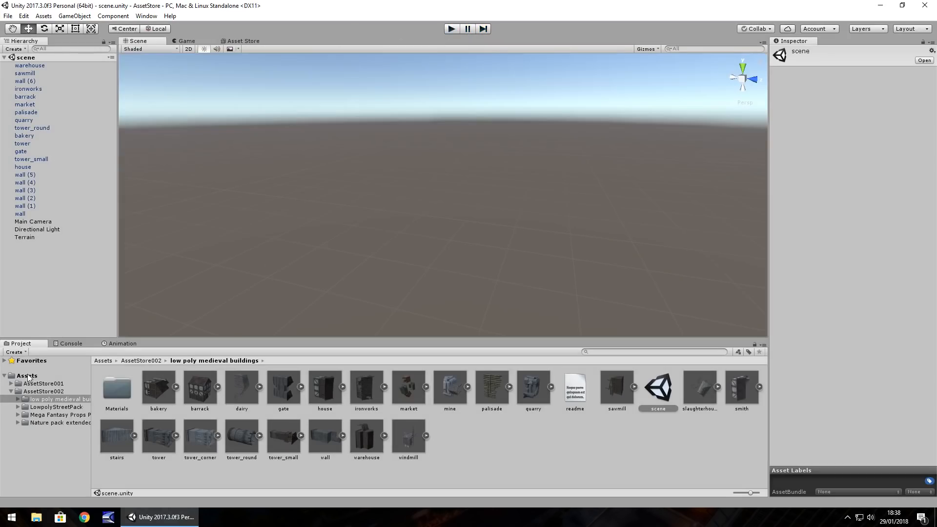
- Reopen AssetStoreScene and position the round tower near the market stalls beside the other buildings
double_click(197, 388)
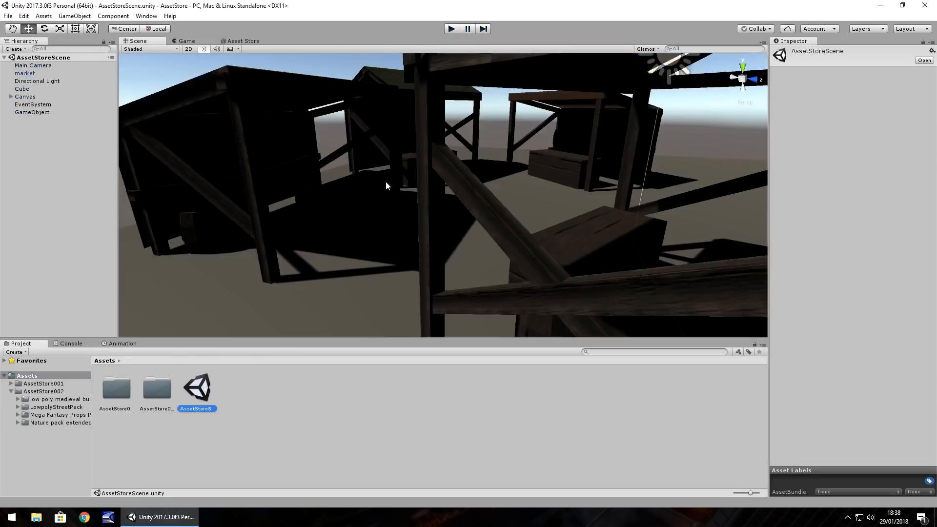
left_click(25, 74)
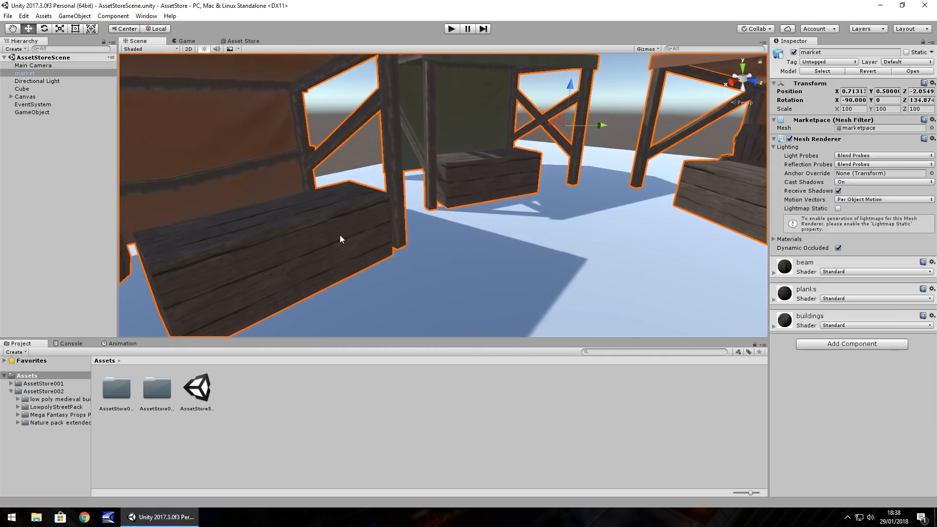
mouse_move(606, 249)
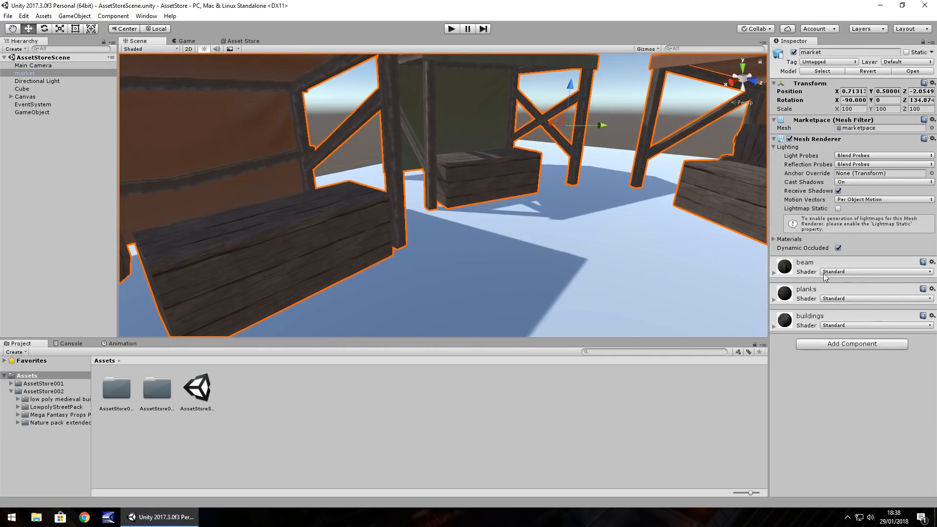
left_click(59, 398)
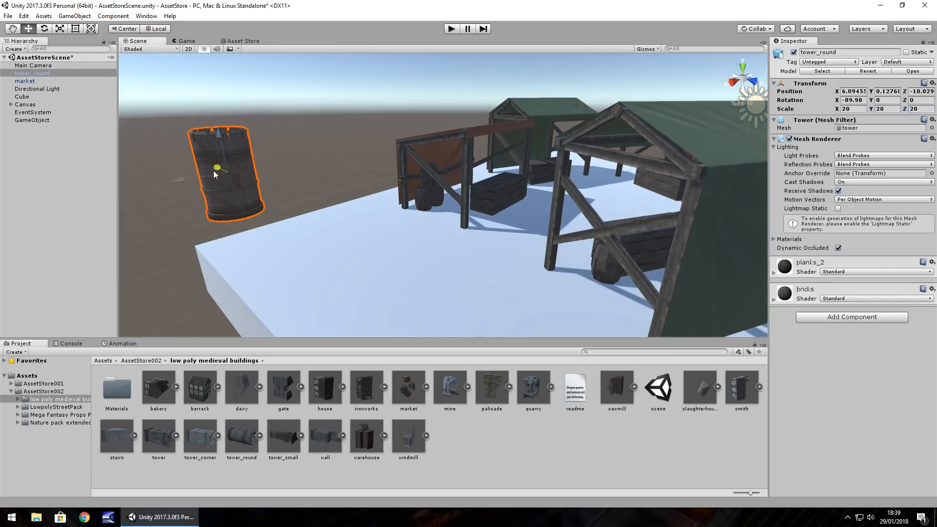
left_click_drag(217, 168, 324, 212)
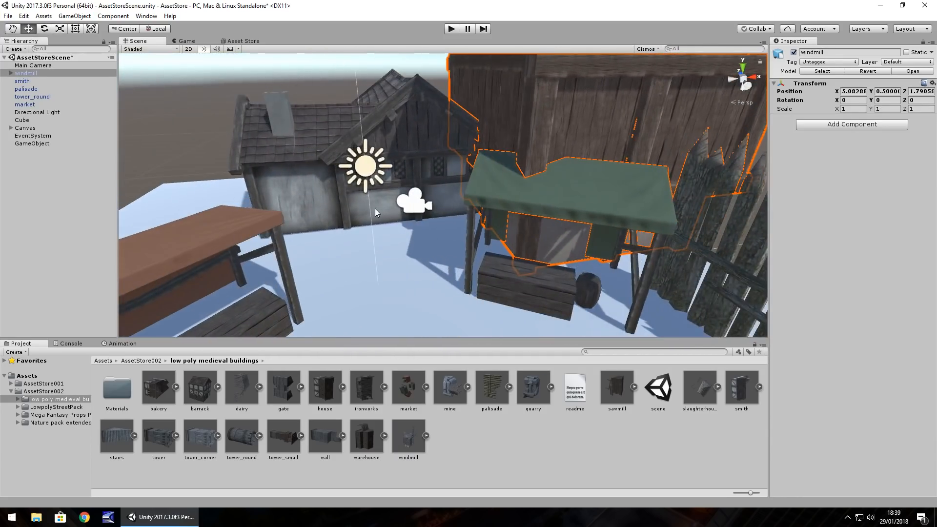
mouse_move(365, 211)
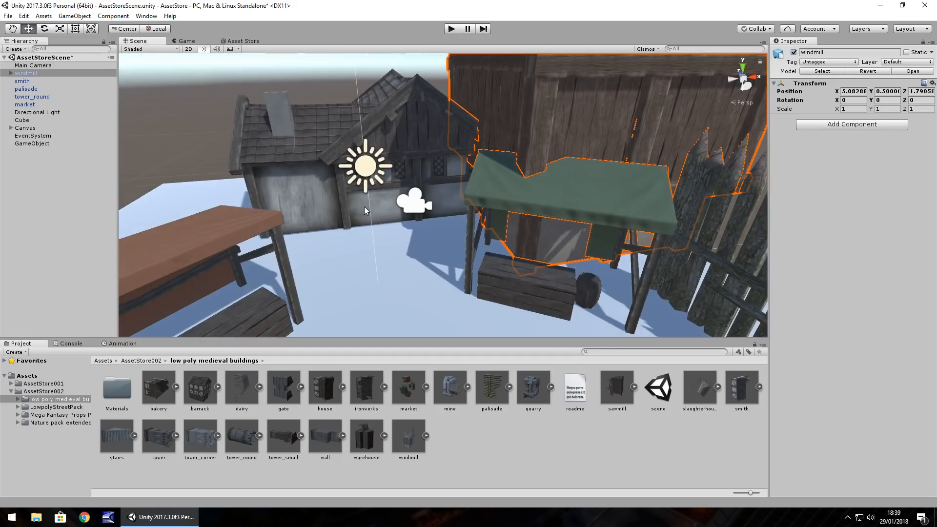
mouse_move(349, 211)
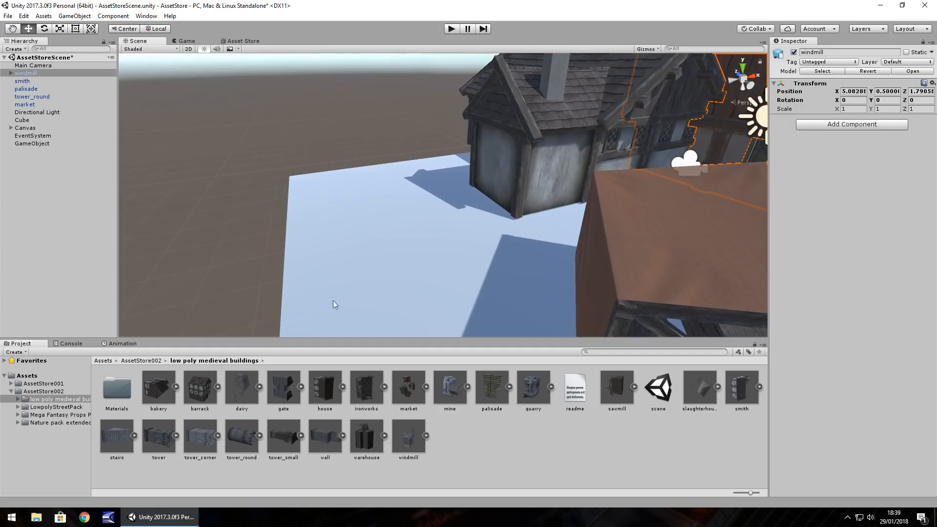
- Return to the Asset Store and search 'med' toward the Mega Fantasy Props Pack listing
left_click(243, 41)
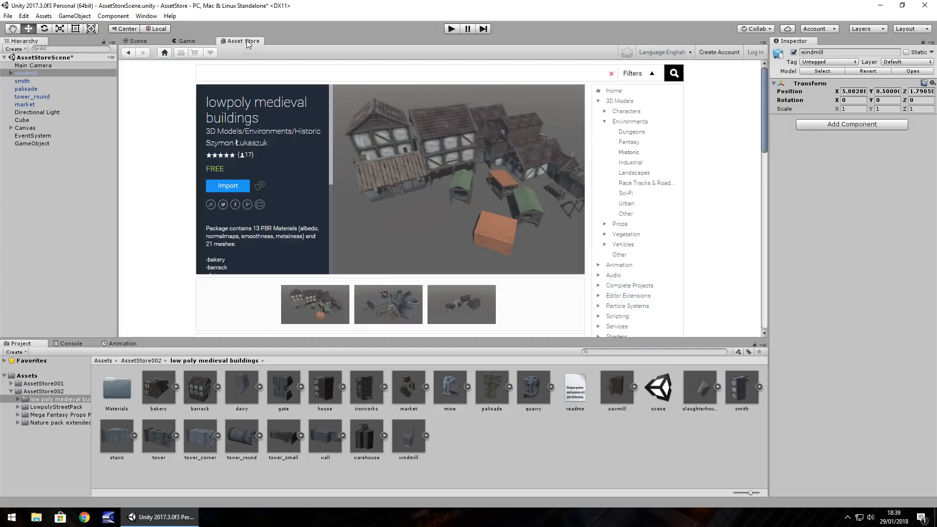
type("med")
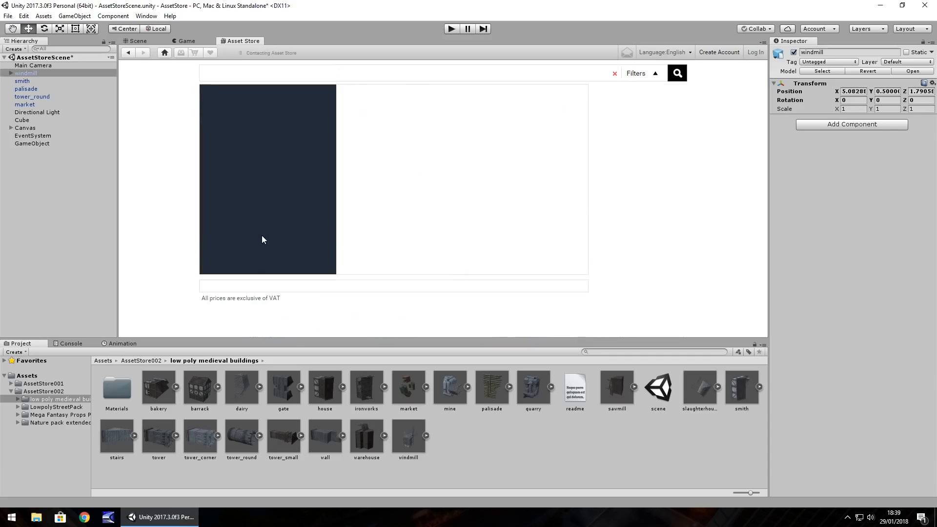
mouse_move(234, 152)
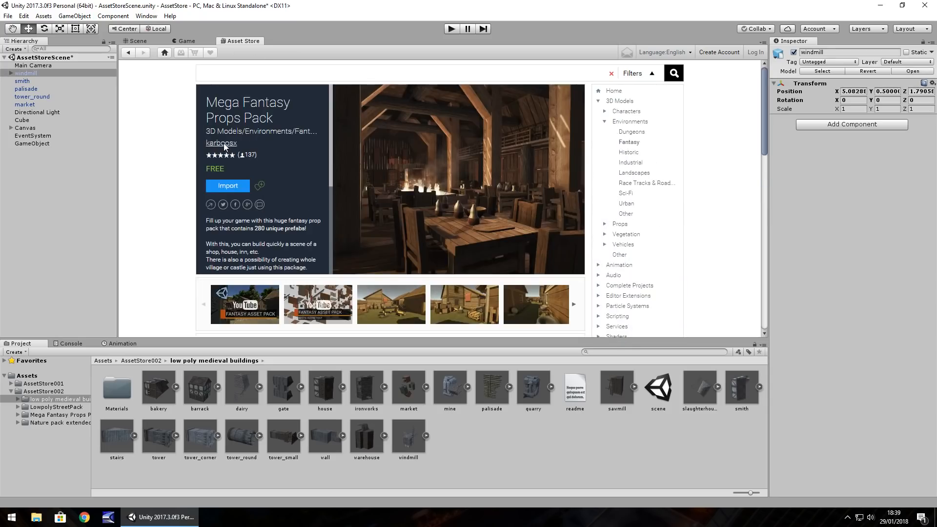
mouse_move(324, 193)
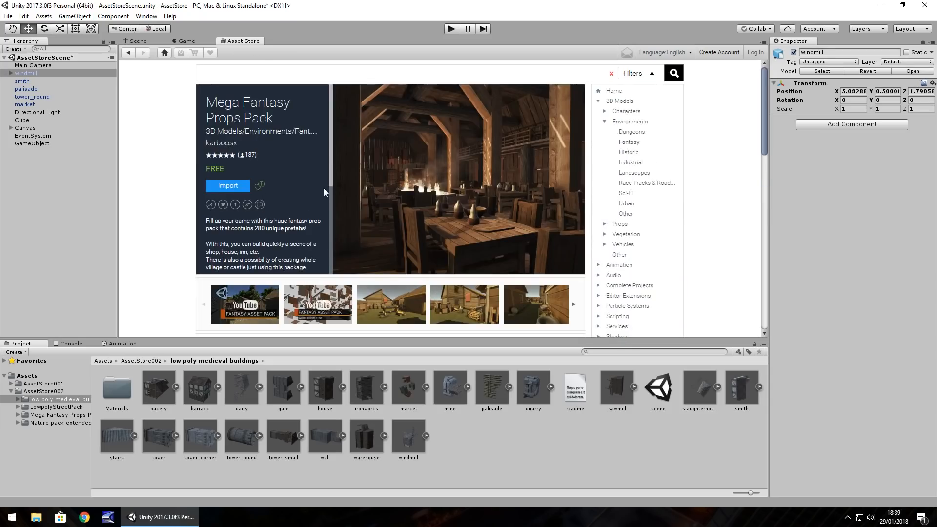
mouse_move(360, 177)
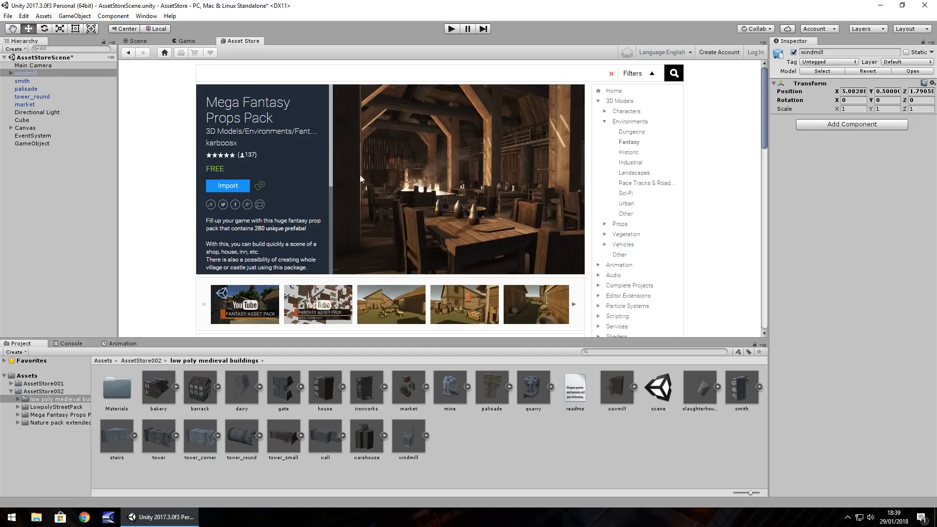
mouse_move(311, 199)
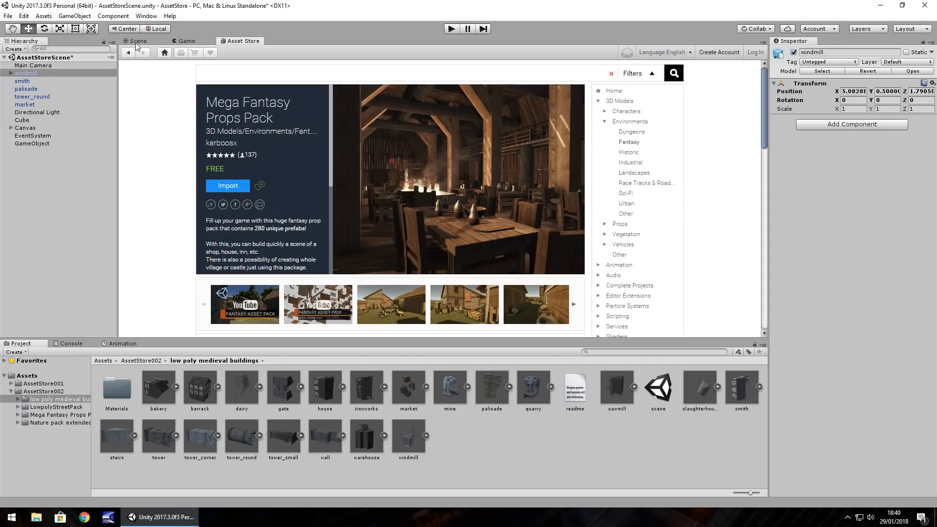
- Go back to the Scene view, discarding unsaved changes, and show the Mega Fantasy Props Pack contents
left_click(136, 41)
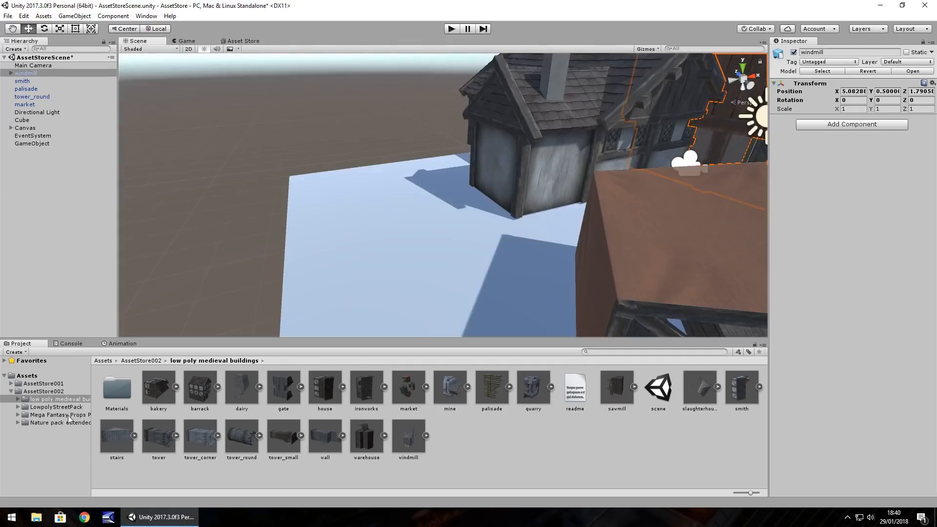
left_click(60, 414)
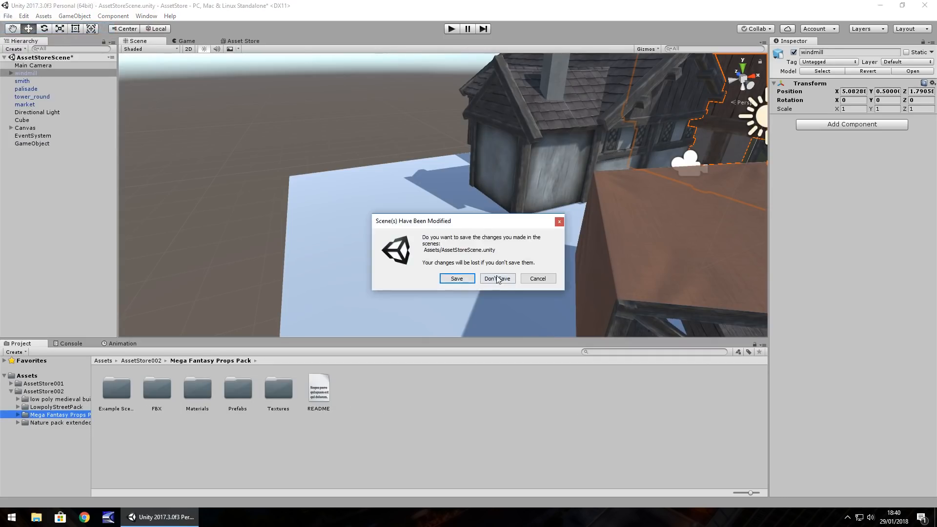
left_click(496, 278)
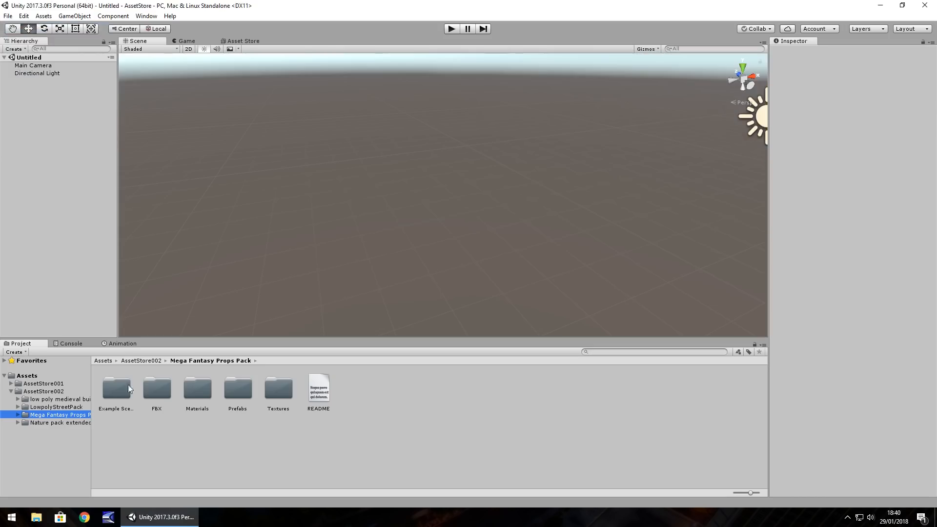
- Browse the pack's Prefabs folder through Storage and Wall Support to the Houses prefabs
double_click(237, 388)
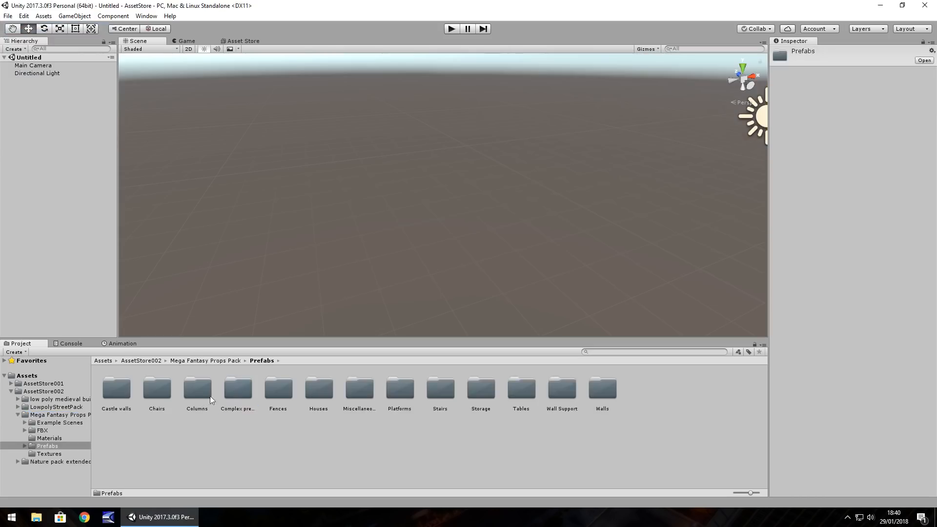
left_click(480, 388)
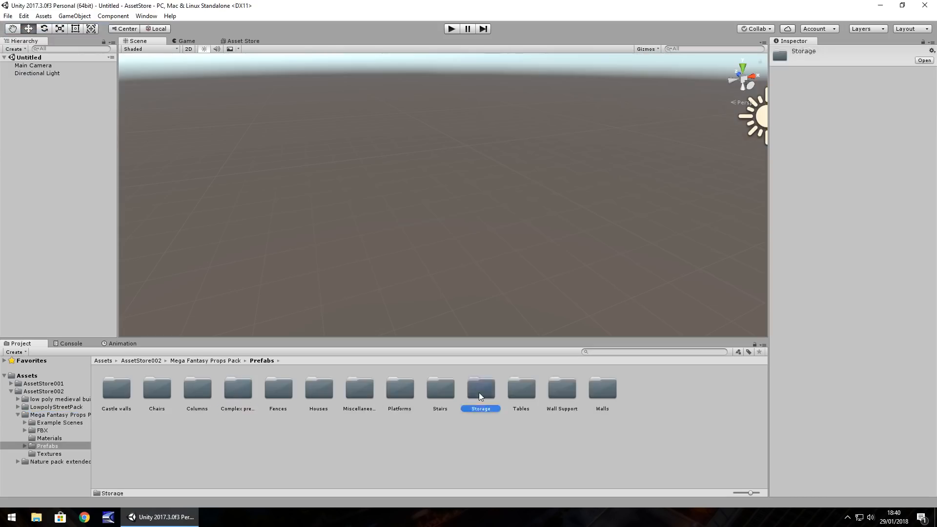
left_click(520, 387)
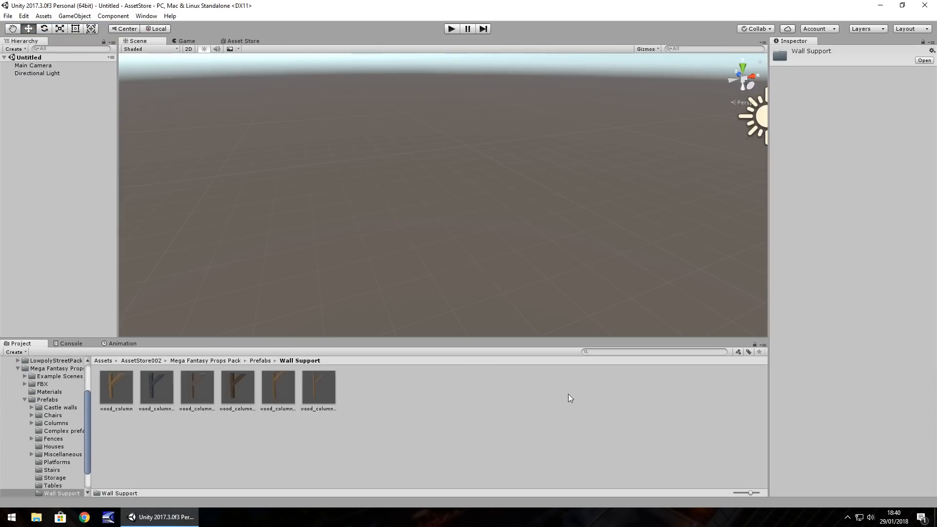
left_click(53, 446)
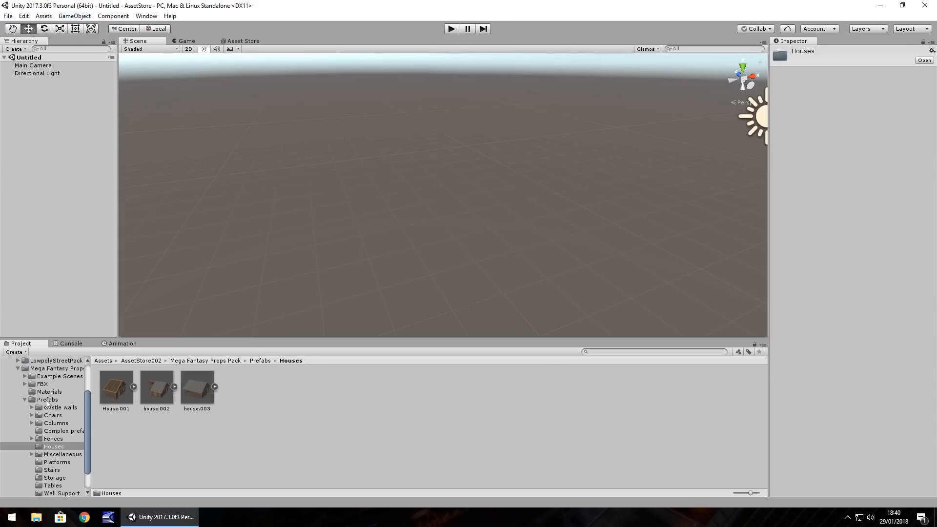
- Load the House on night example scene and preview it running in play mode
left_click(60, 376)
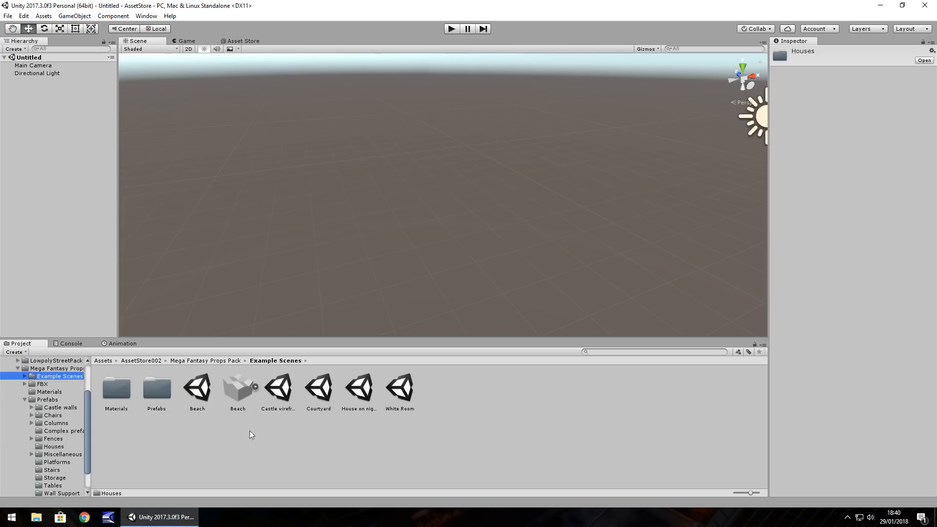
left_click(358, 389)
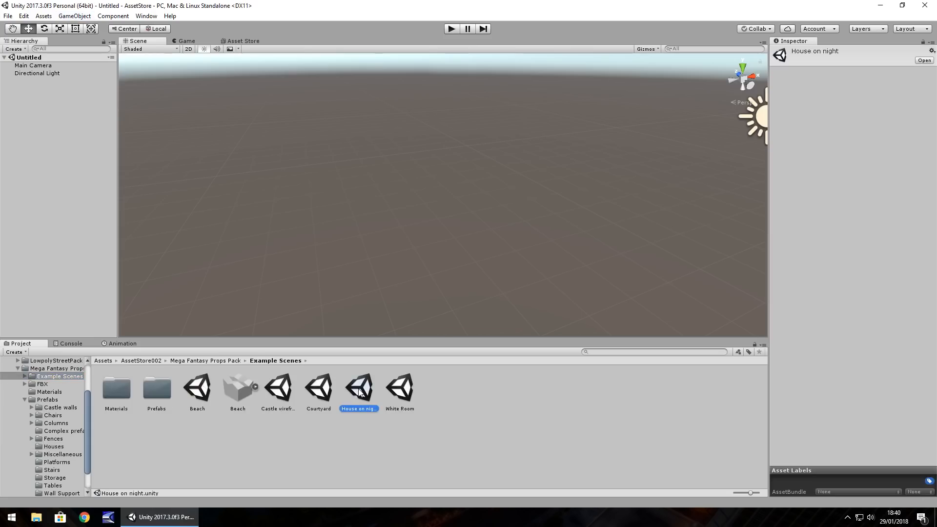
double_click(359, 387)
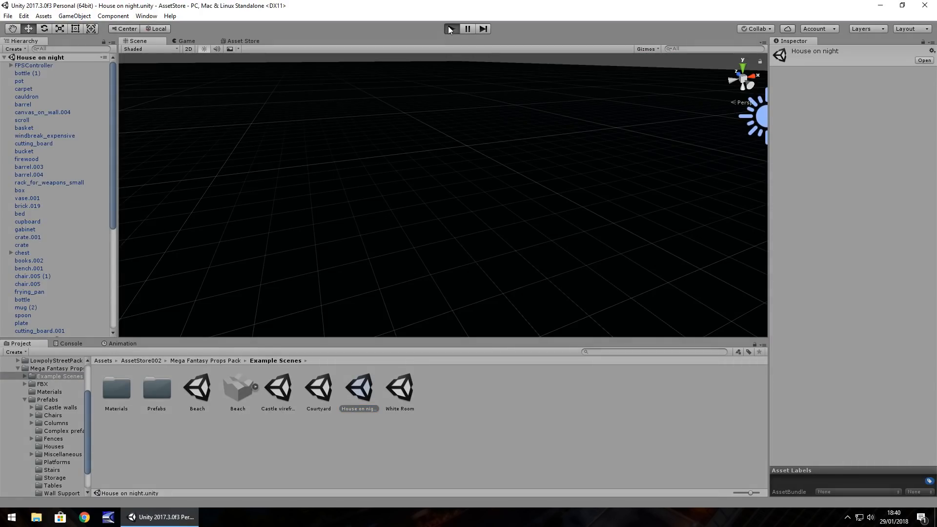
left_click(449, 28)
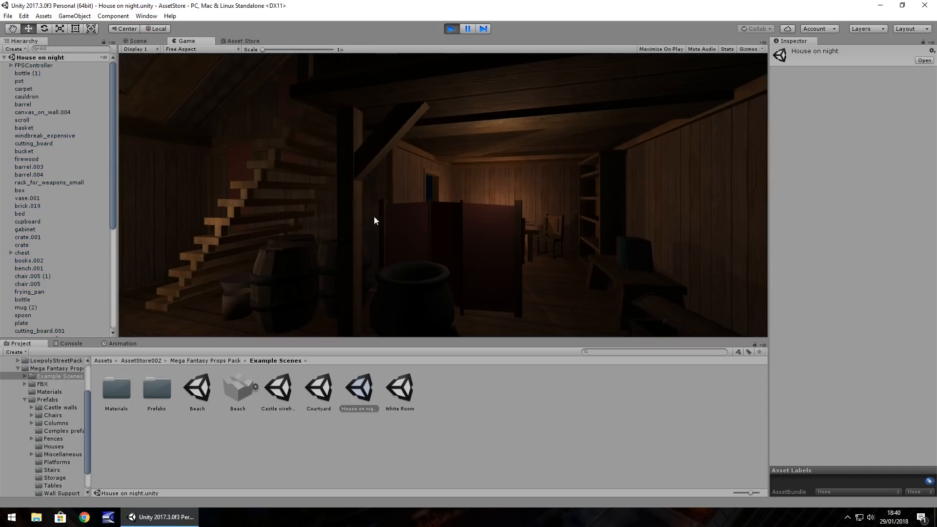
mouse_move(344, 206)
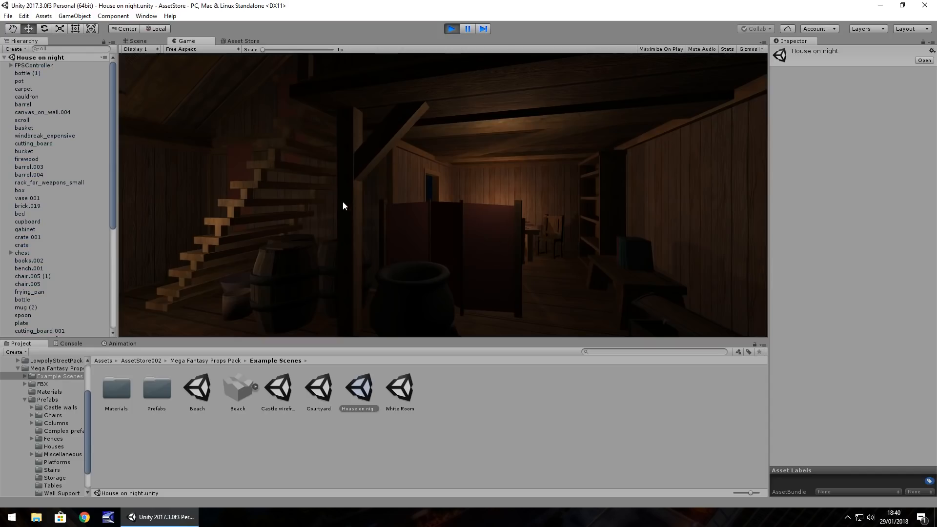
mouse_move(420, 262)
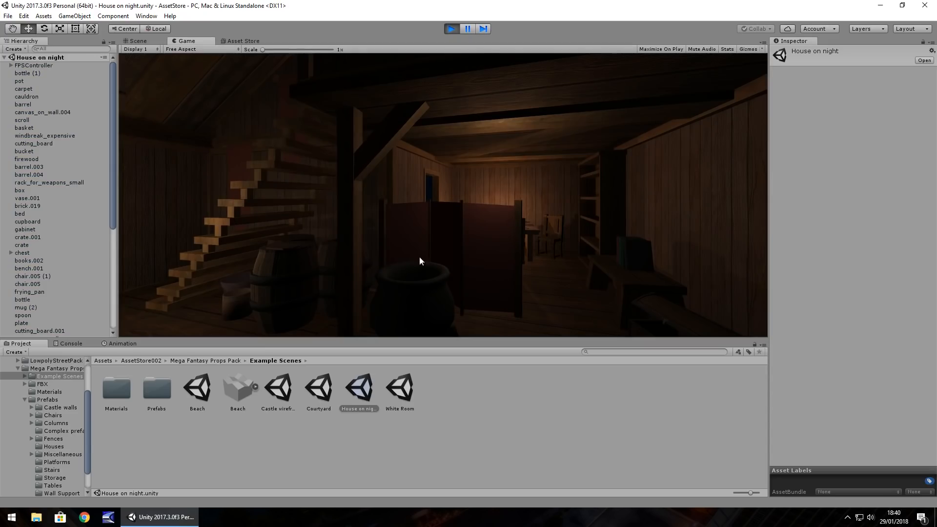
left_click(137, 41)
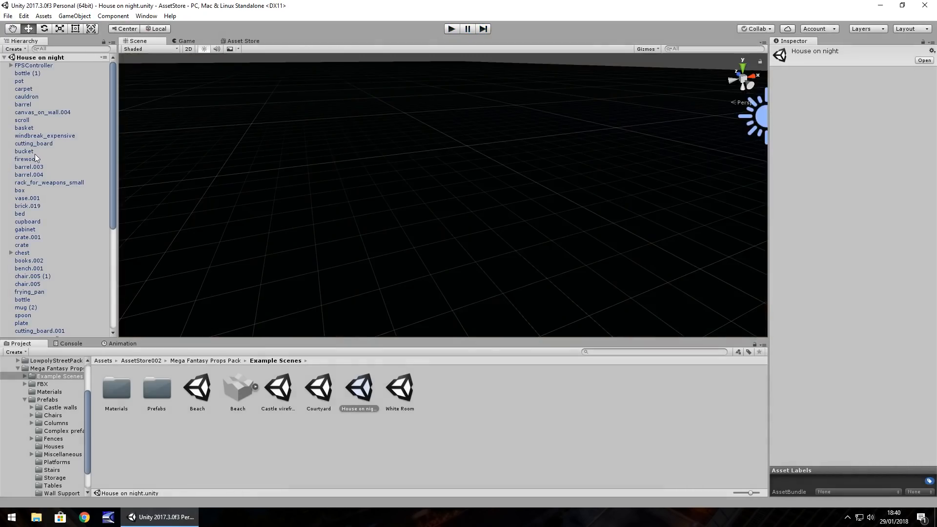
- Explore the house interior in the Scene view and select the cauldron
left_click(24, 150)
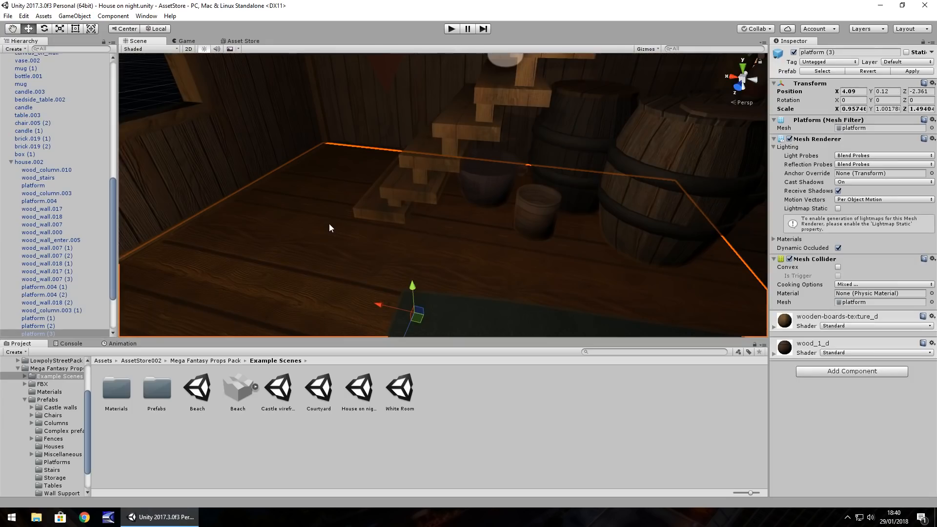
mouse_move(324, 171)
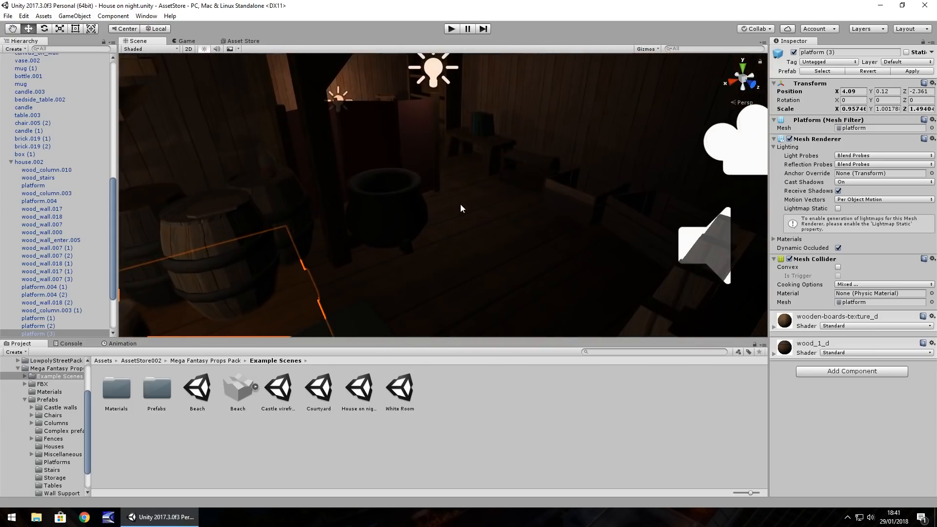
left_click(386, 208)
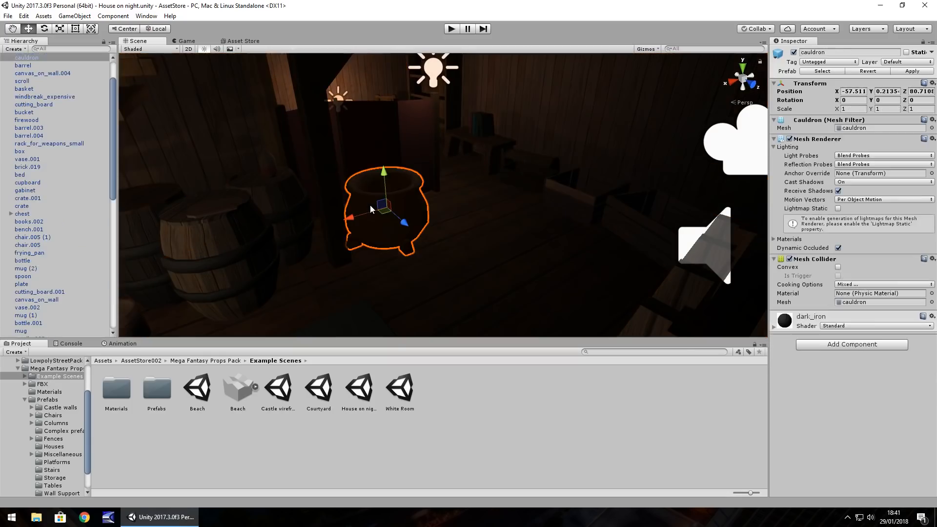
mouse_move(131, 411)
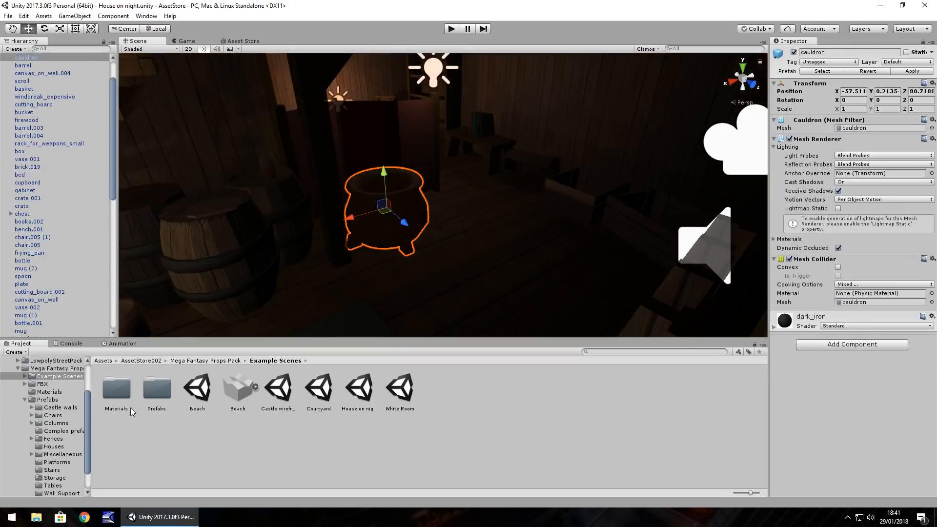
mouse_move(278, 388)
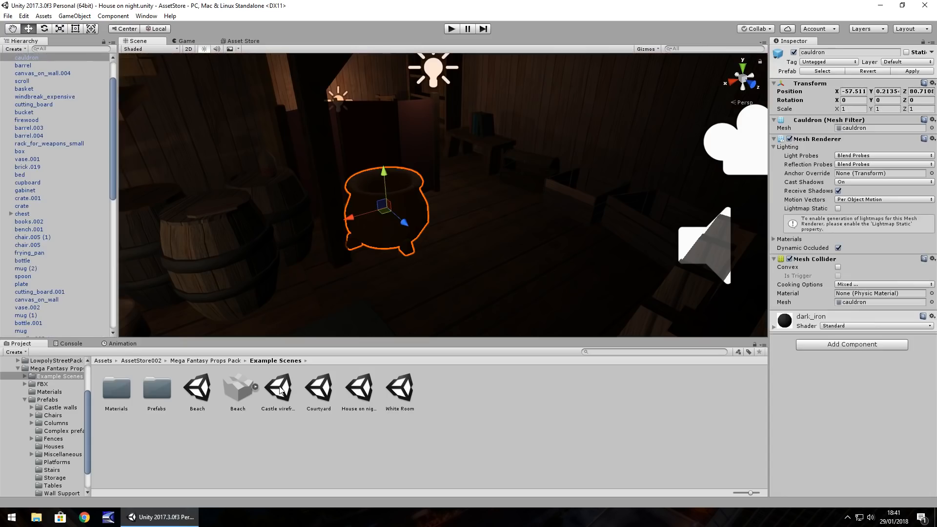
- Run the Castle wireframe example scene and inspect its camera in the editor while playing
double_click(277, 385)
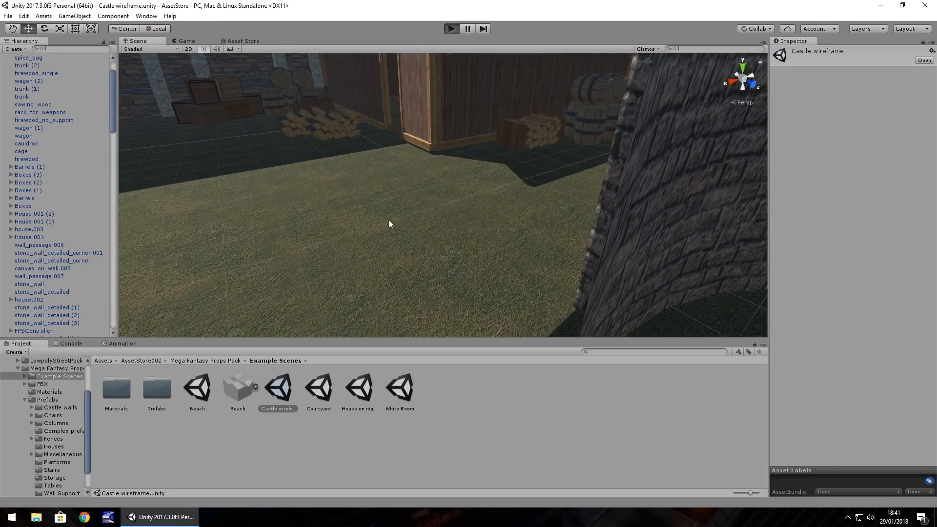
left_click(451, 28)
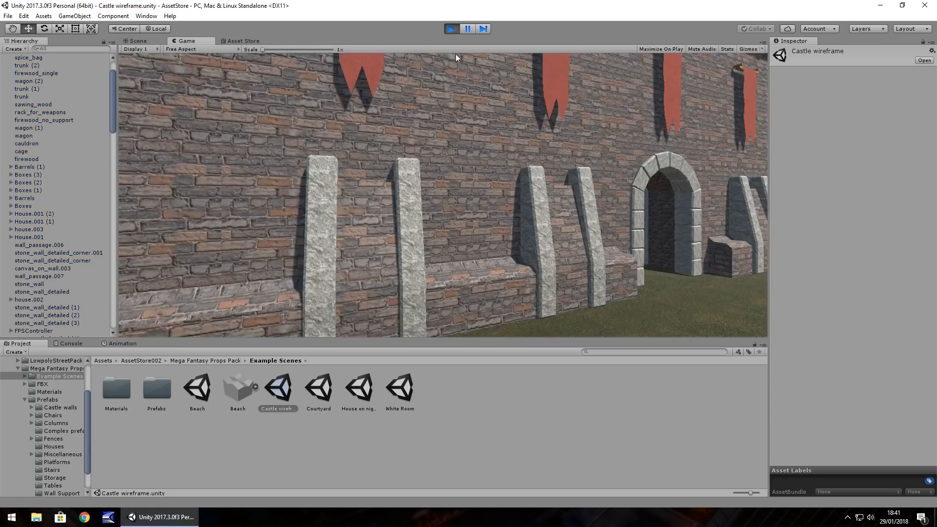
scroll("up", 3)
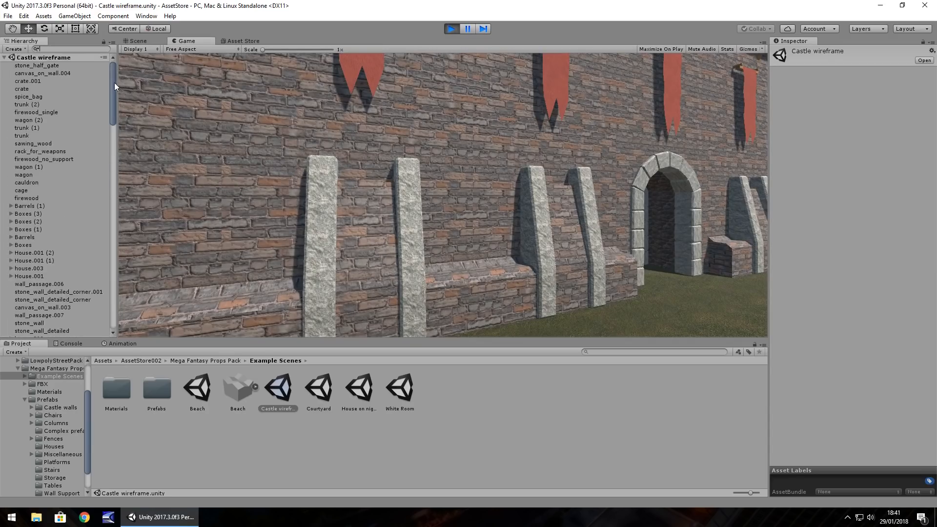
left_click(137, 41)
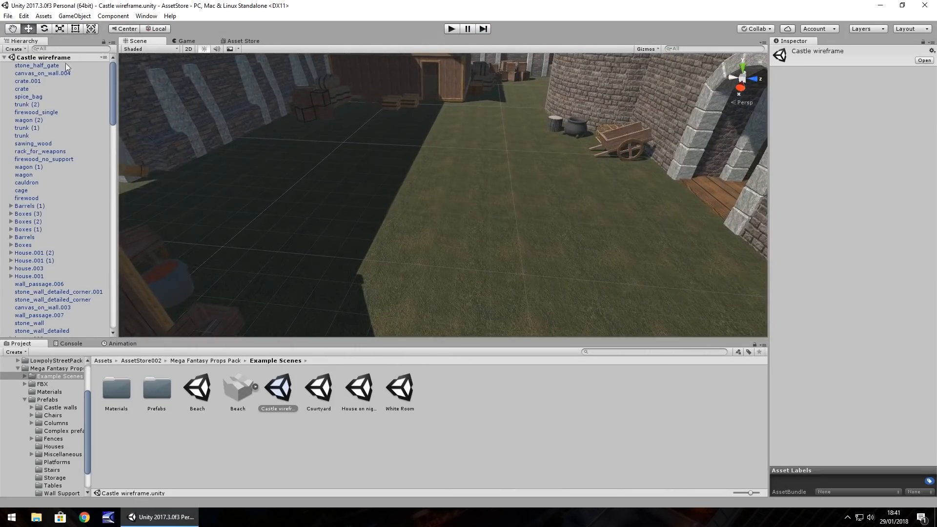
left_click(74, 15)
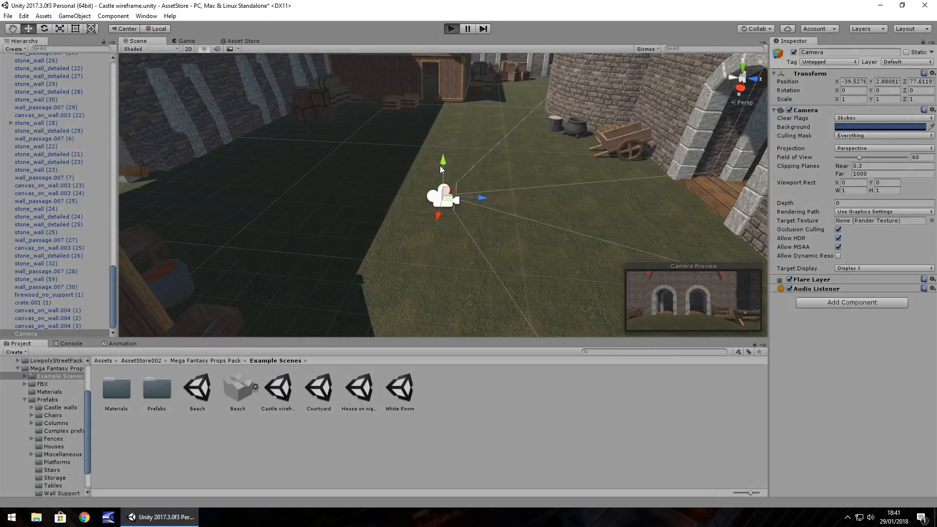
- Walk the FPSController up to the two stone archways and inspect the controller and camera in the Hierarchy
left_click(450, 29)
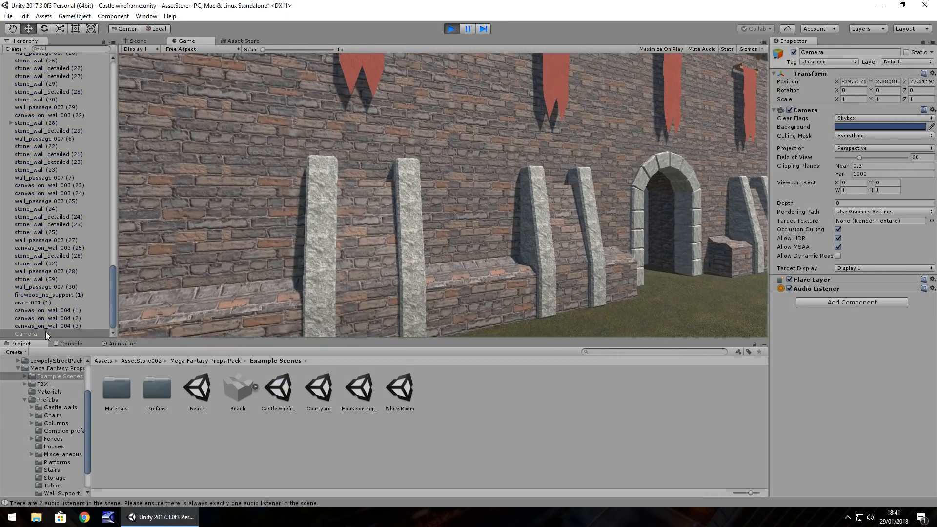
scroll("up", 3)
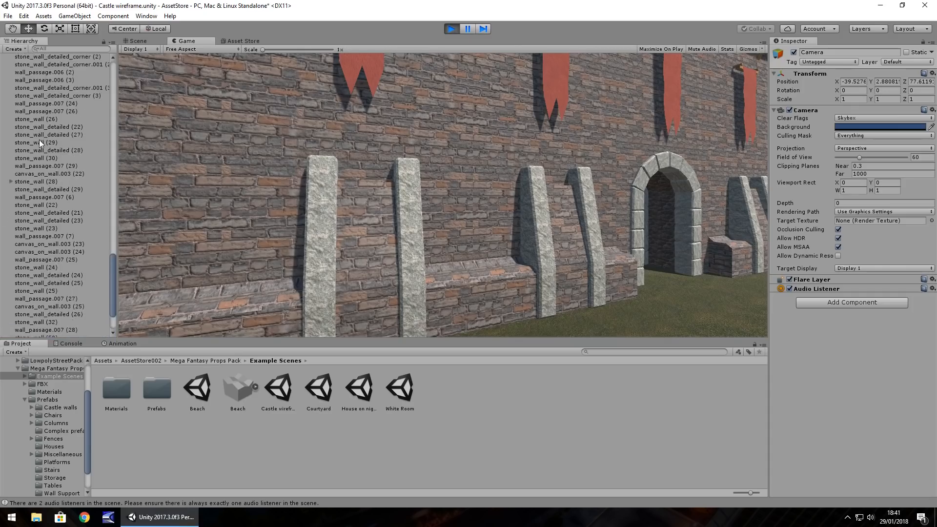
scroll("up", 3)
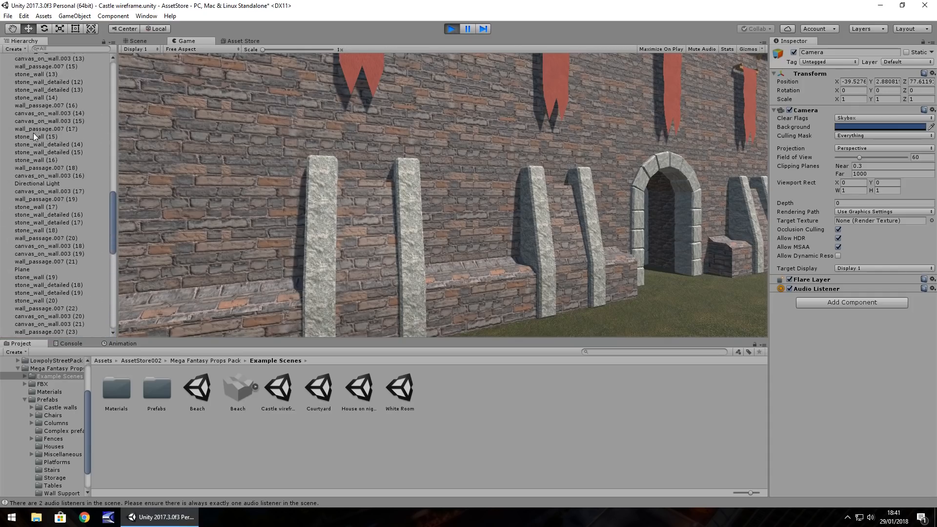
scroll("up", 3)
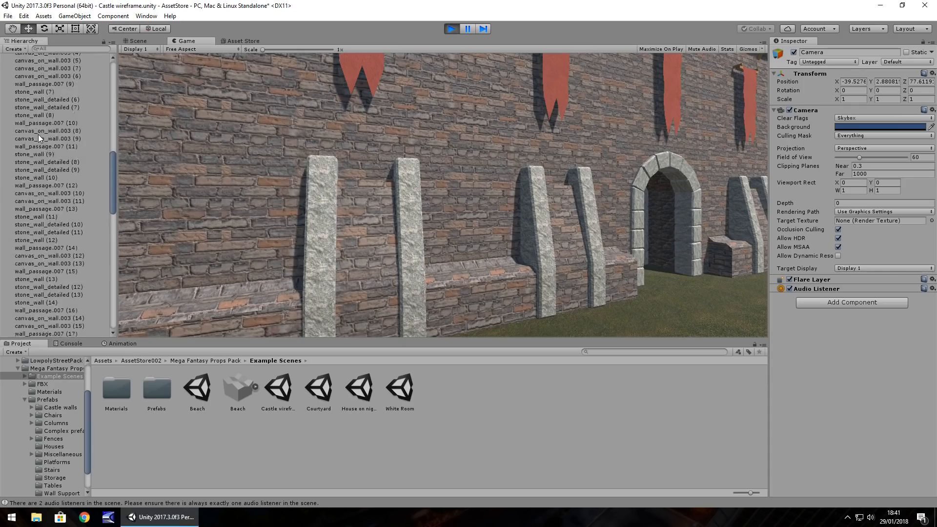
scroll("up", 3)
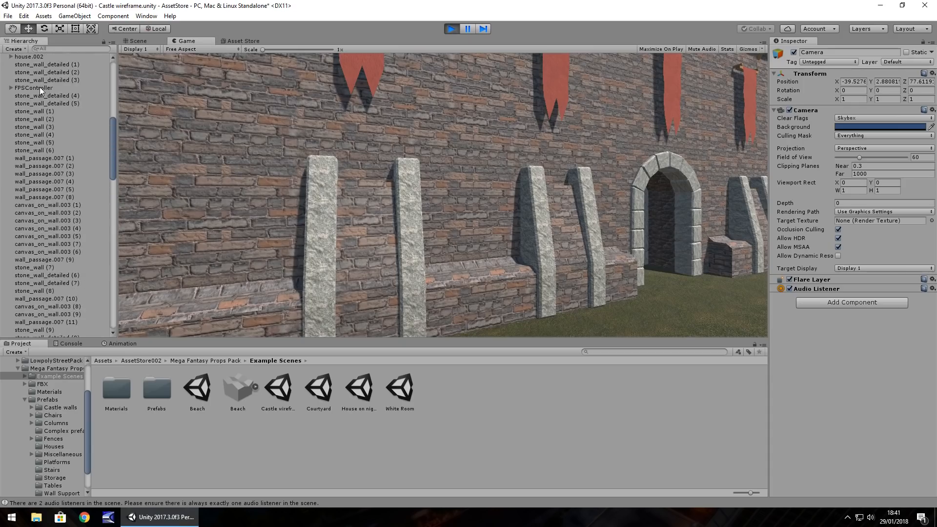
left_click(34, 88)
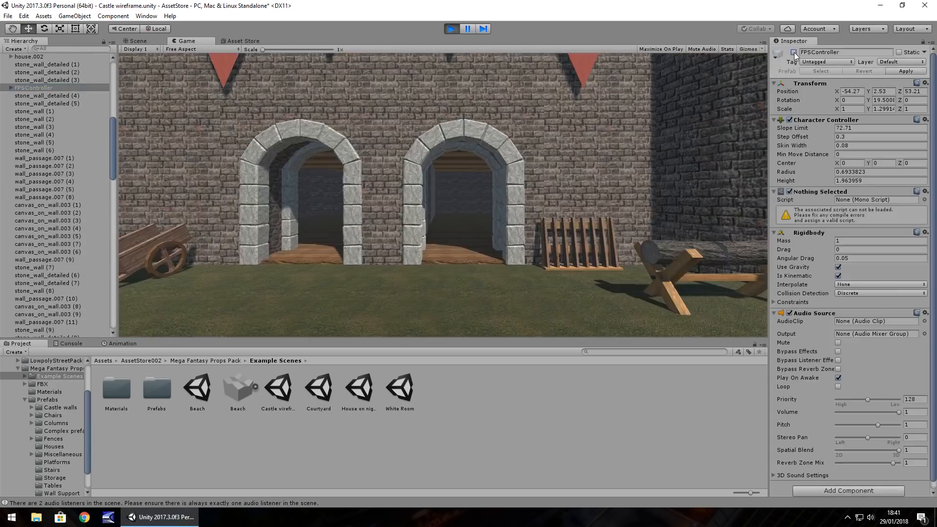
scroll("down", 3)
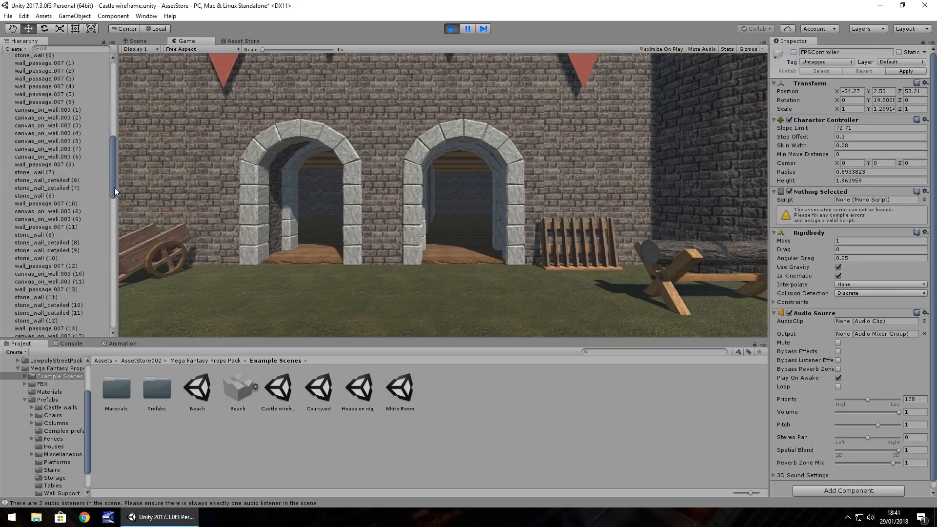
left_click(28, 334)
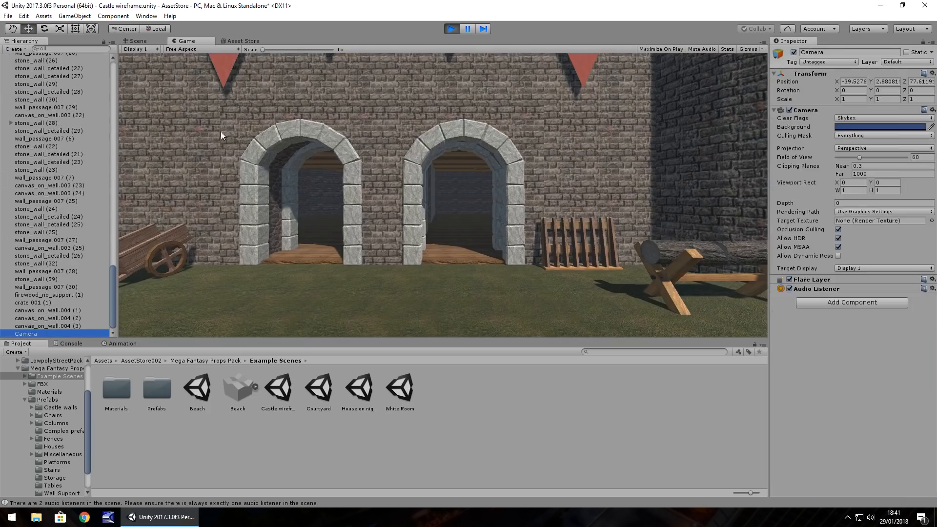
- Tweak the camera's Transform values during play, then exit play mode so its original placement returns
left_click(136, 41)
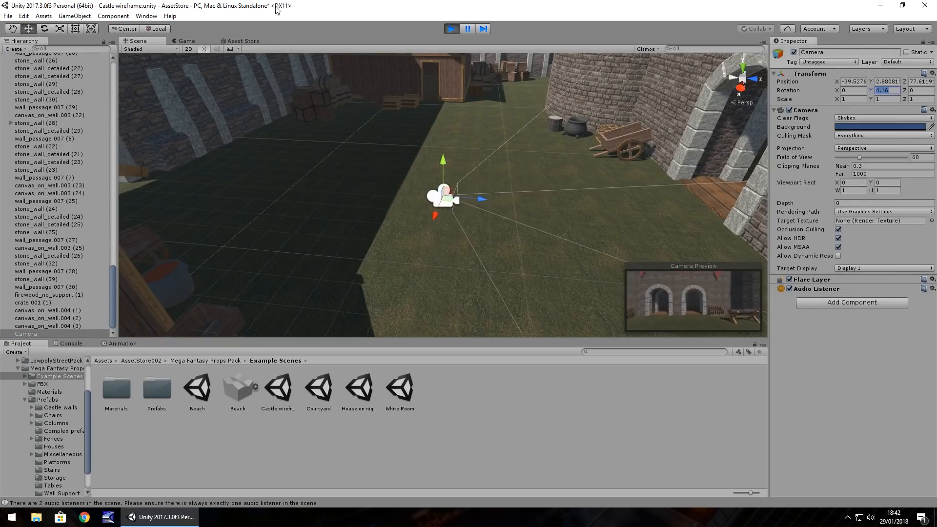
left_click(185, 41)
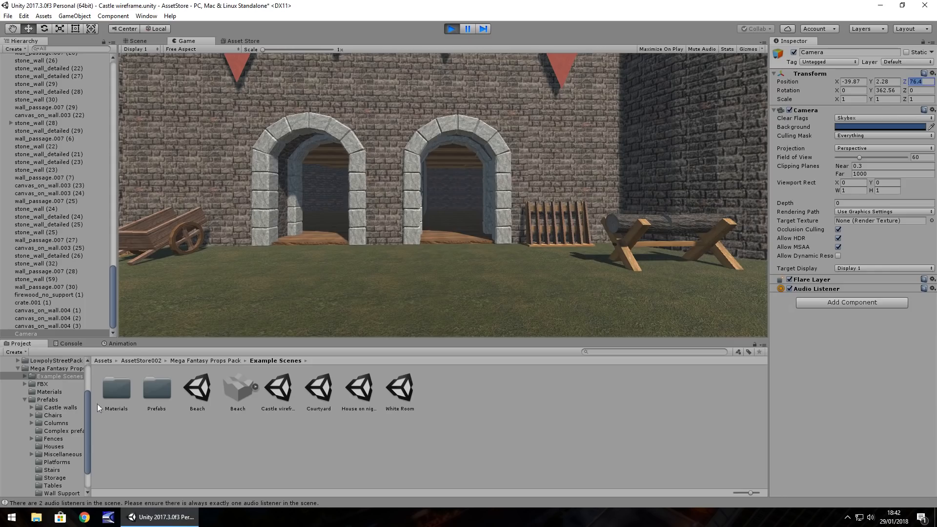
left_click(137, 41)
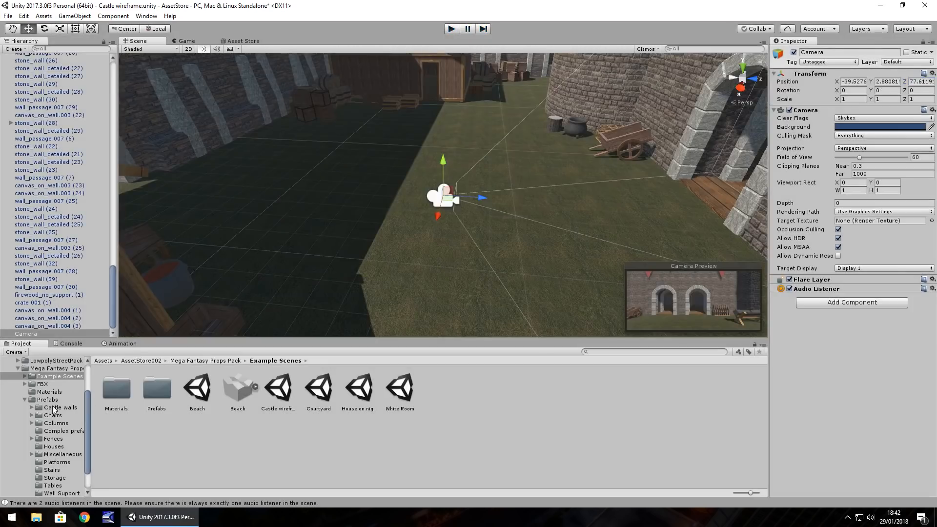
- Show the Castle walls prefab collection under Mega Fantasy Props Pack > Prefabs
left_click(60, 407)
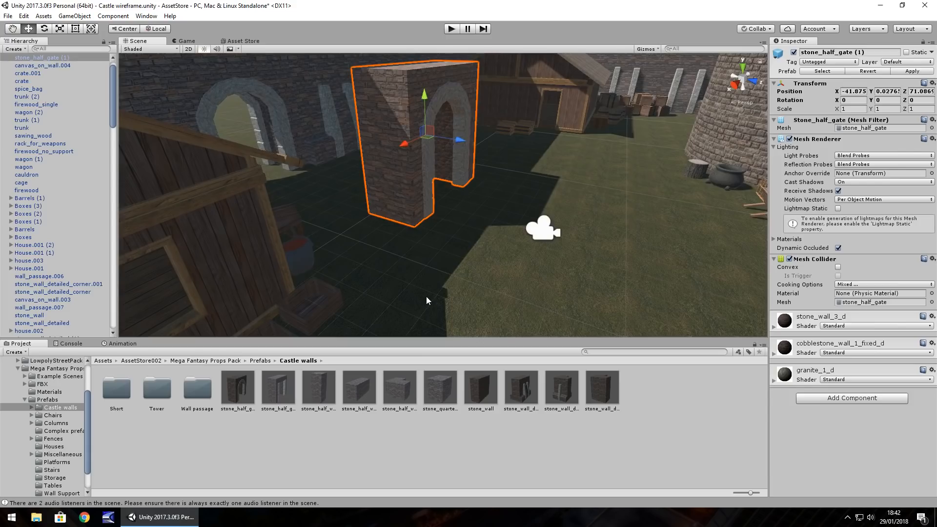
mouse_move(309, 380)
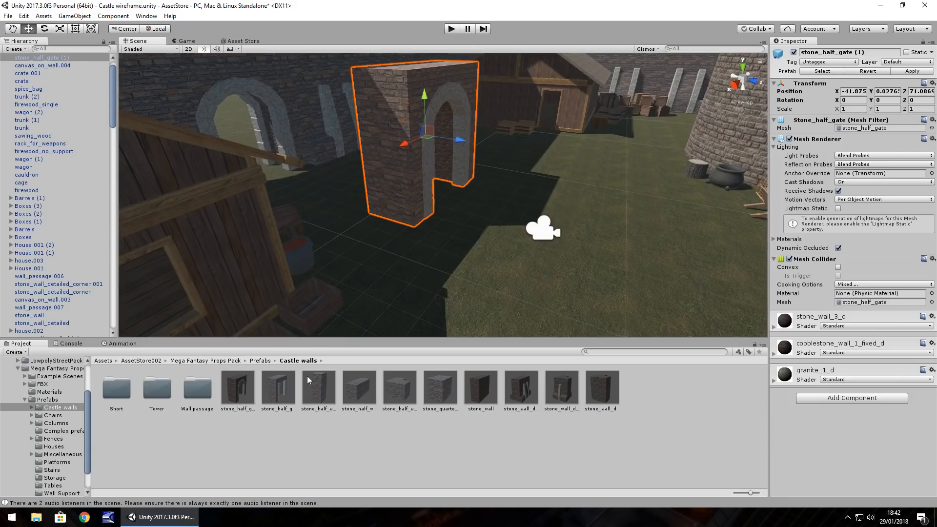
mouse_move(21, 369)
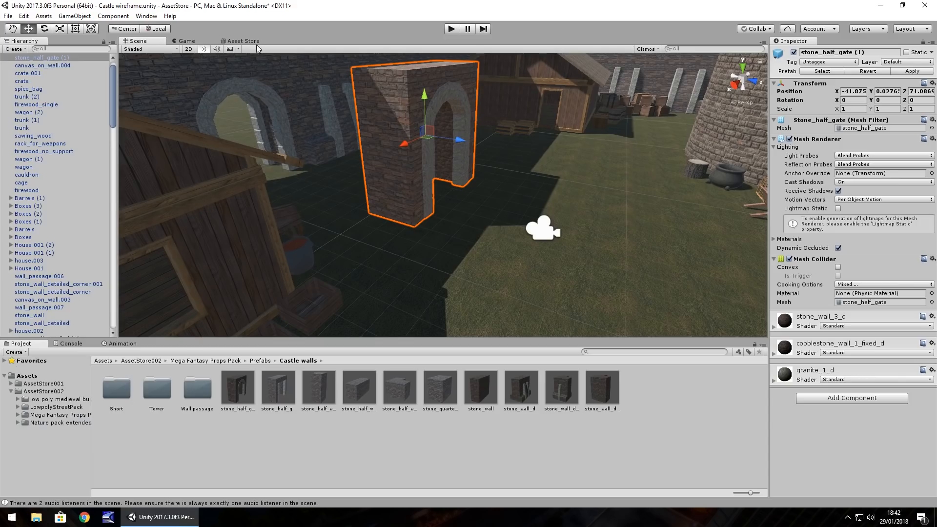
- Search the Asset Store for 'nature pack extended' to reach Kenney's free pack page
left_click(241, 41)
type("n")
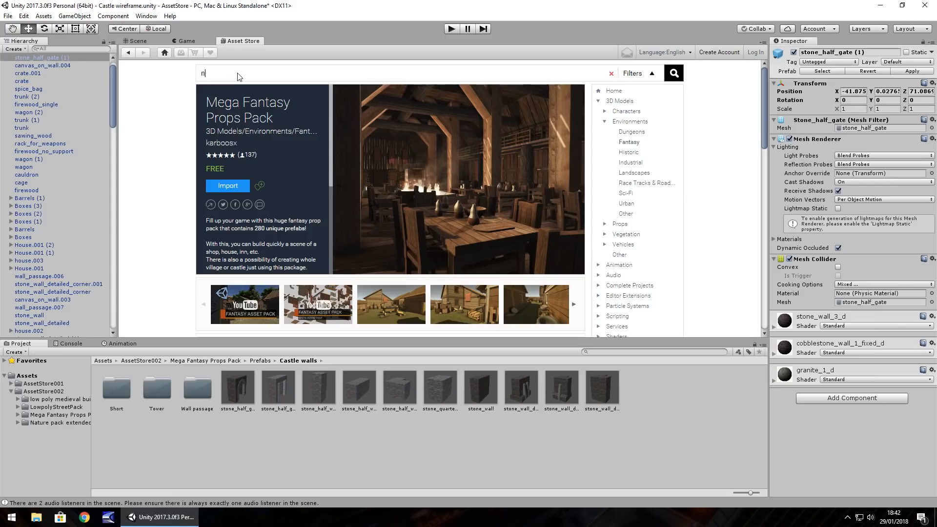
type("ature ad")
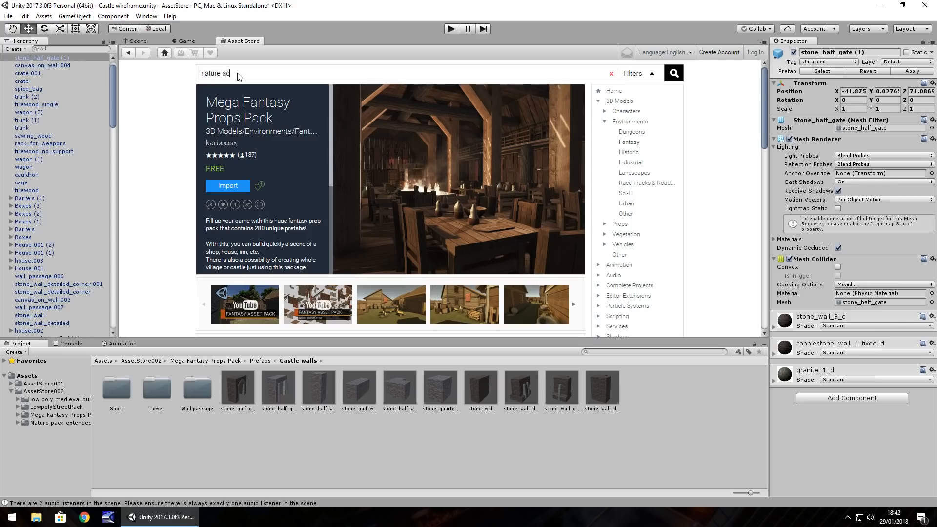
type("pack exten")
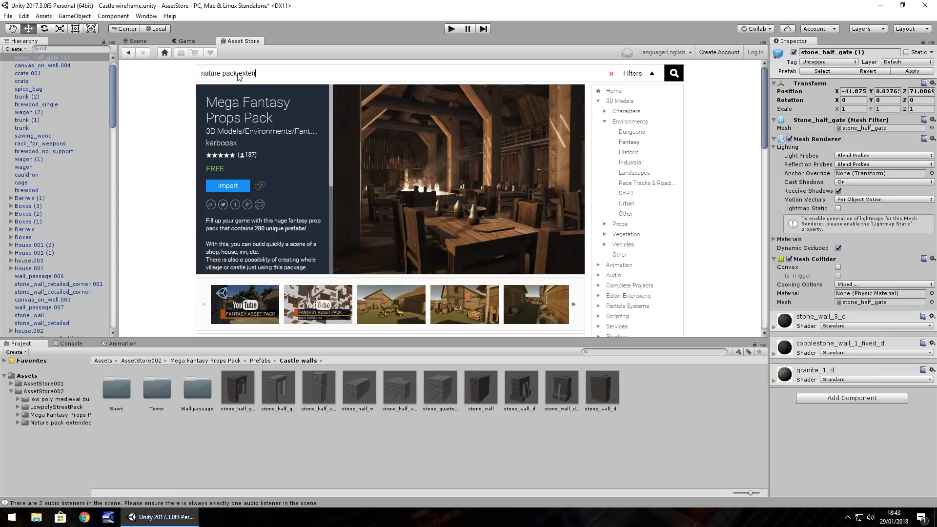
left_click(672, 73)
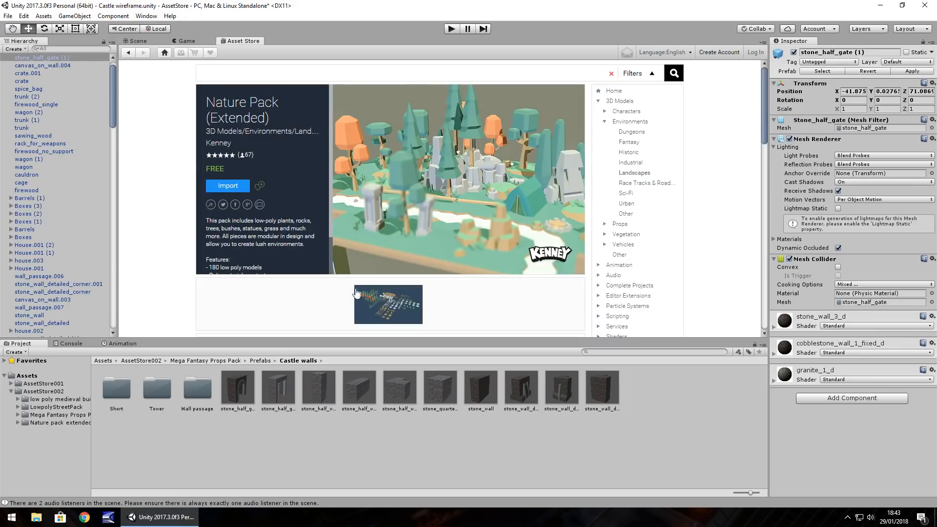
mouse_move(319, 233)
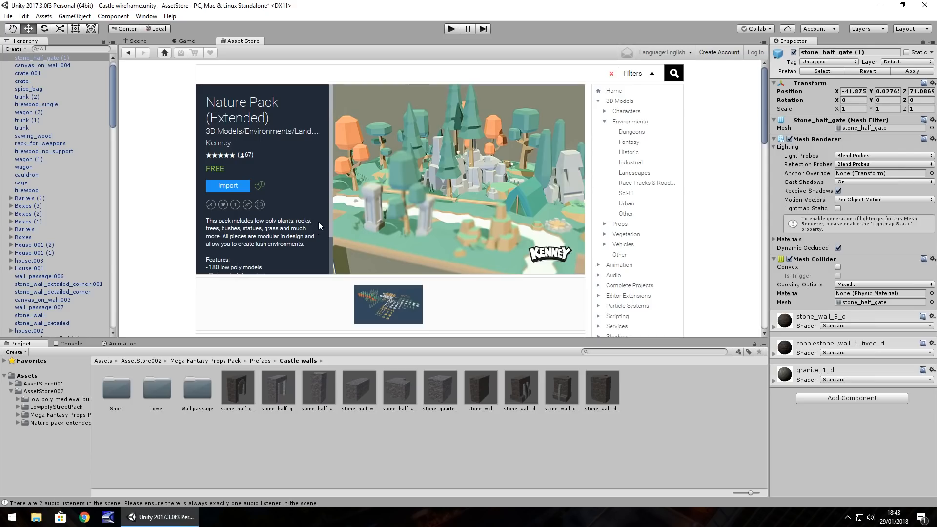
mouse_move(436, 133)
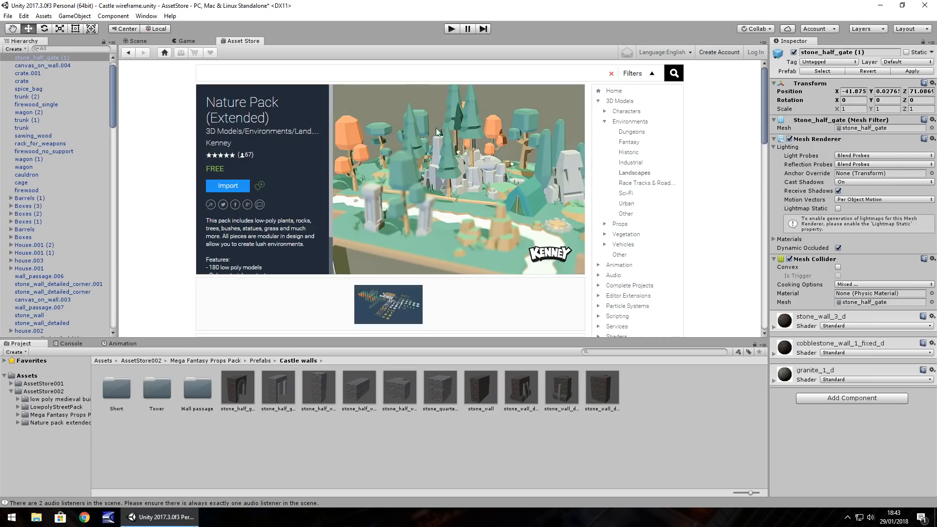
mouse_move(462, 172)
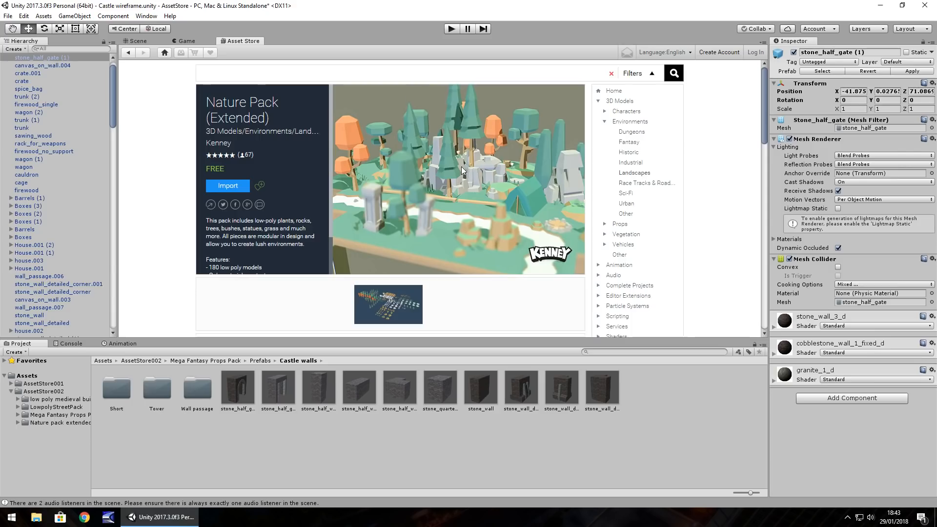
mouse_move(428, 184)
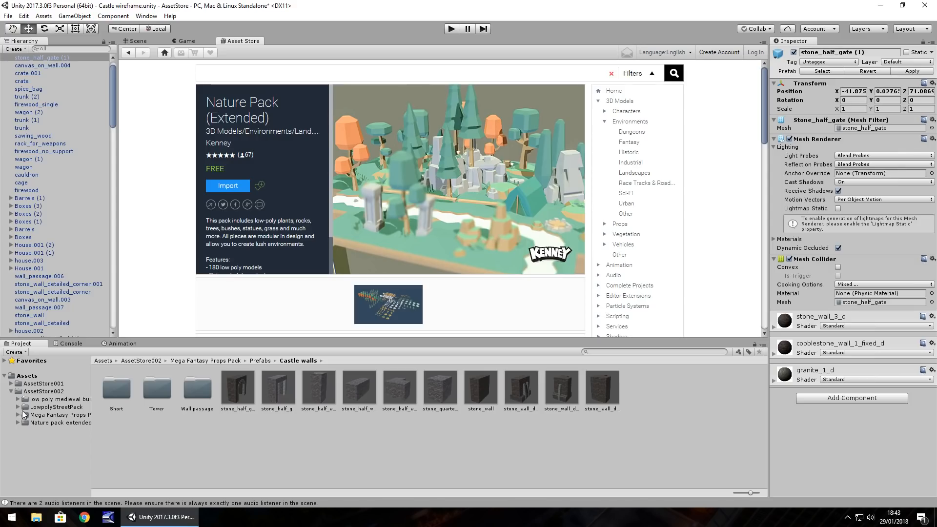
- Browse the Nature pack extended folder under AssetStore002 and go back to the castle scene
left_click(58, 422)
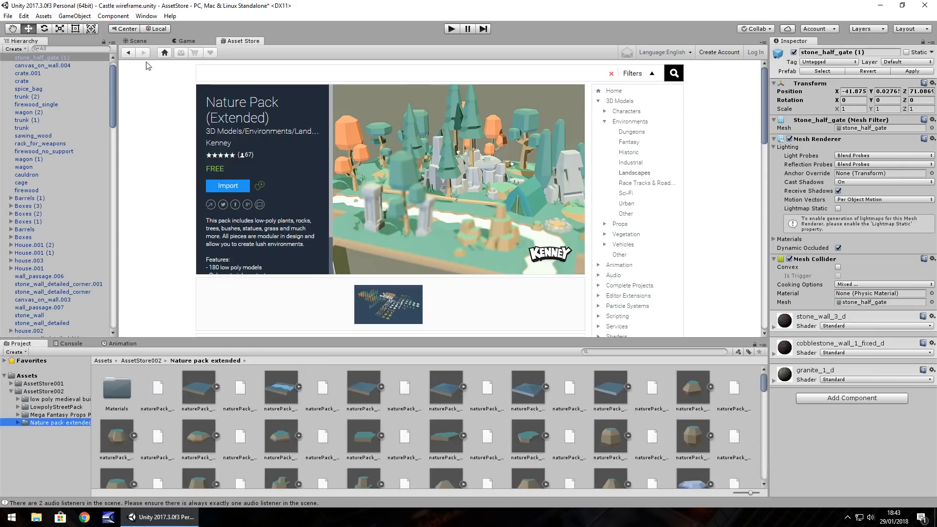
left_click(137, 41)
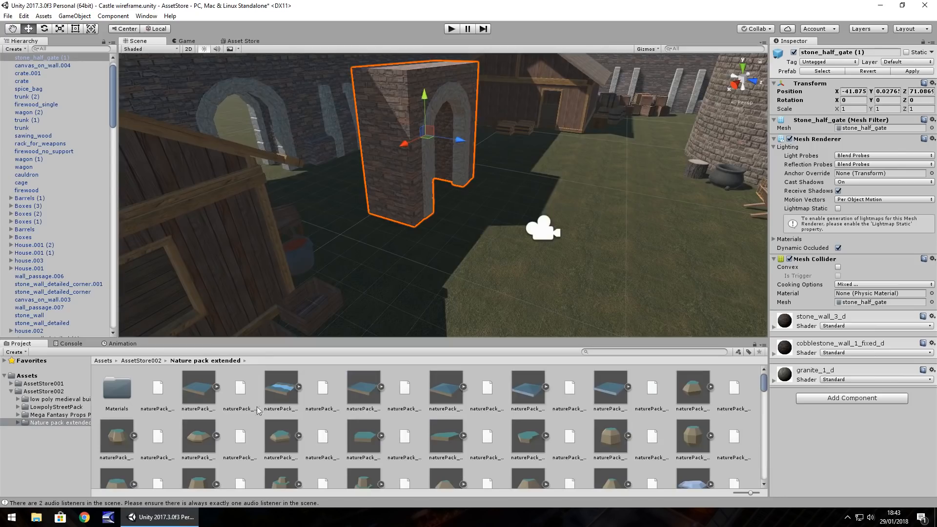
scroll("down", 3)
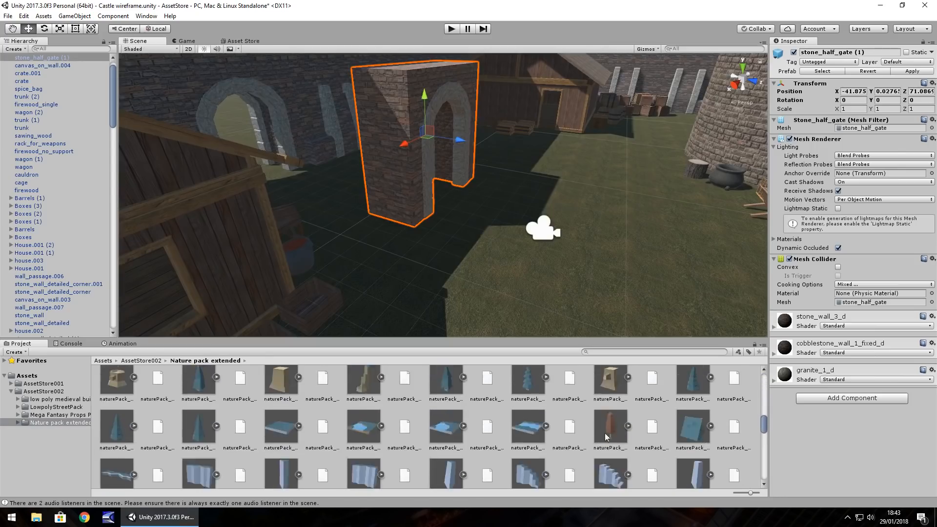
scroll("down", 3)
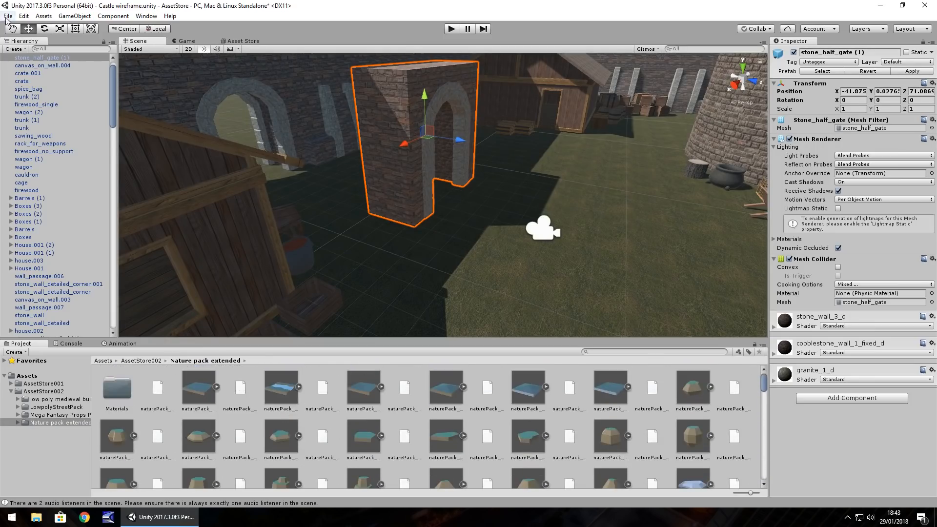
- Start a new scene without saving, then place Nature Pack ground tiles, pine tree, fence and palm tree
left_click(7, 16)
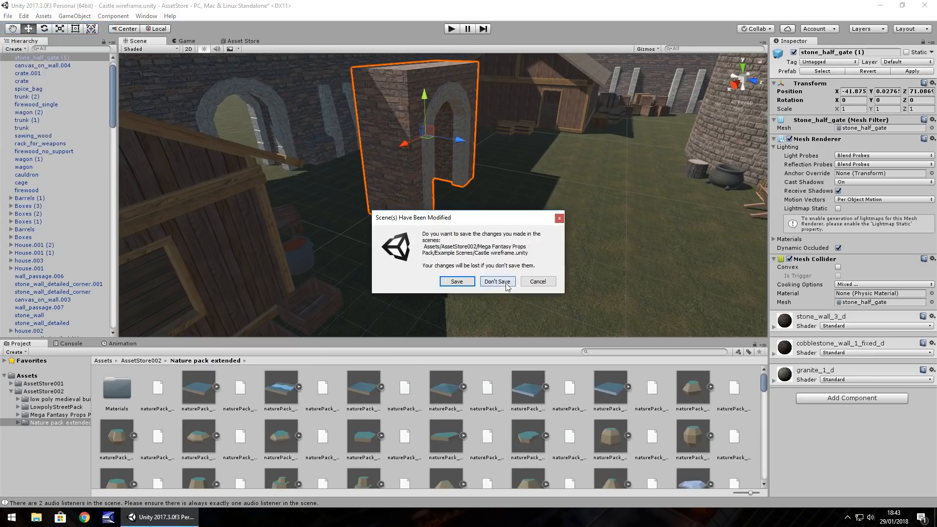
left_click(497, 281)
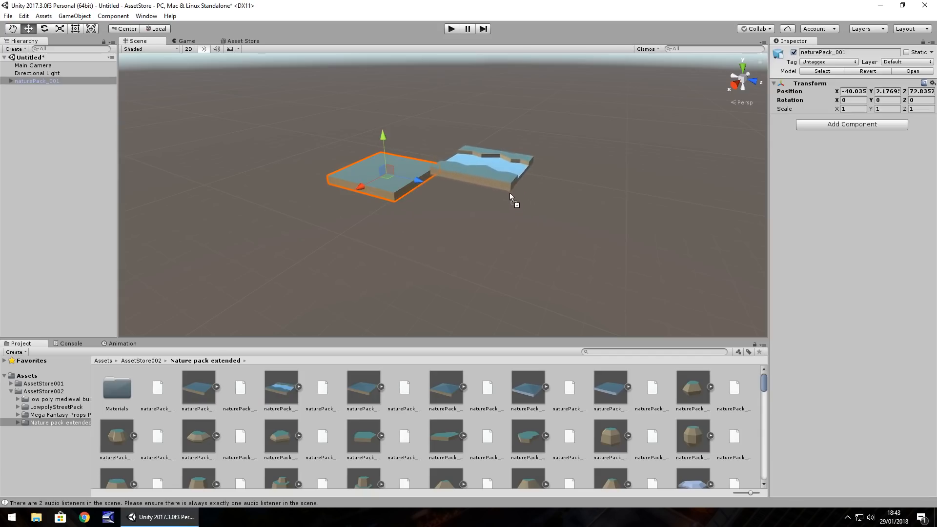
left_click(510, 173)
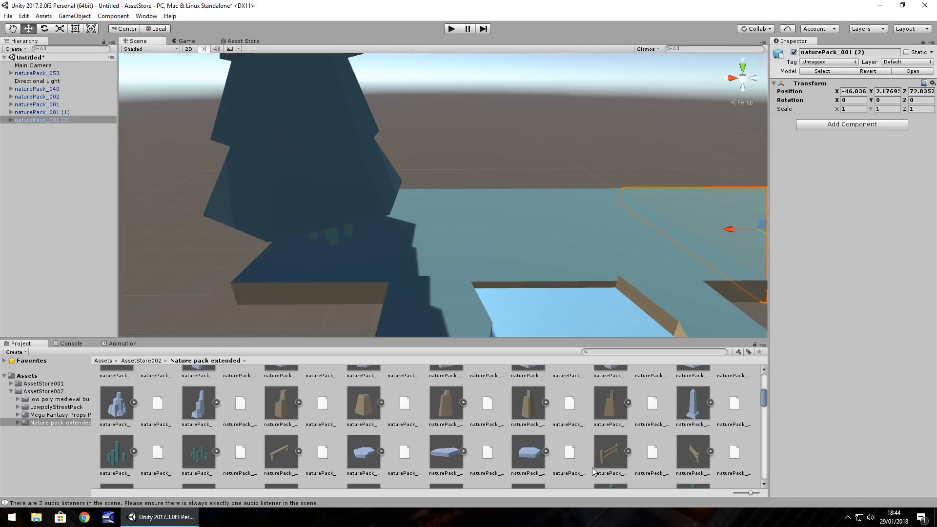
left_click(601, 226)
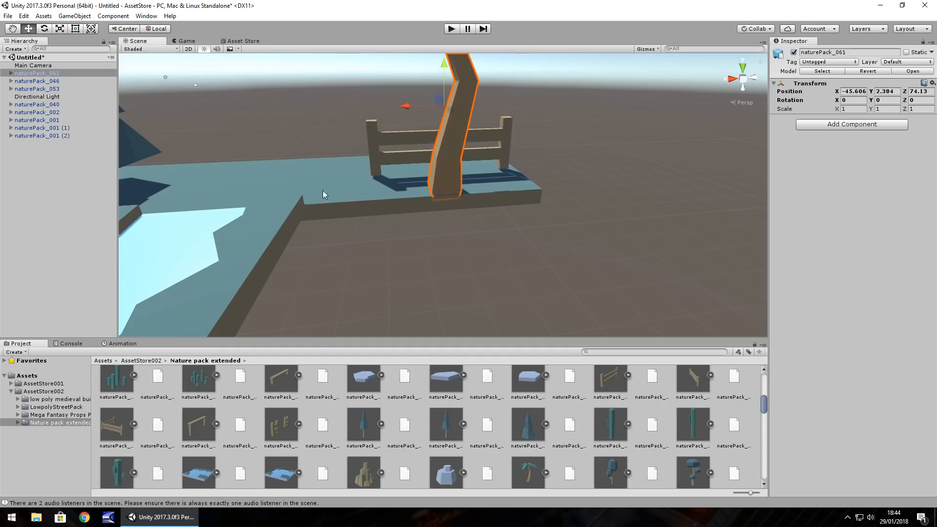
mouse_move(391, 166)
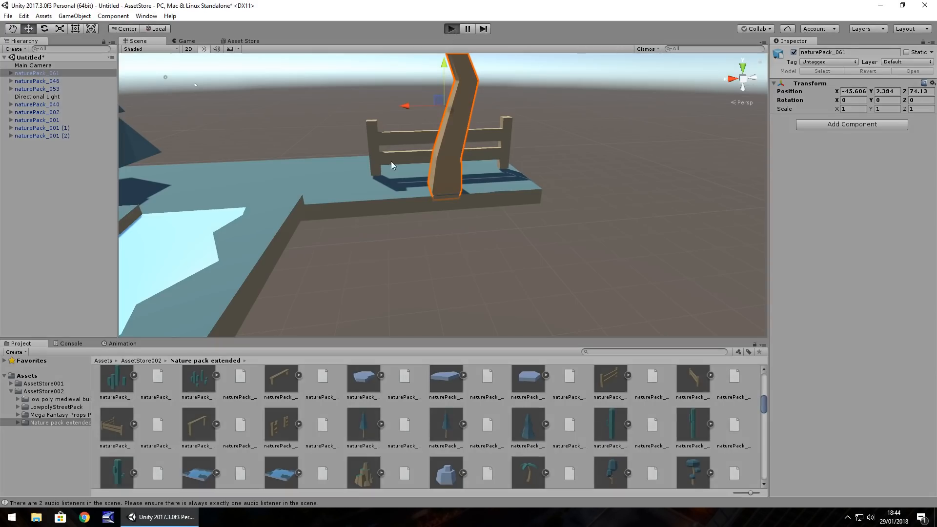
- Play the scene and move the Main Camera close so the palm tree and fence fill the Game view
left_click(451, 28)
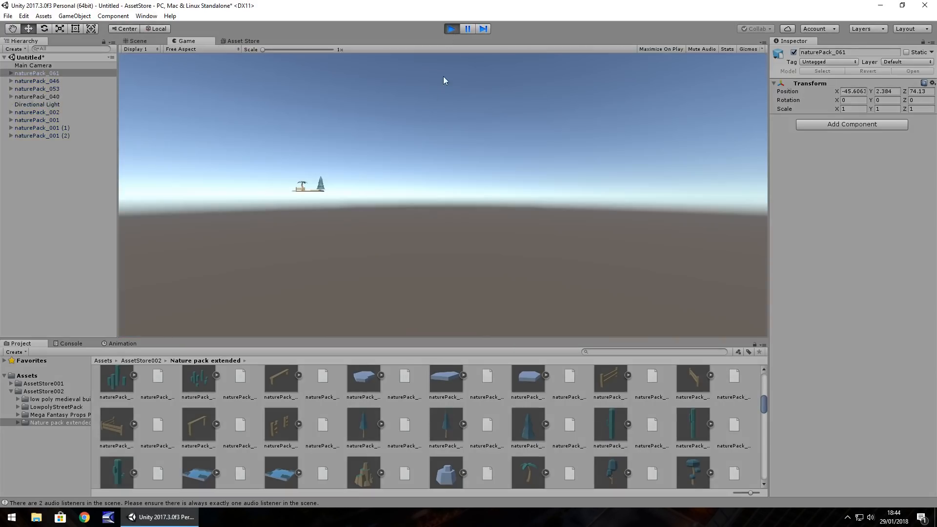
left_click(33, 65)
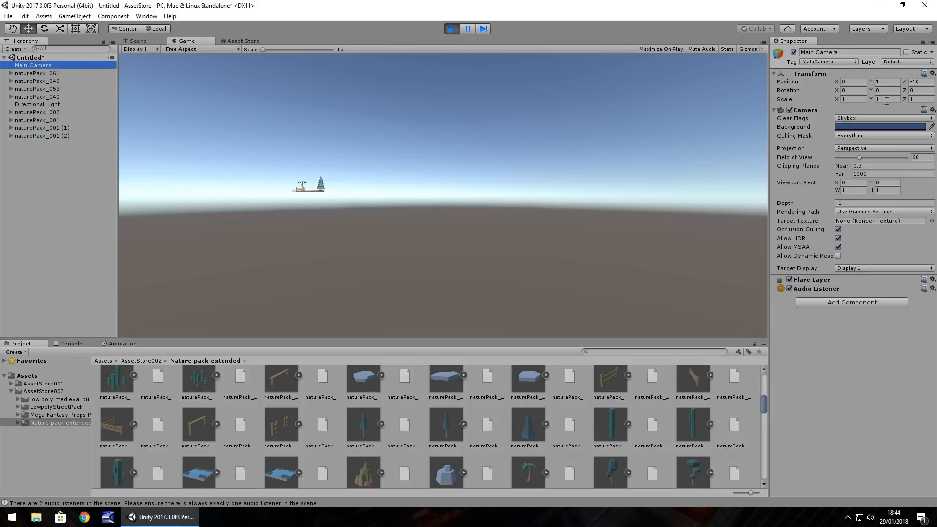
left_click(138, 41)
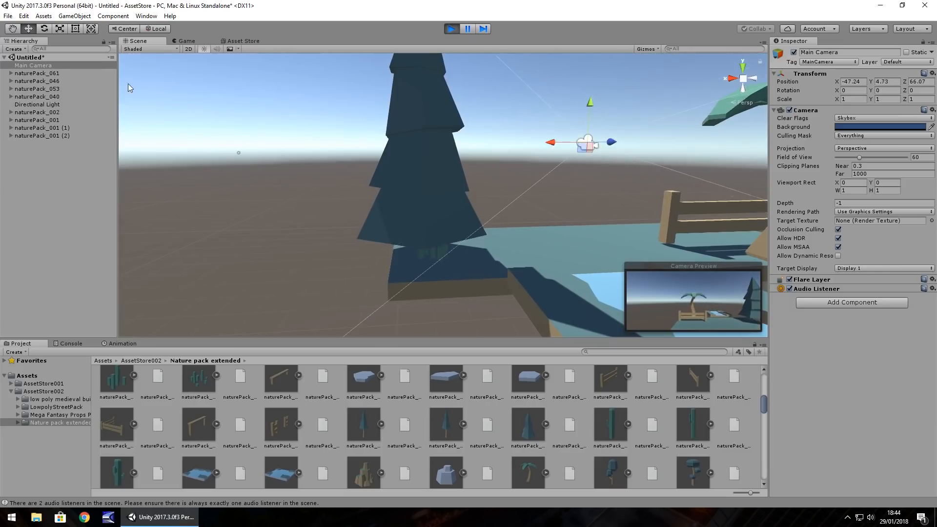
left_click(187, 41)
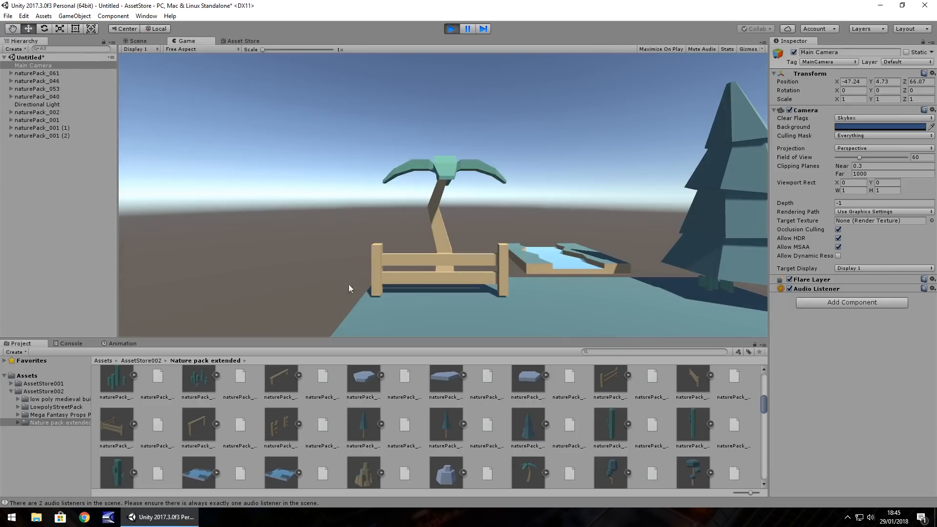
mouse_move(466, 317)
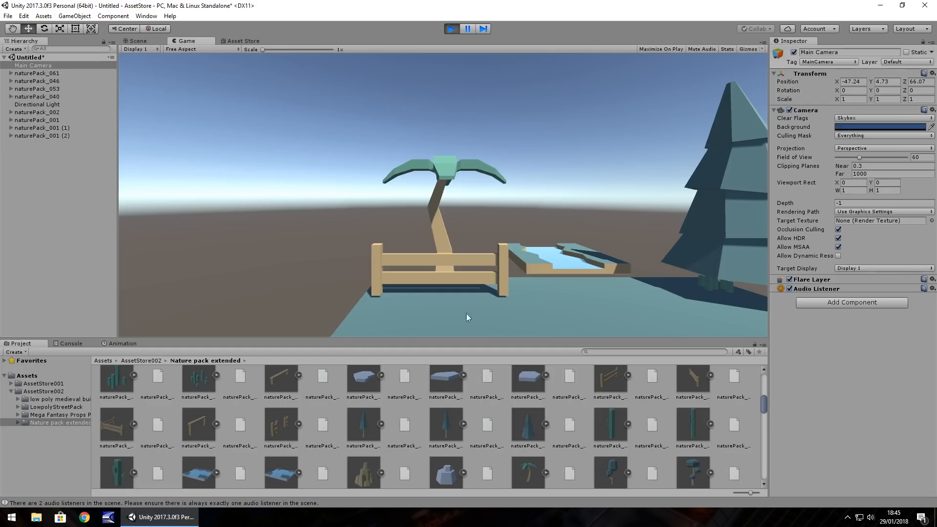
mouse_move(427, 315)
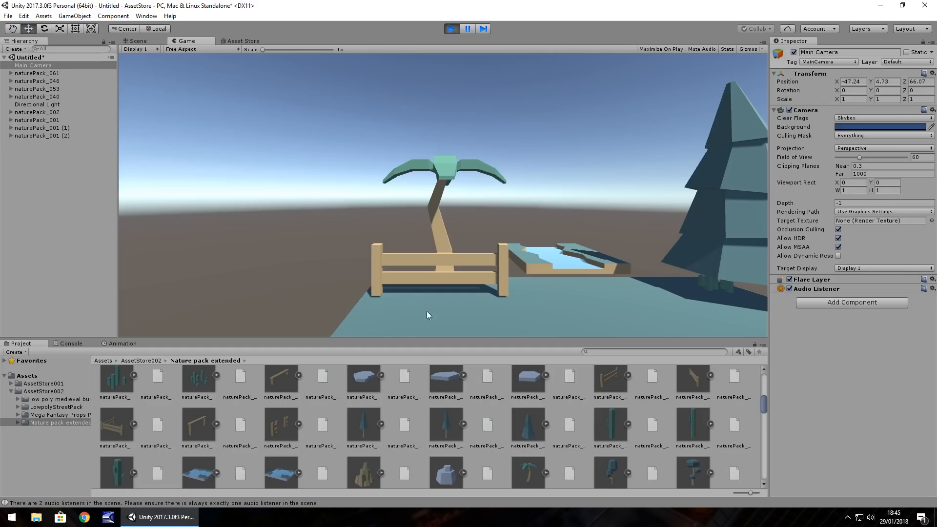
- Return to scene editing and add a small red mushroom beside the fence
scroll("down", 3)
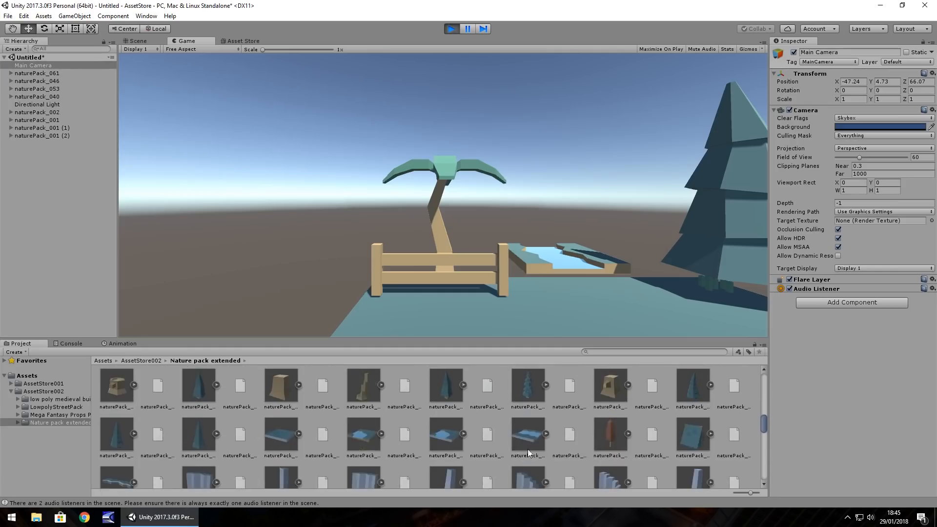
scroll("down", 3)
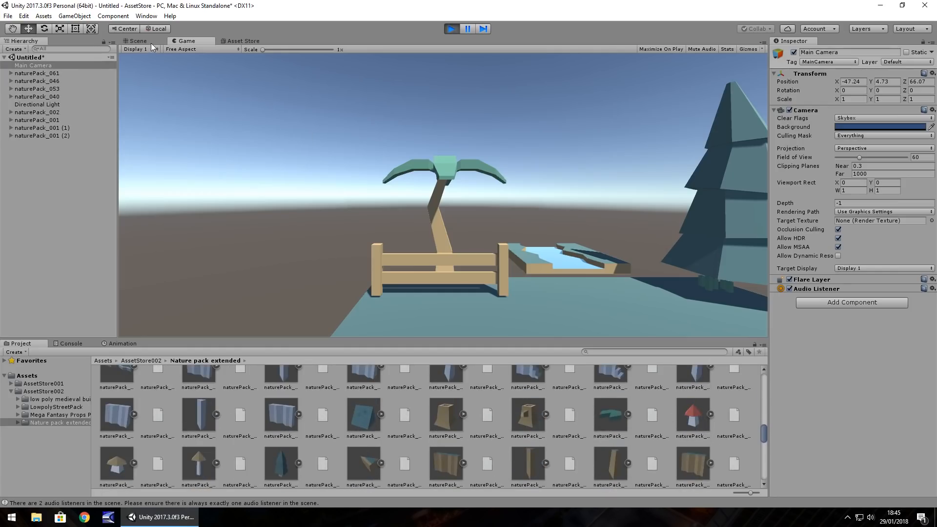
left_click(137, 41)
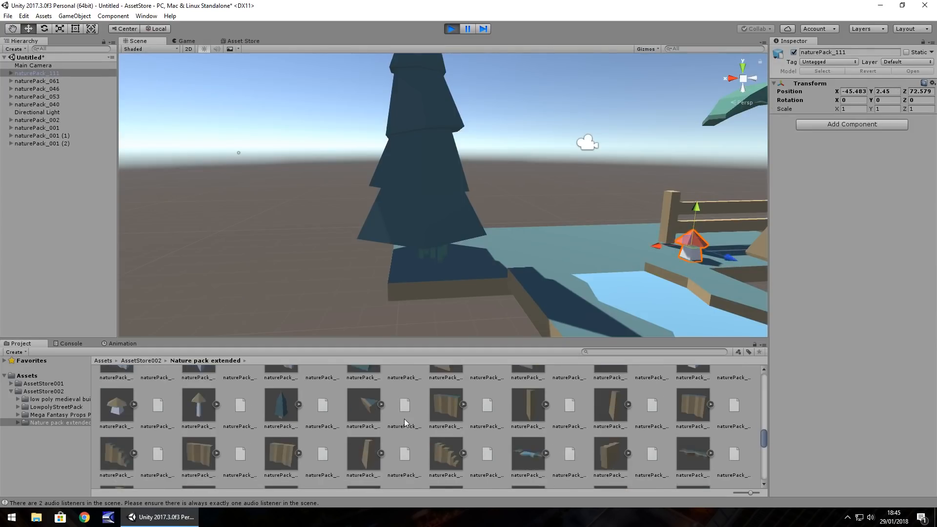
scroll("down", 3)
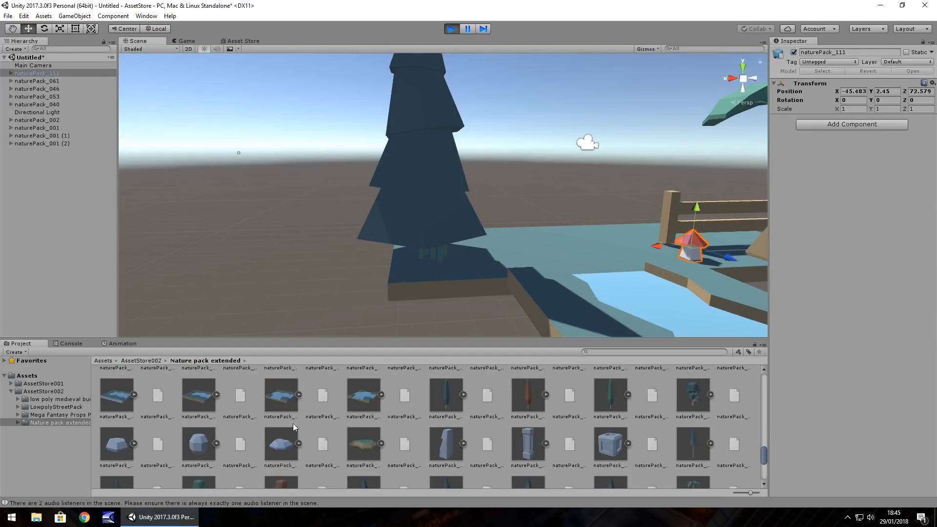
mouse_move(509, 442)
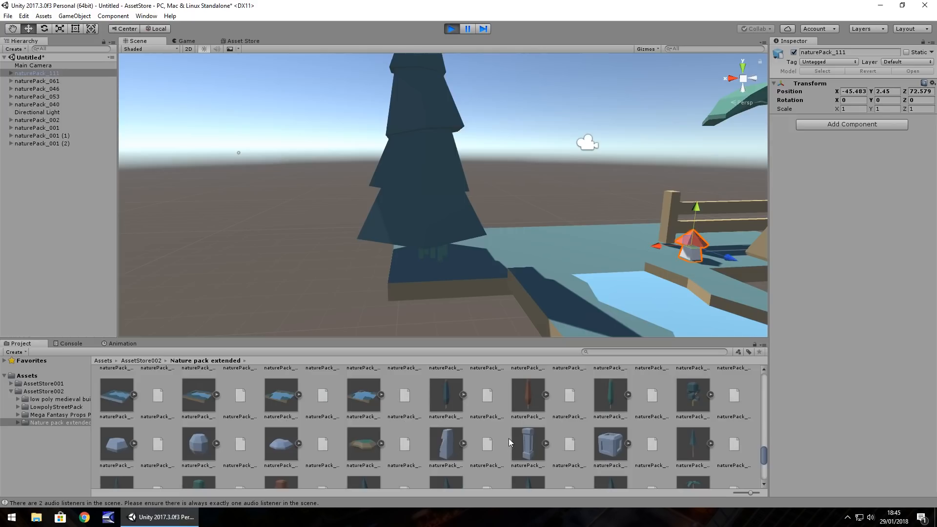
mouse_move(345, 422)
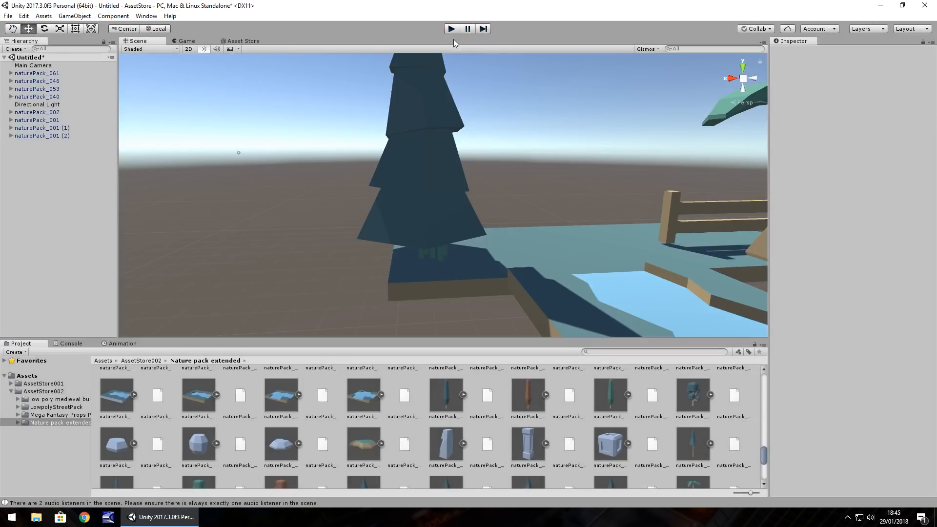
mouse_move(219, 193)
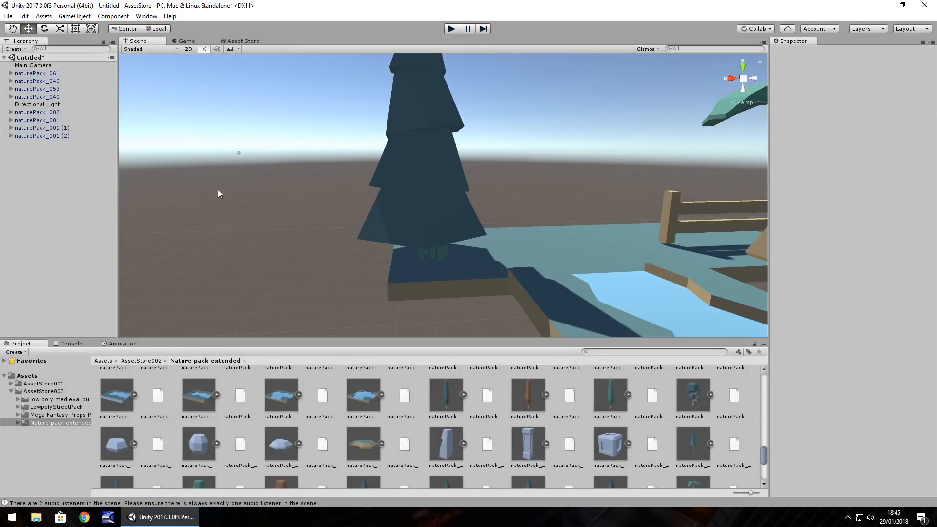
- Search the Asset Store for 'low poly street pack' to view Dynamic Art's free pack, then go back to the scene
left_click(243, 41)
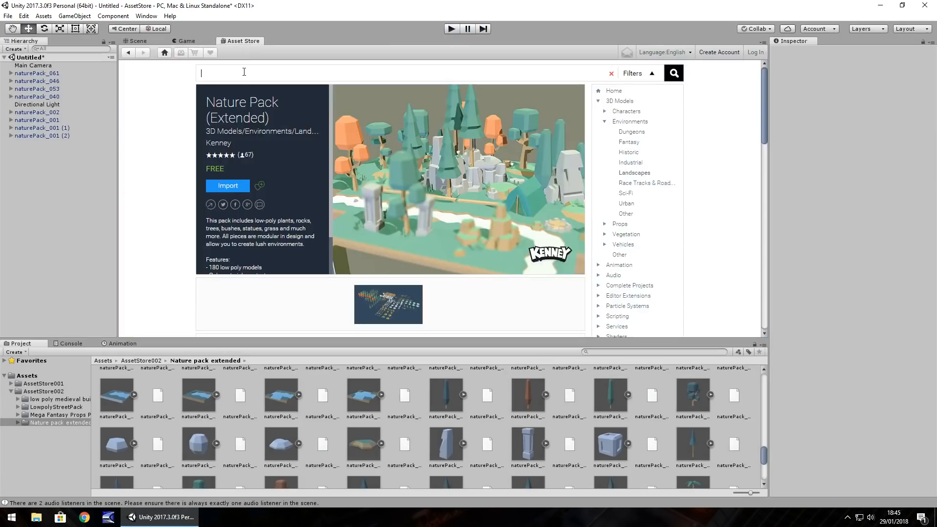
type("low")
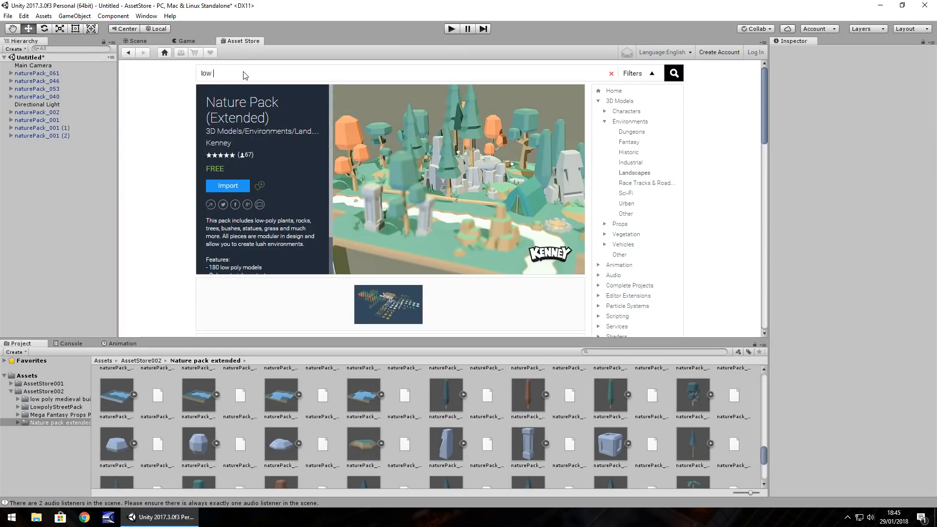
type("poly street pa")
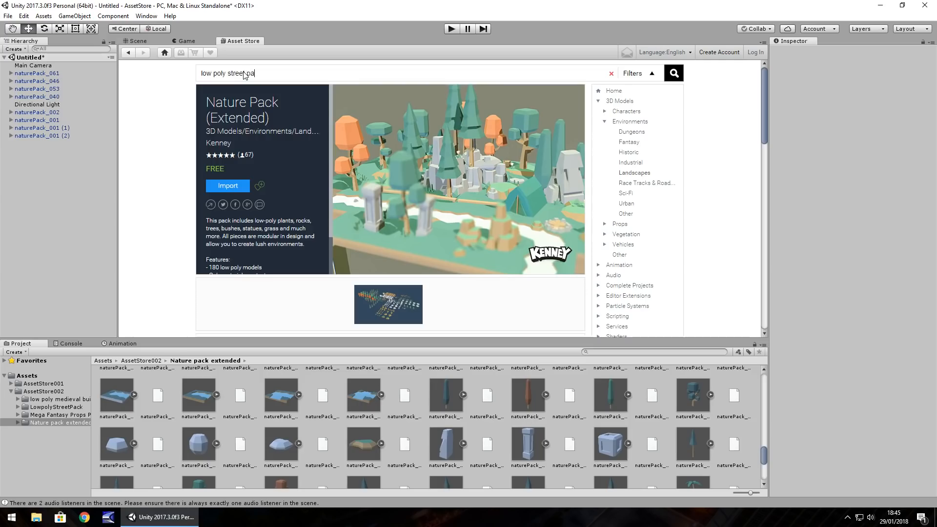
left_click(611, 74)
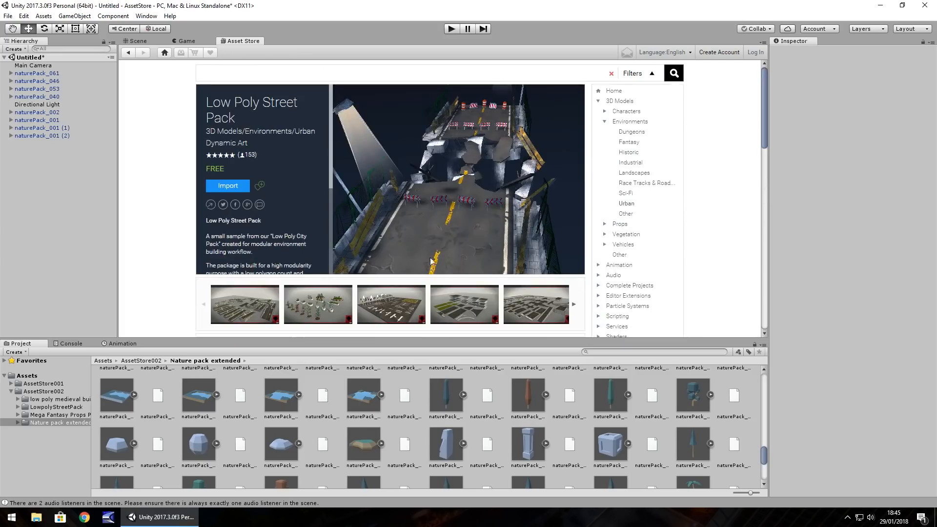
mouse_move(243, 119)
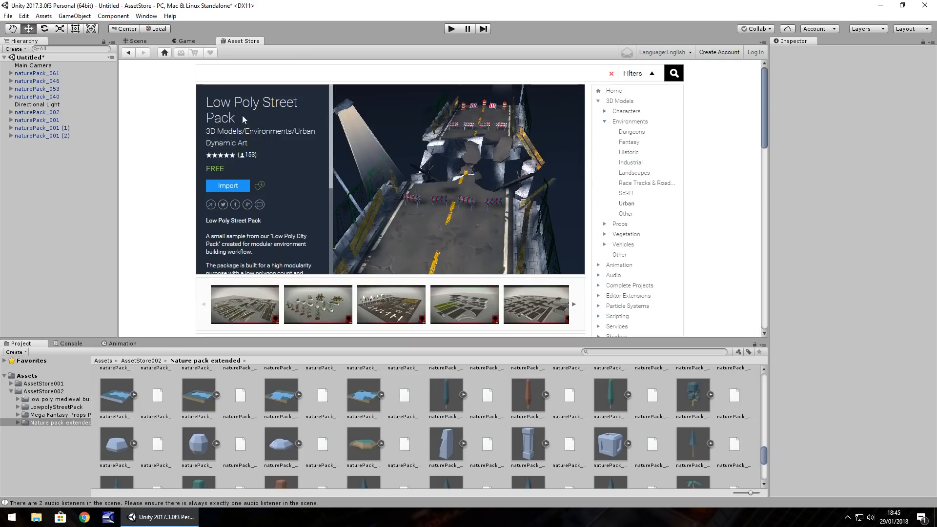
mouse_move(225, 143)
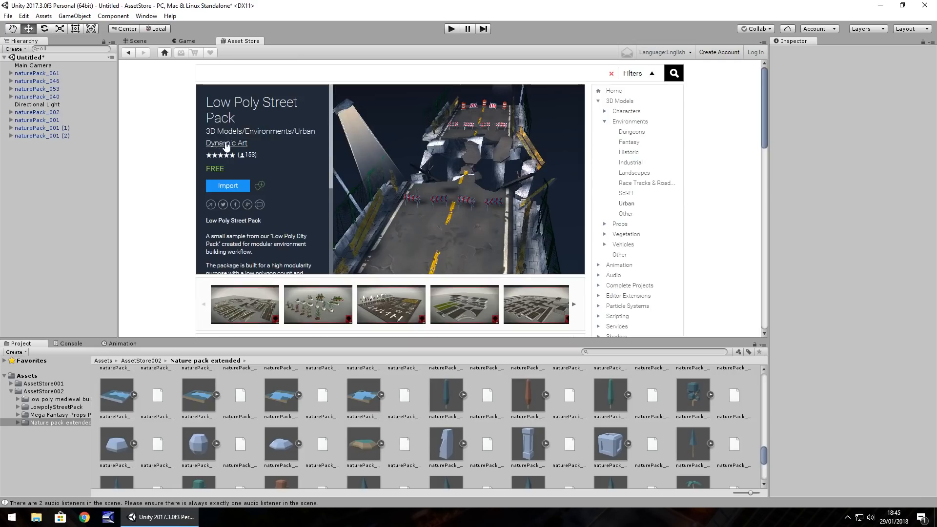
mouse_move(217, 152)
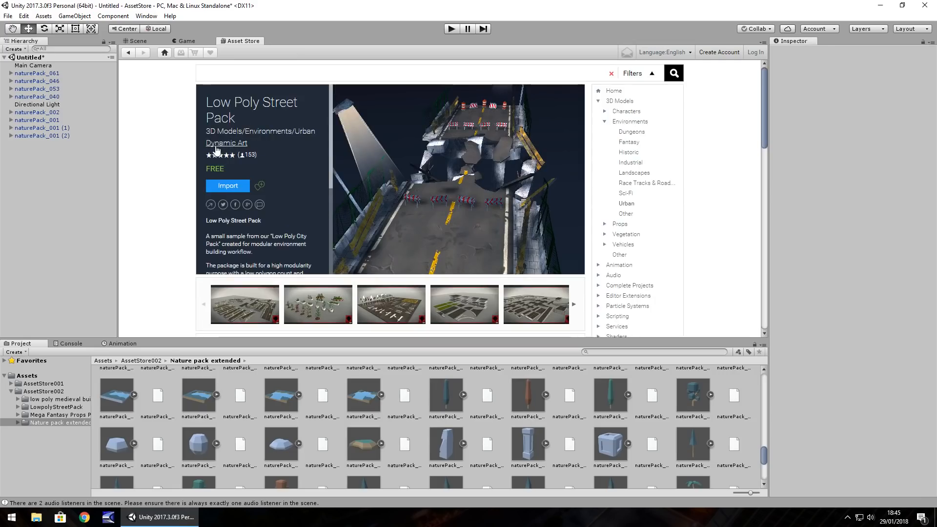
mouse_move(109, 215)
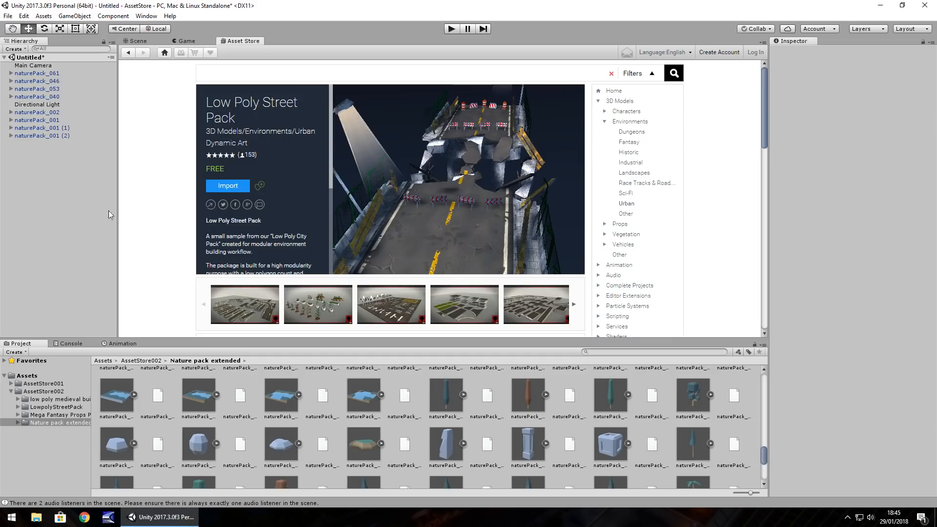
left_click(138, 41)
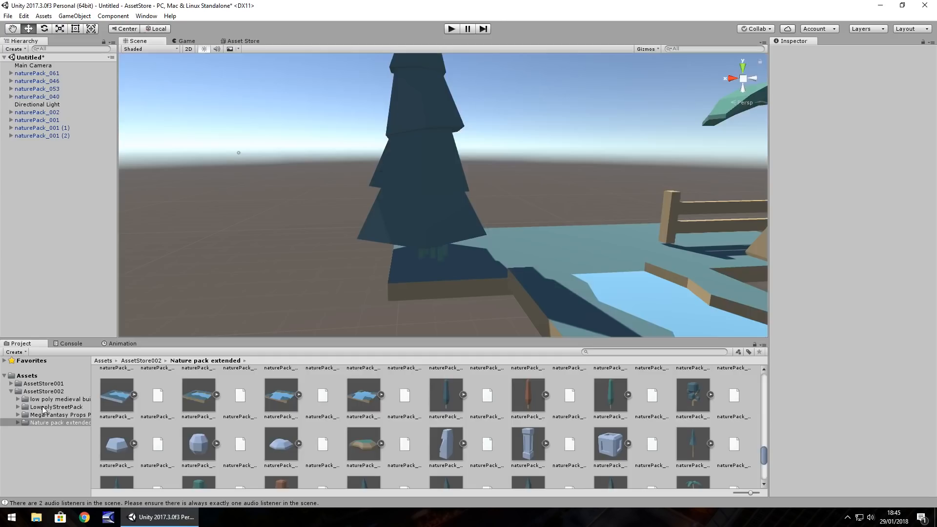
- Browse the Low Poly Street Pack's Prefabs, Trees and Bushes folders in the Project panel
left_click(46, 422)
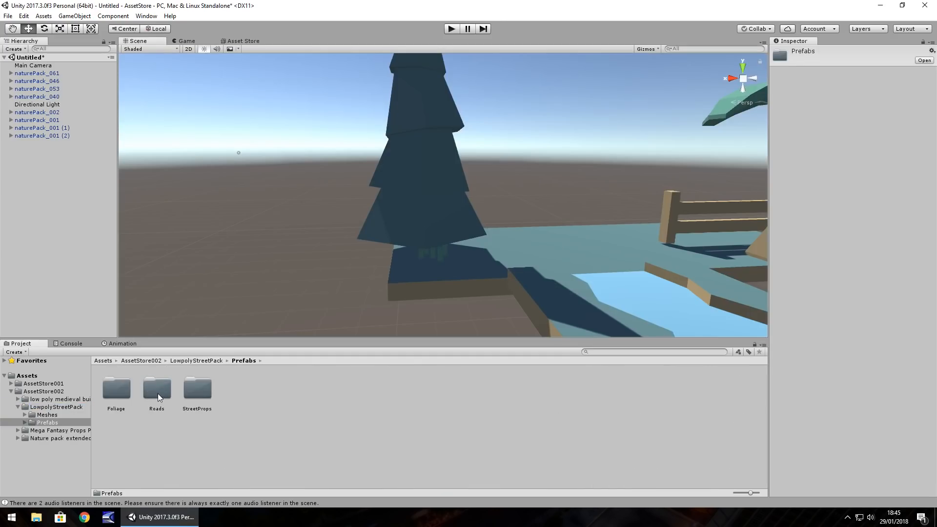
double_click(115, 387)
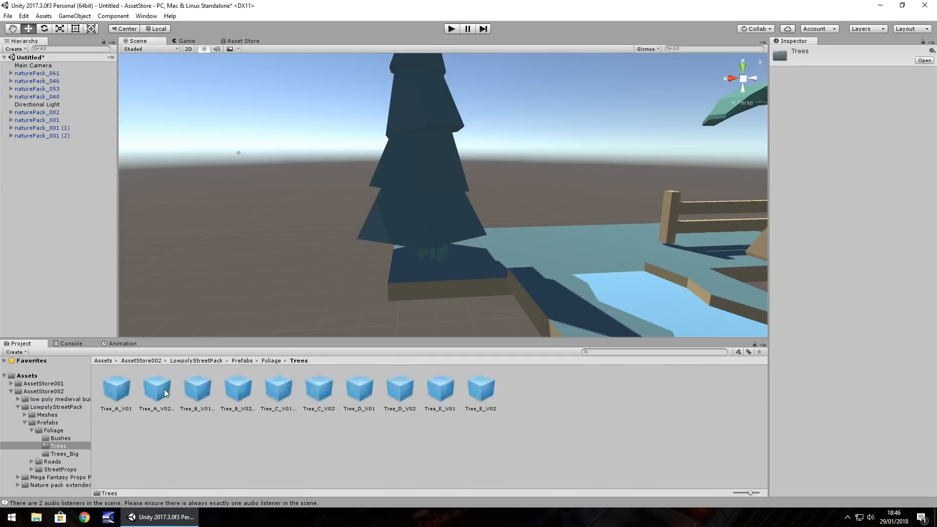
left_click(60, 438)
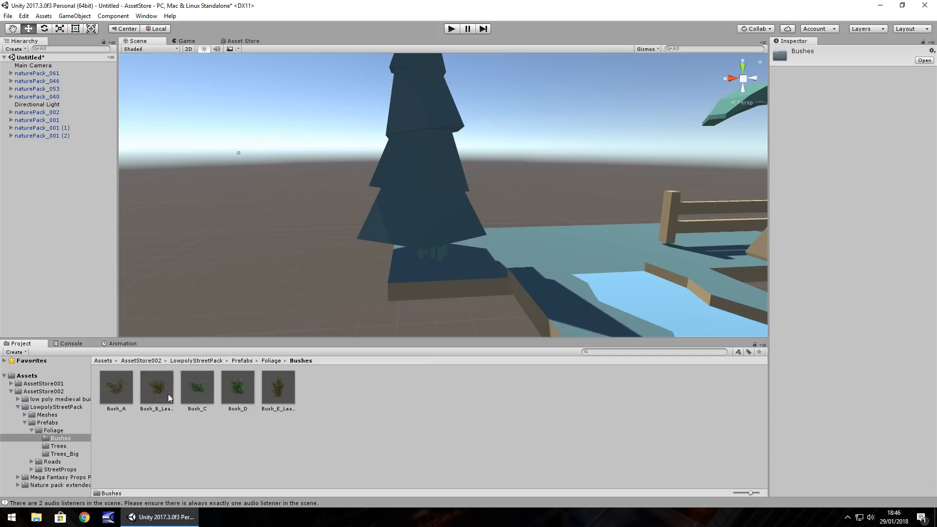
- Start a fresh empty scene via File > New Scene
left_click(43, 15)
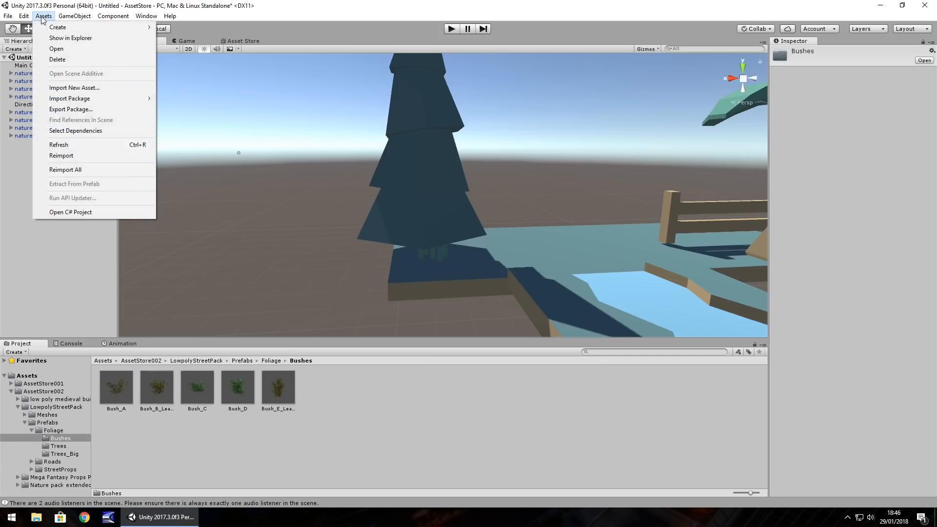
left_click(7, 15)
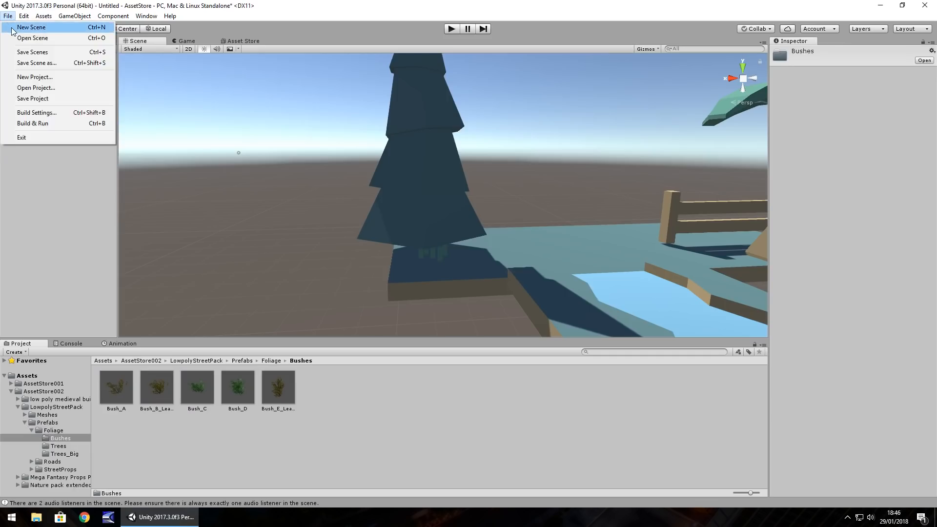
left_click(30, 27)
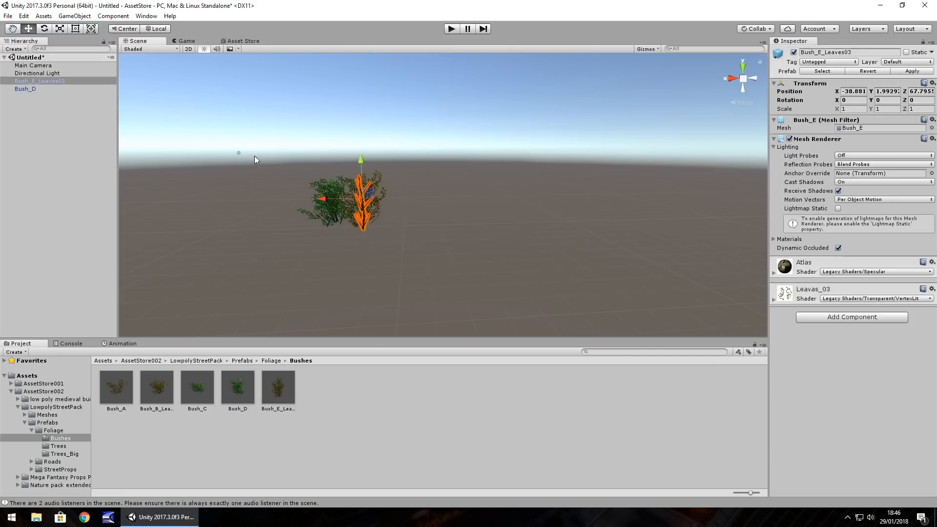
- Zero the Transform positions of Bush_E_Leaves03 and Bush_D so both sit at the origin
triple_click(853, 91)
type("0")
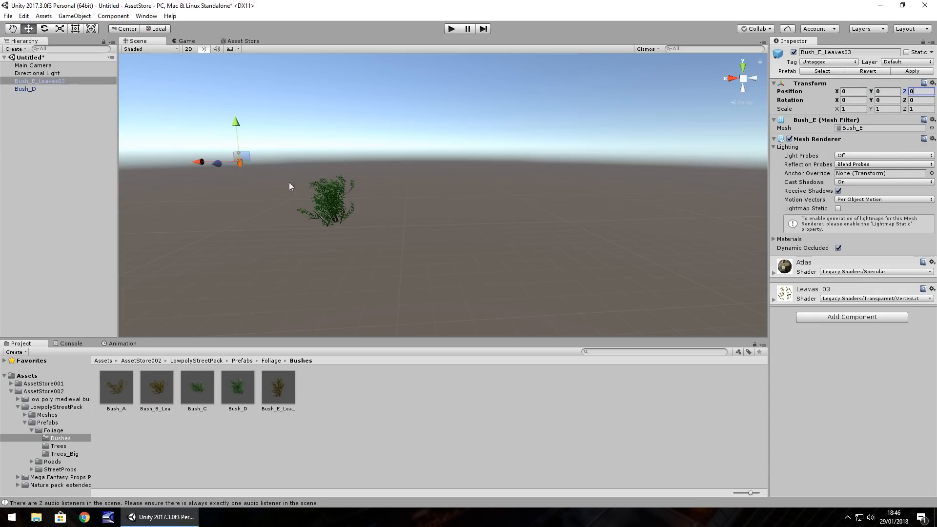
left_click(25, 89)
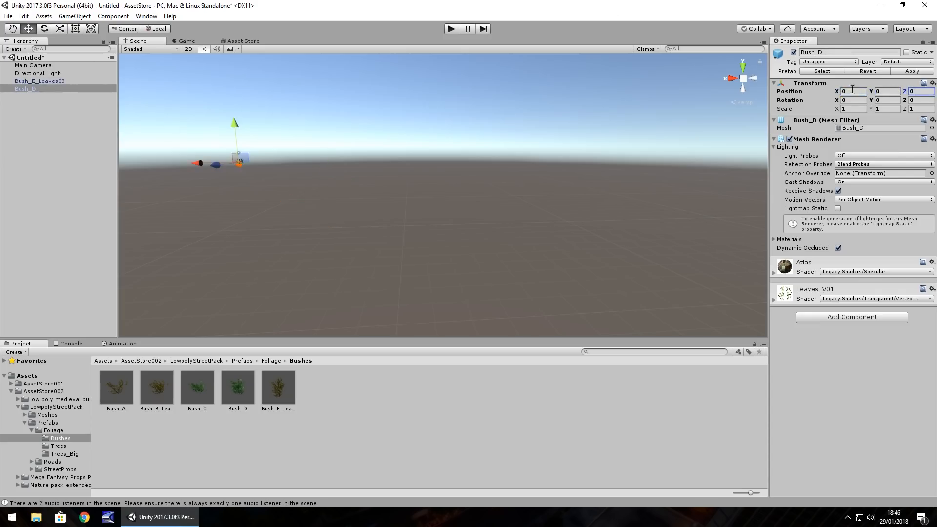
left_click(54, 104)
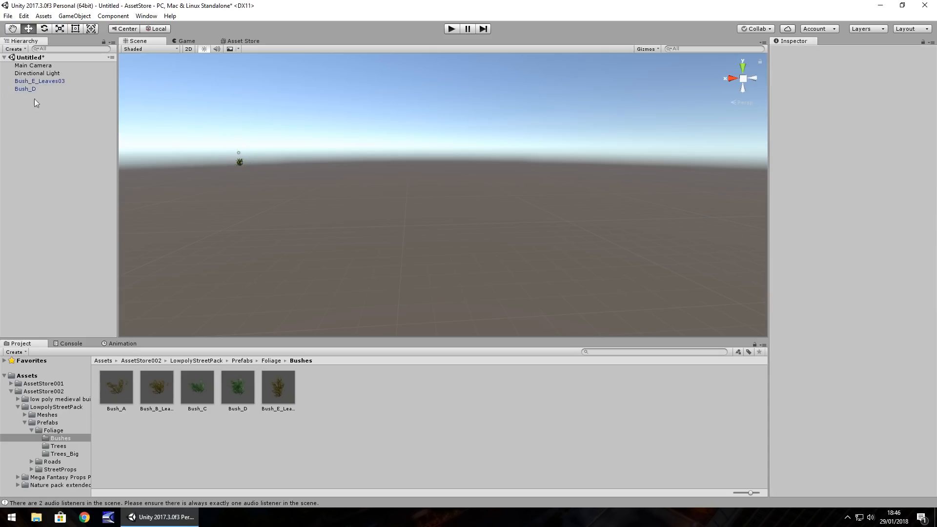
left_click(26, 88)
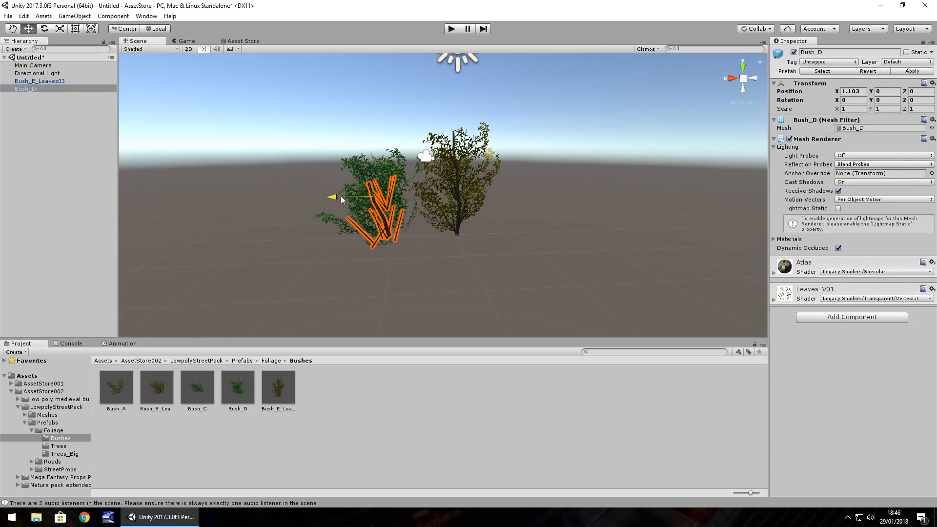
left_click(33, 66)
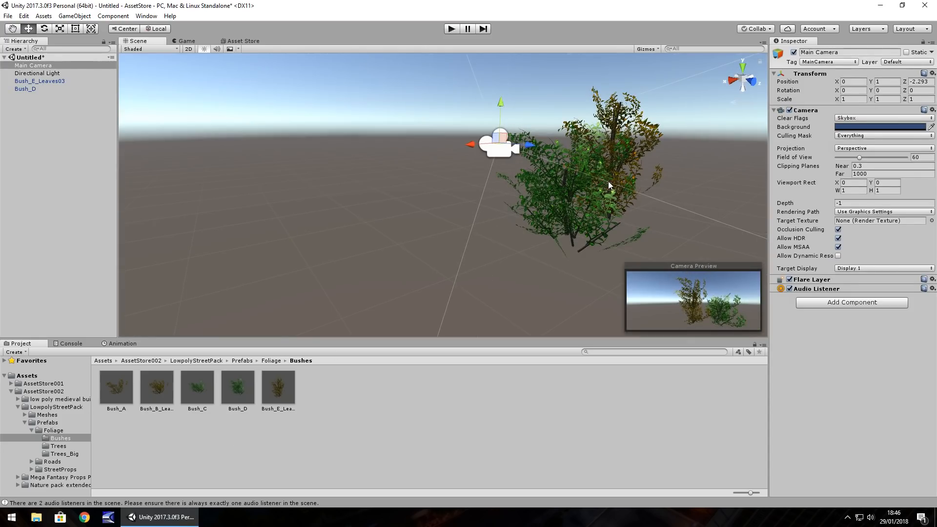
- Add a Tree_C_V02 from the Trees prefabs at scale 3
left_click(58, 446)
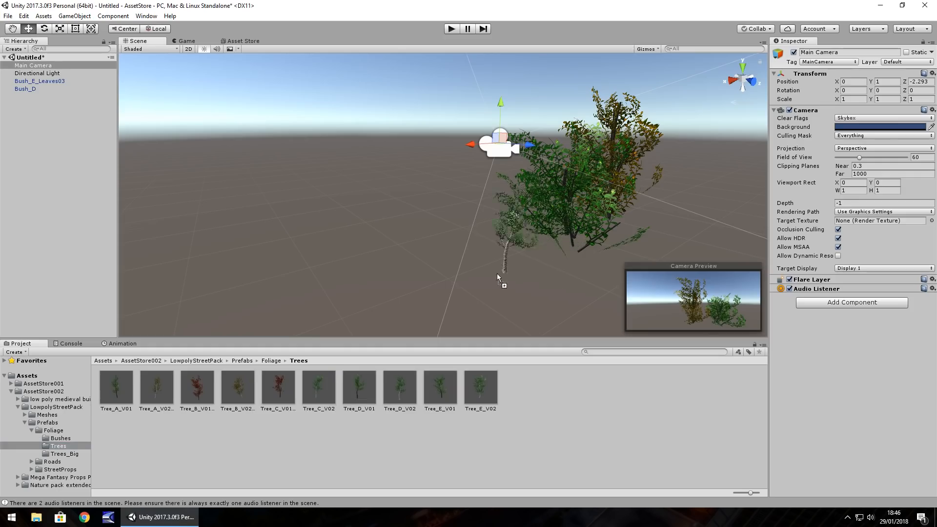
left_click(481, 233)
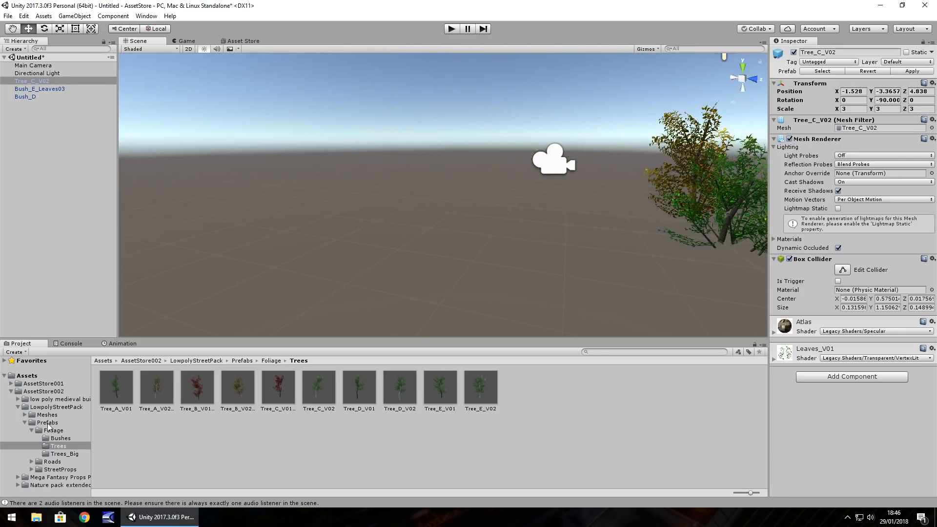
- Place a Pavement_B_B slab from Roads > Pavement > B into the scene
left_click(52, 462)
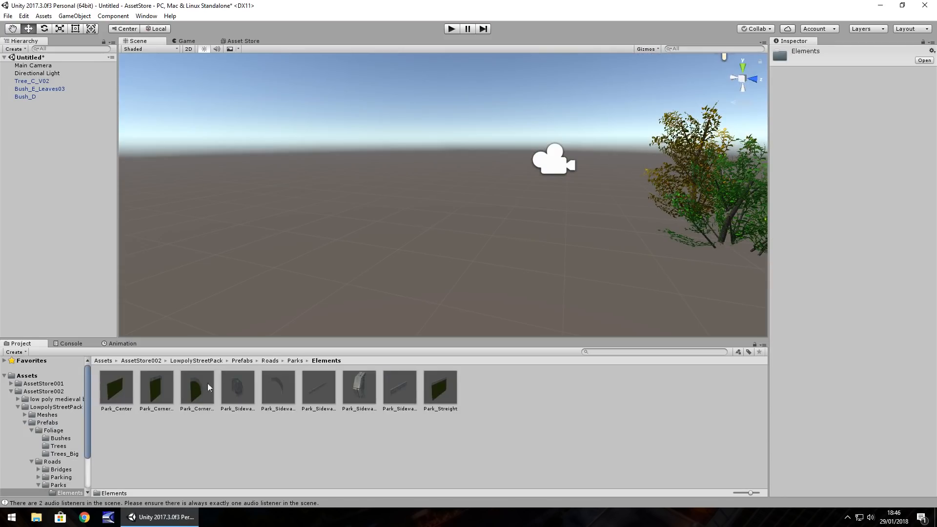
left_click(270, 360)
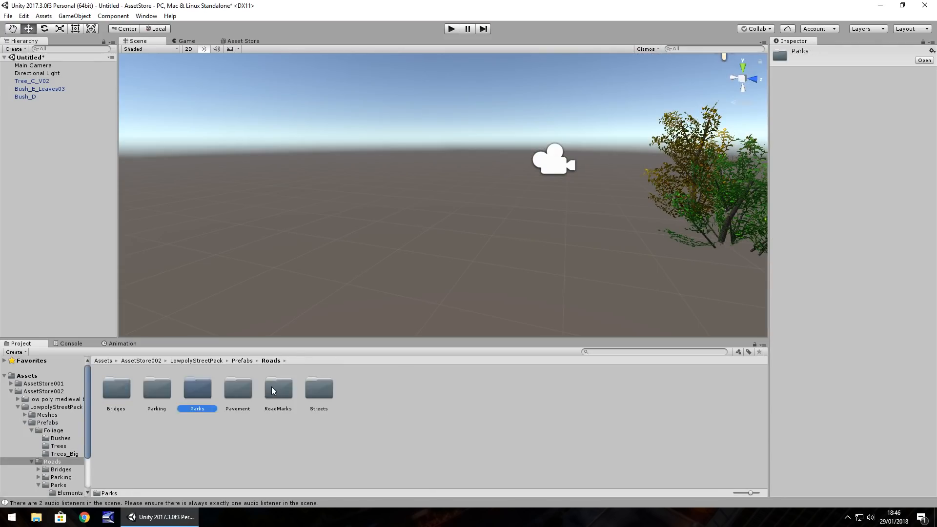
double_click(237, 387)
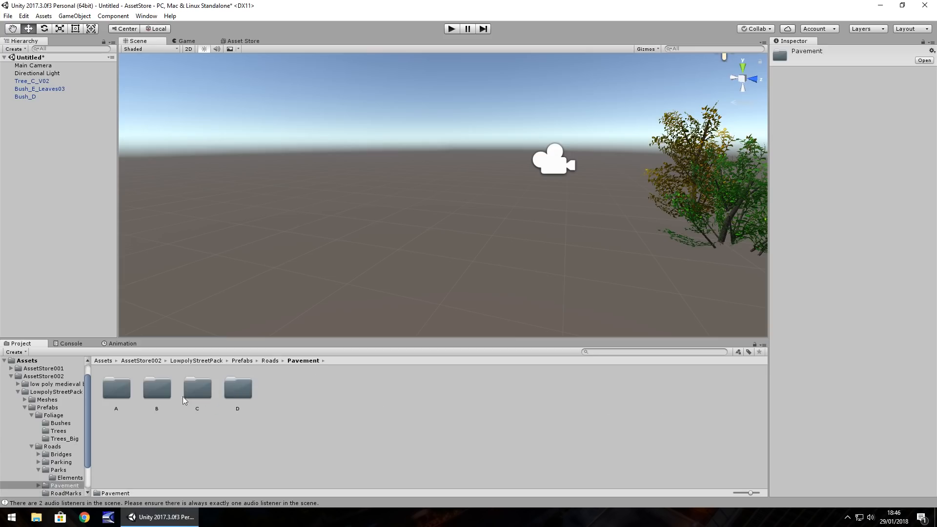
double_click(156, 387)
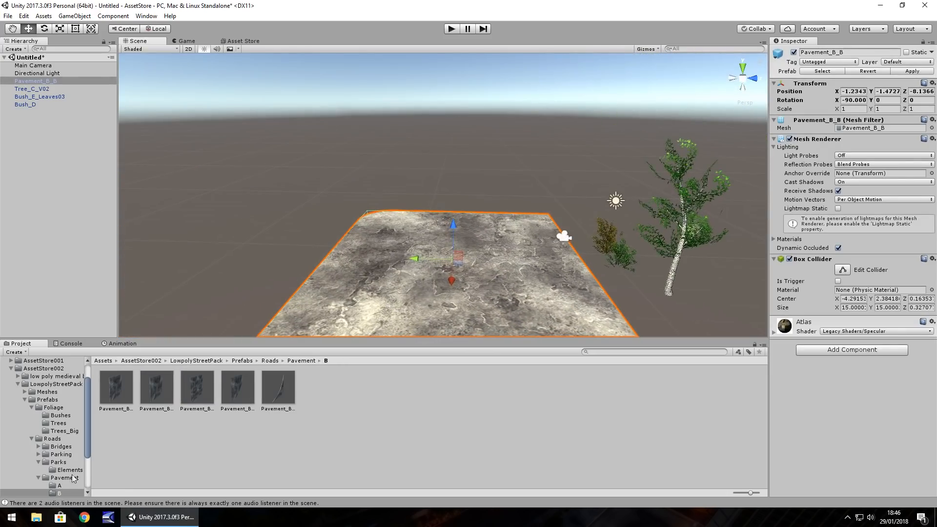
- Add Parking_Corner_A and Parking_Streight pieces from Roads > Parking > Elements
left_click(69, 462)
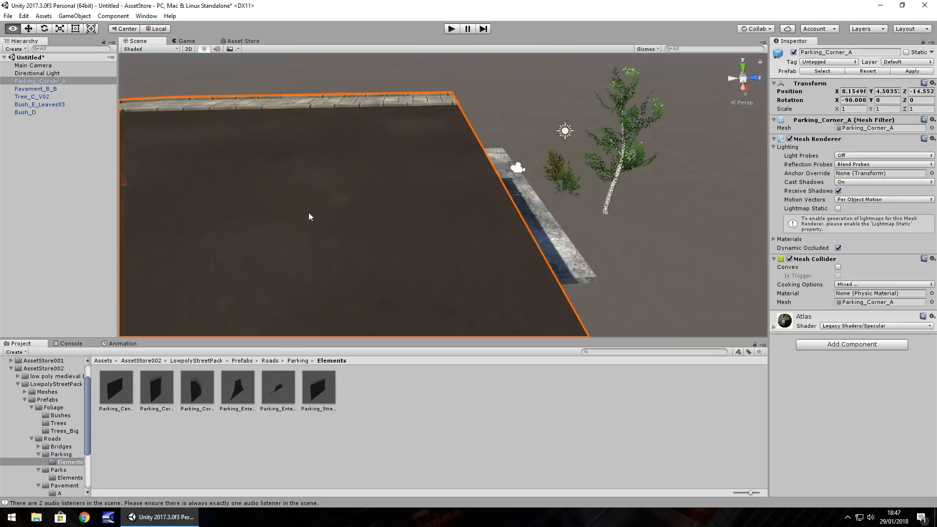
left_click(318, 385)
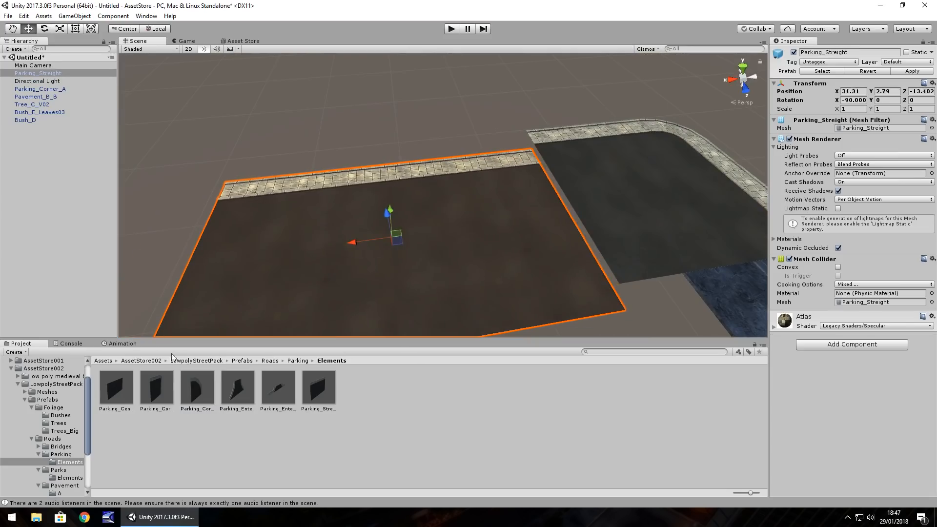
left_click(46, 400)
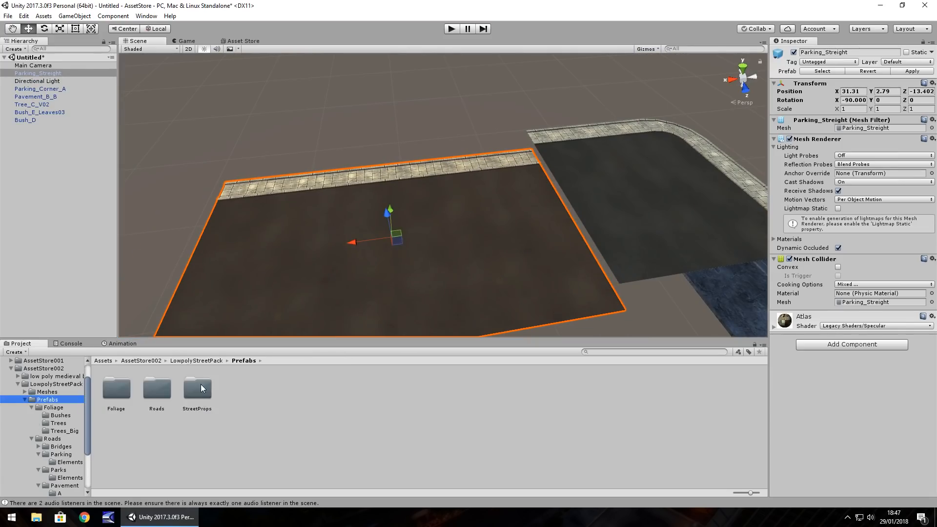
- Place ParkLamp, NewsBoard, Hidrant, FuseBox, Bench_A and Bench_C from StreetProps along the pavement
double_click(196, 389)
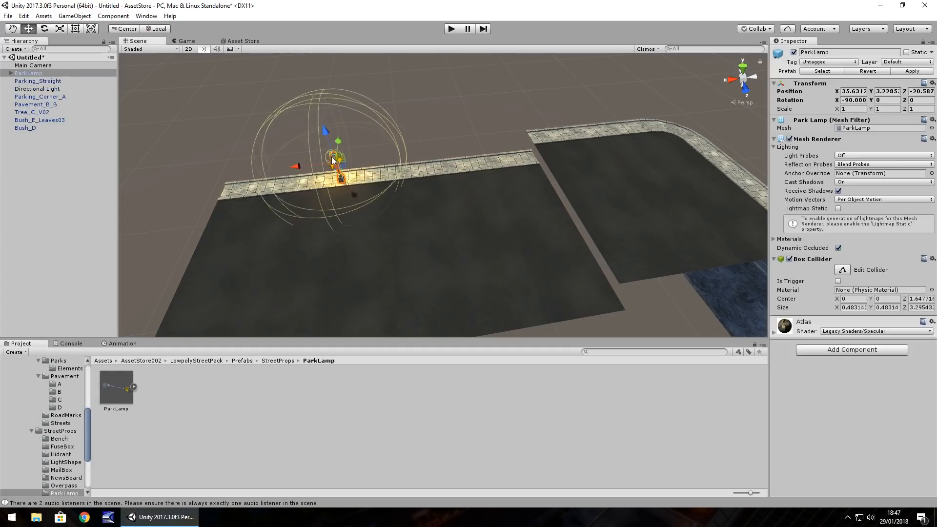
left_click(65, 477)
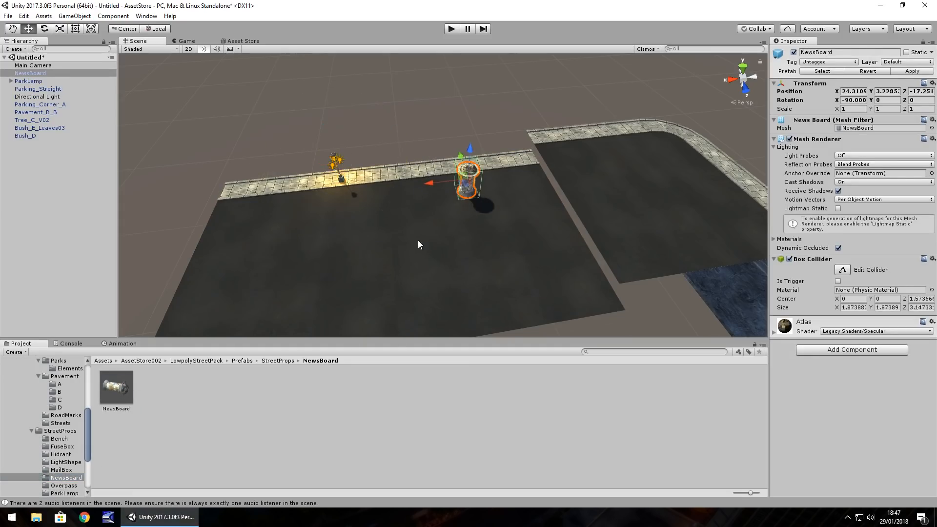
left_click(60, 453)
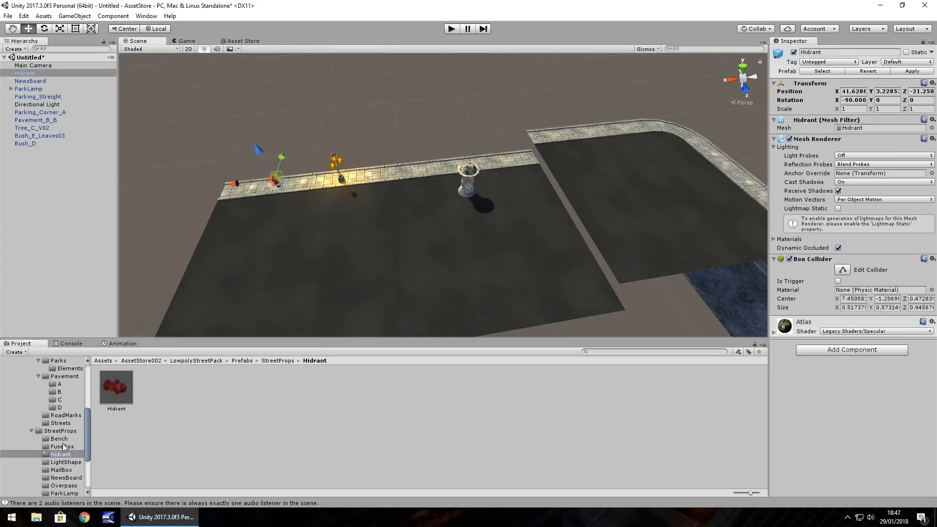
left_click(62, 446)
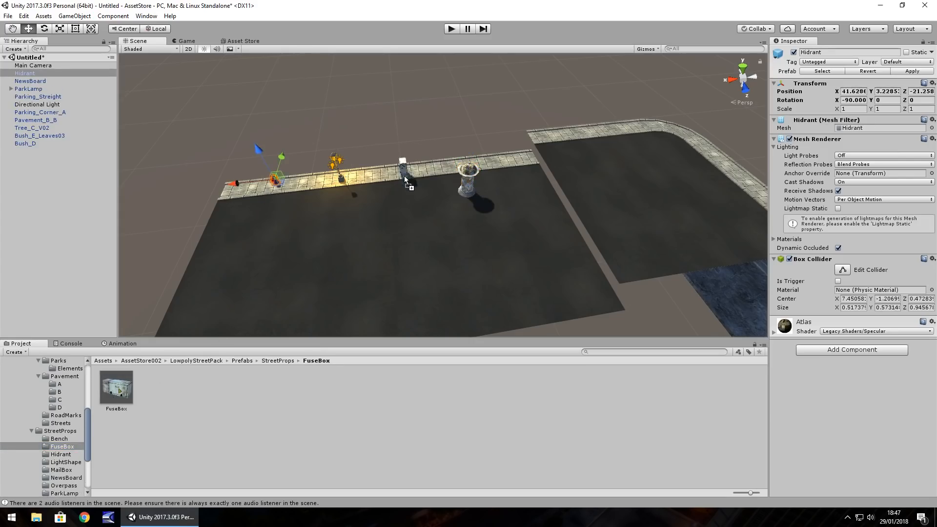
left_click(58, 438)
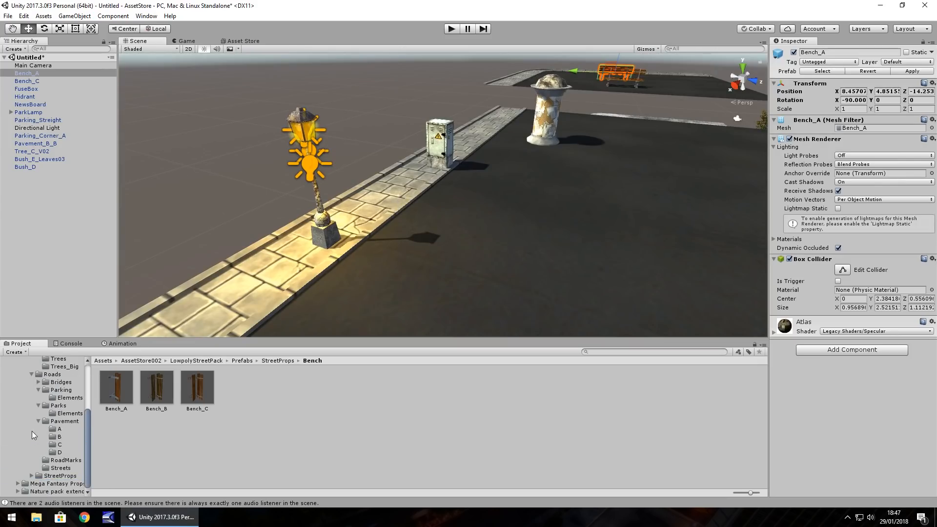
scroll("up", 3)
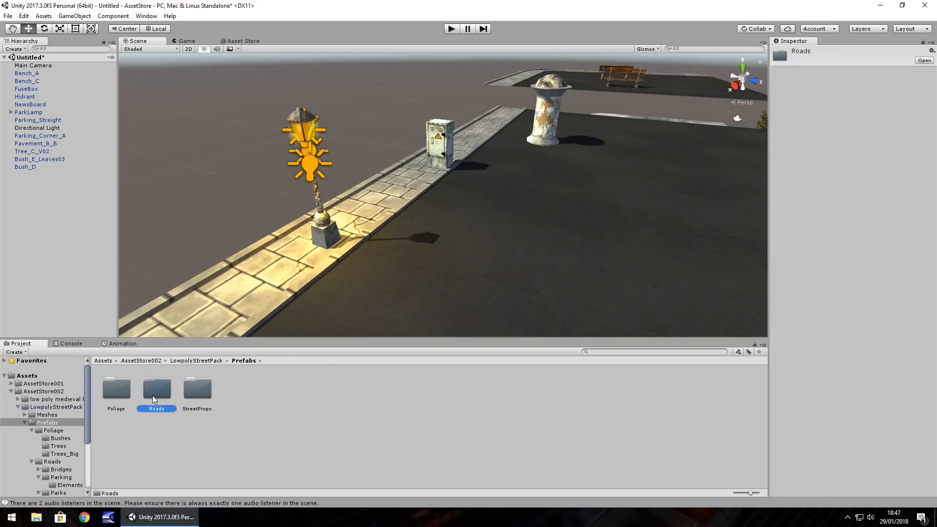
- Place Road_Streight_Double_A from Roads > Streets beside the pavement props
double_click(156, 389)
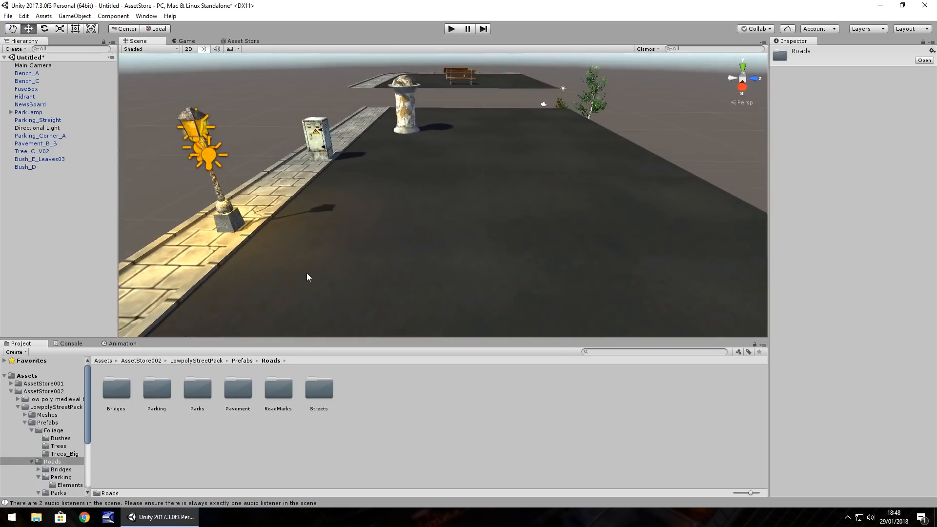
left_click(318, 388)
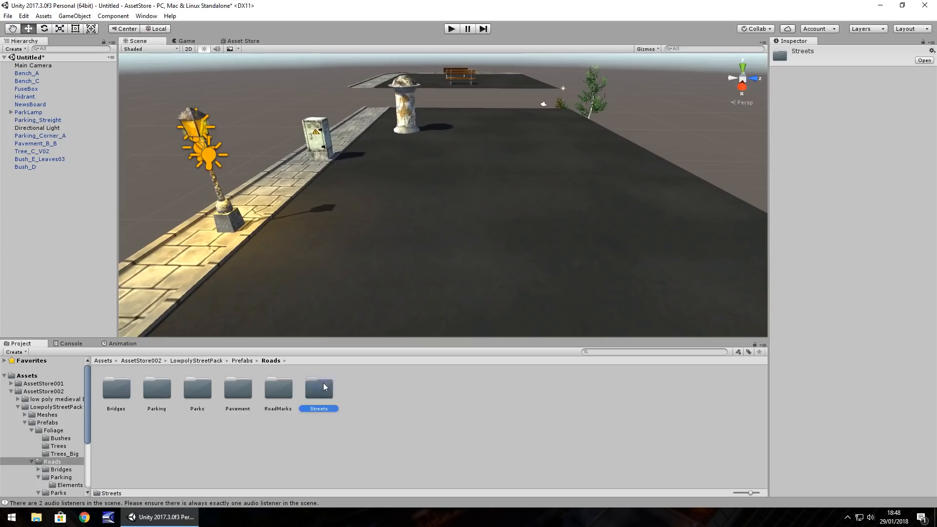
double_click(318, 387)
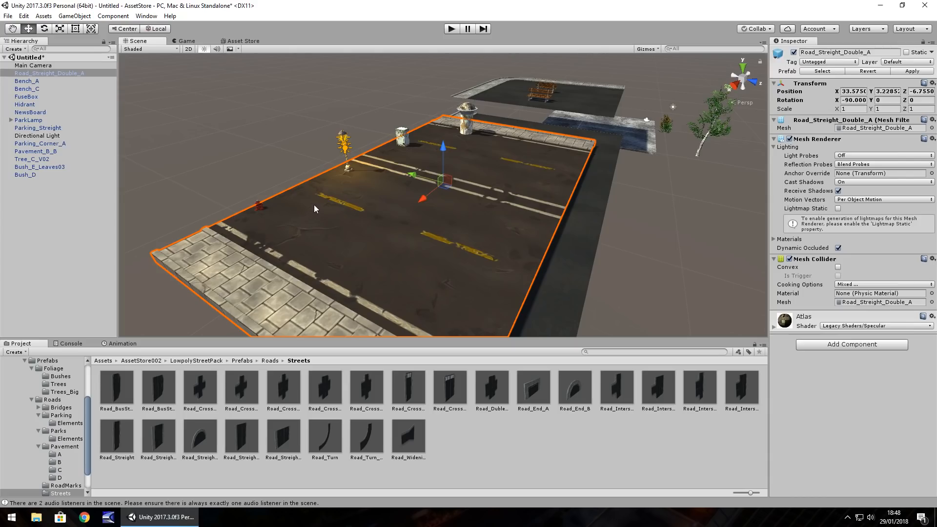
mouse_move(416, 183)
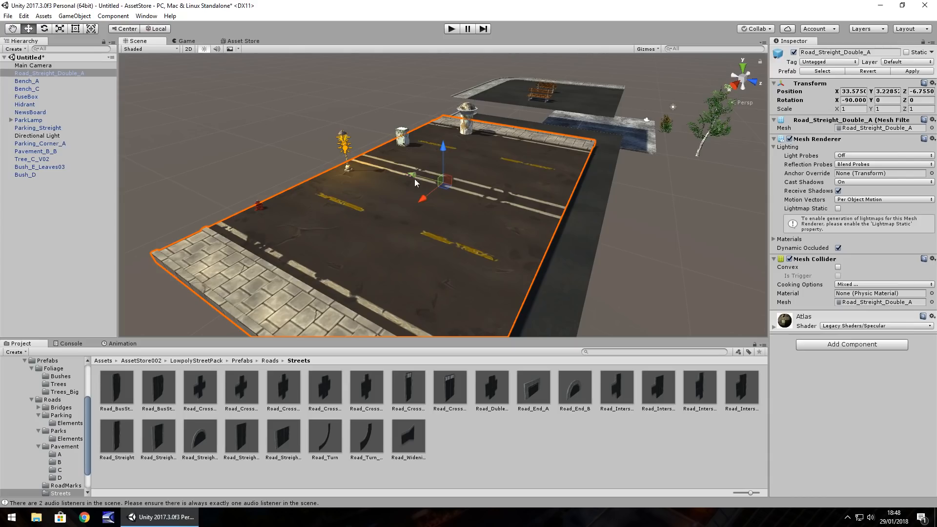
mouse_move(416, 182)
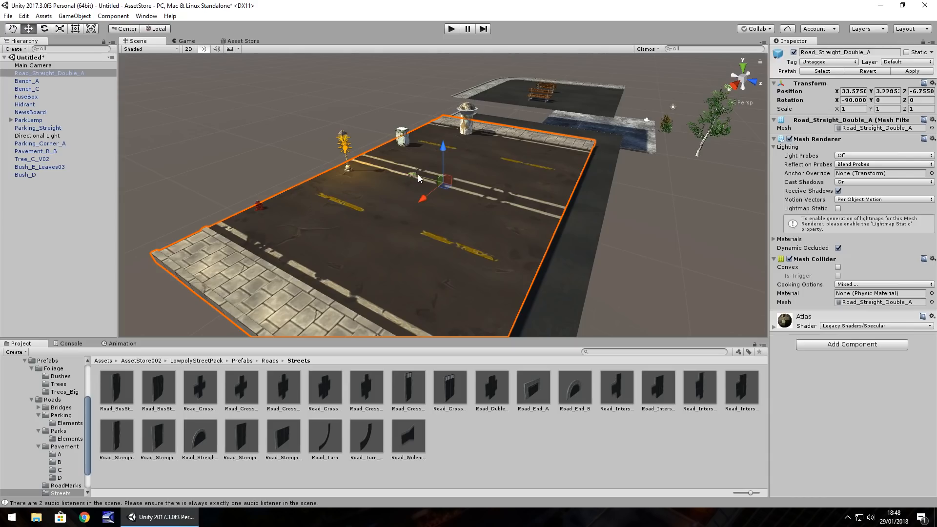